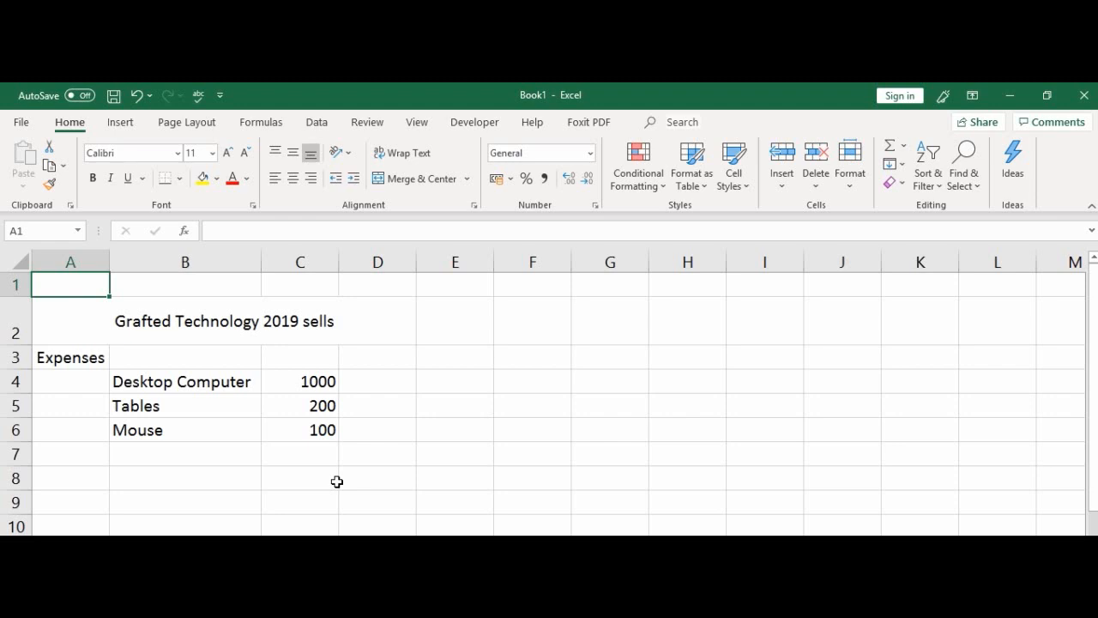
mouse_move(323, 462)
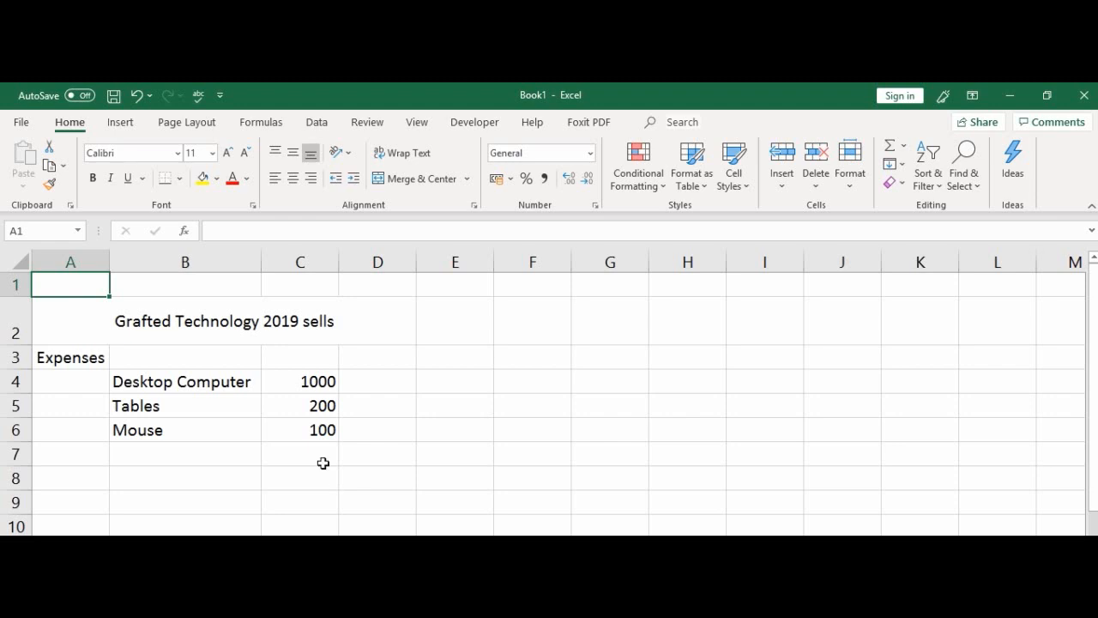
mouse_move(195, 325)
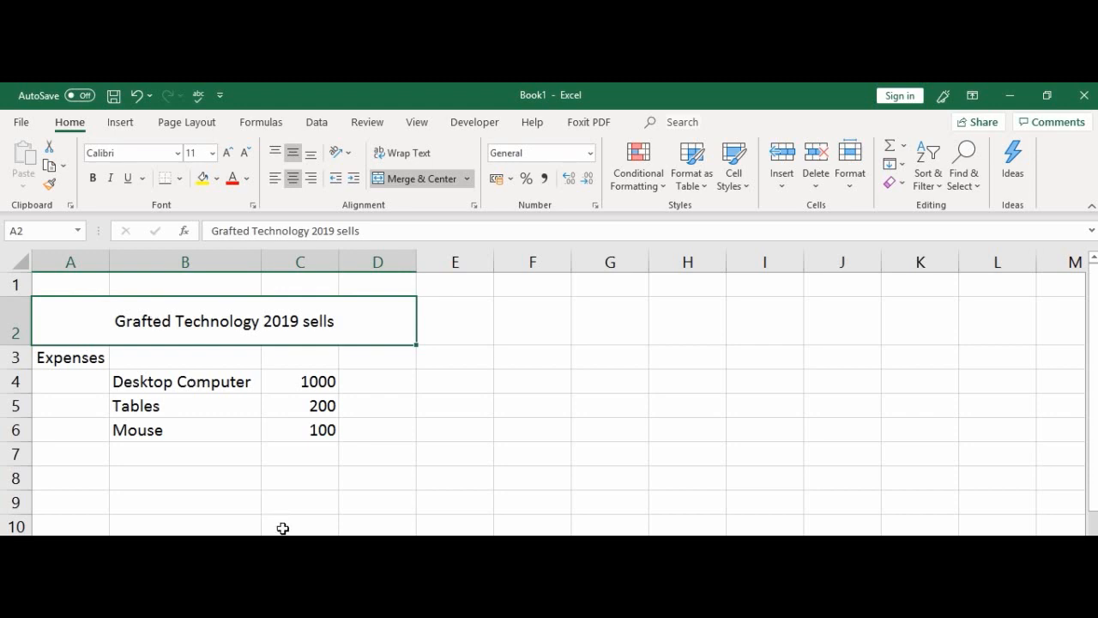
mouse_move(219, 320)
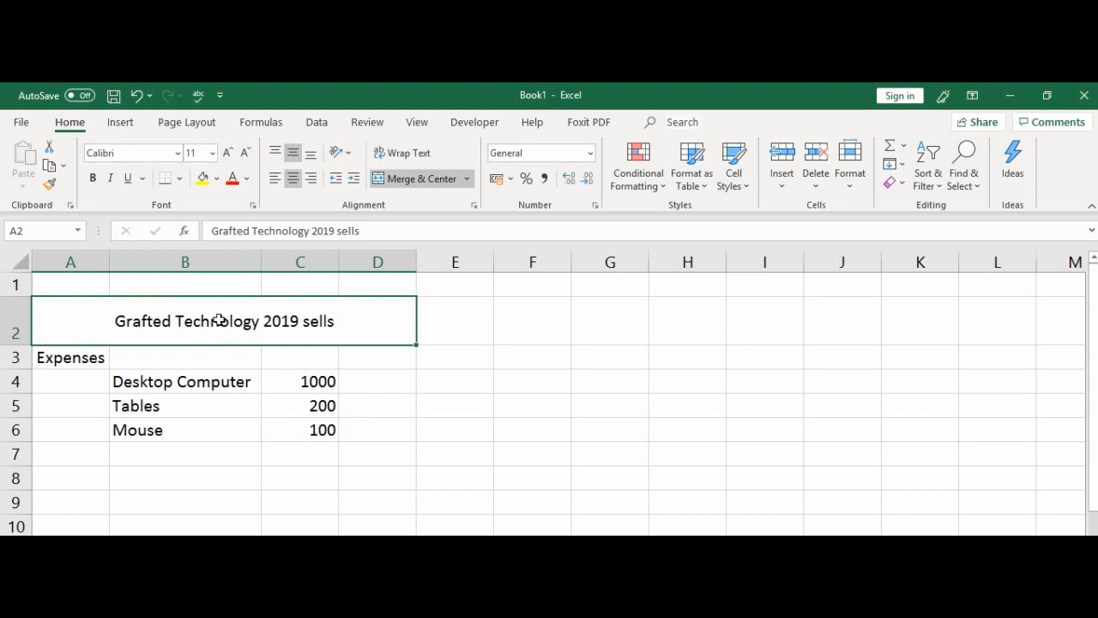
mouse_move(144, 219)
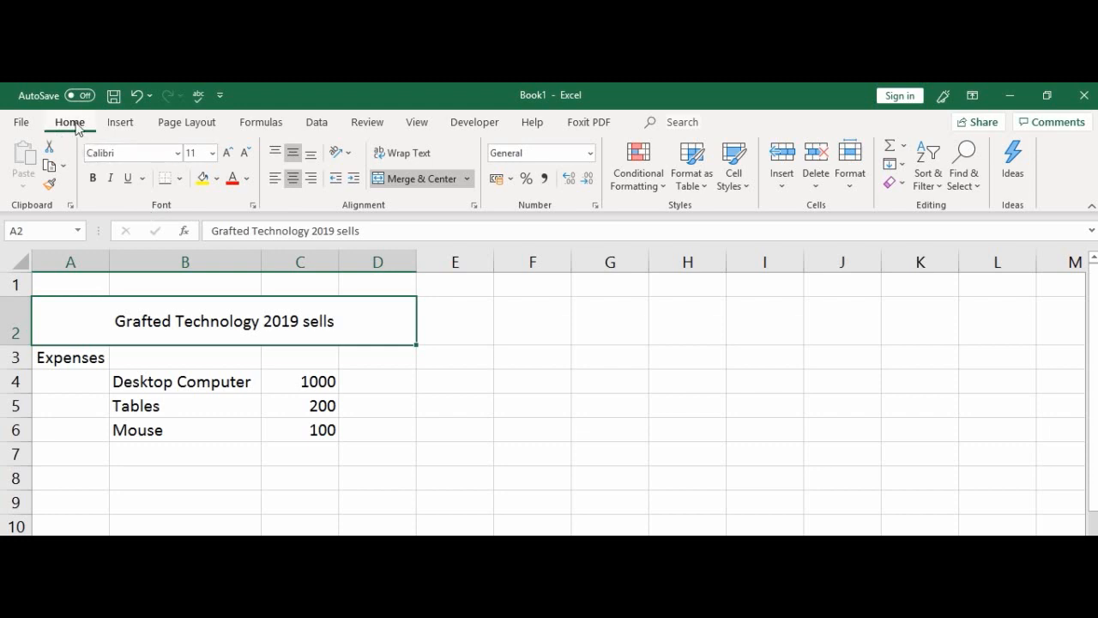
mouse_move(184, 247)
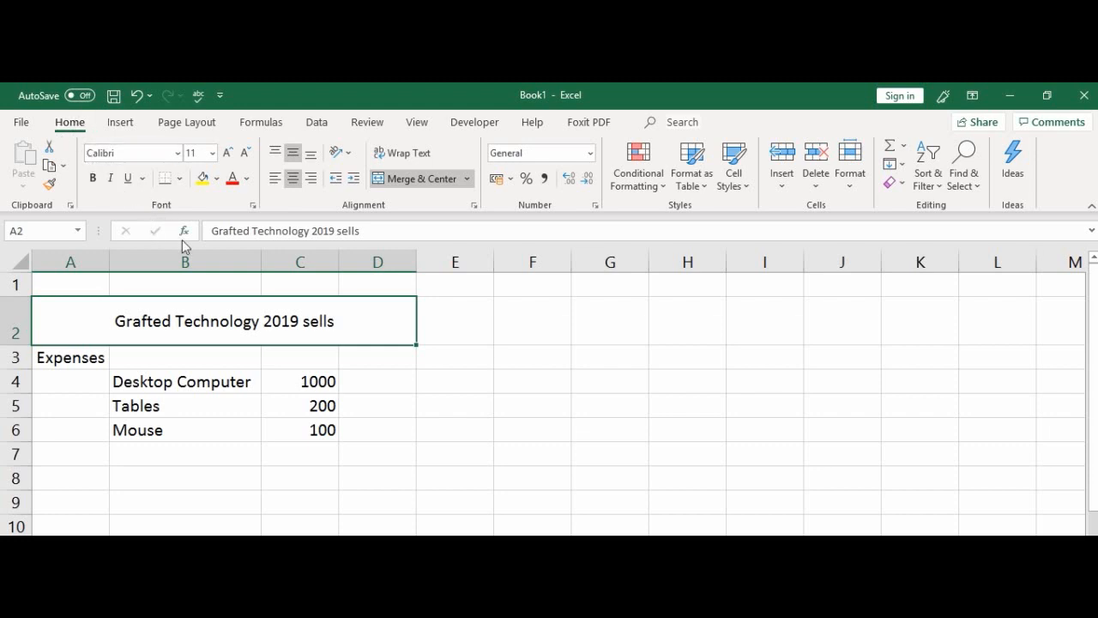
mouse_move(169, 211)
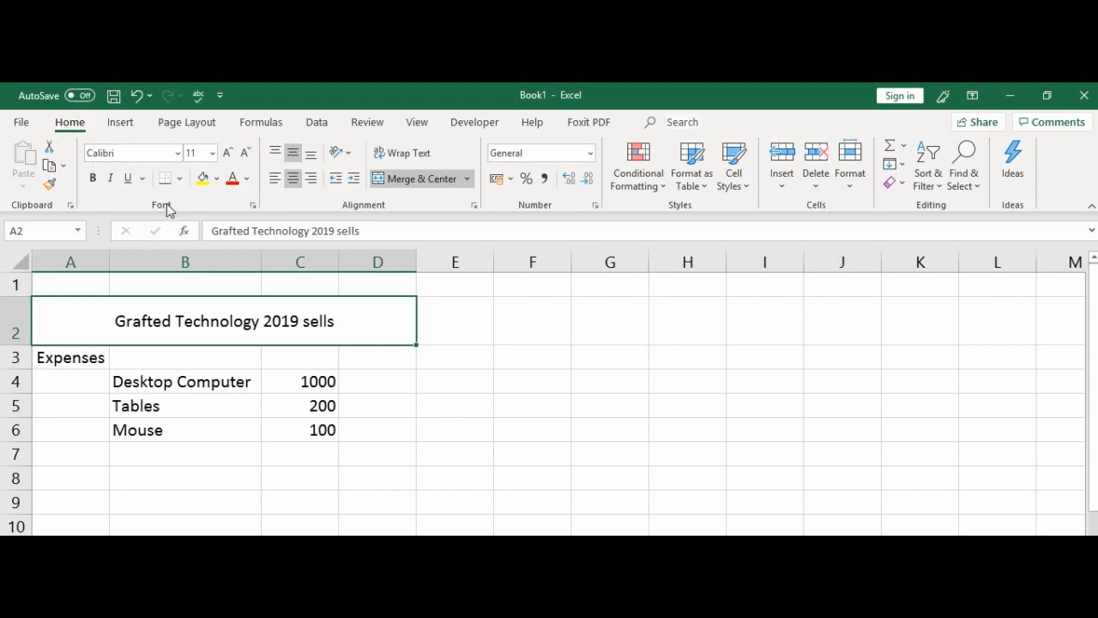
mouse_move(187, 302)
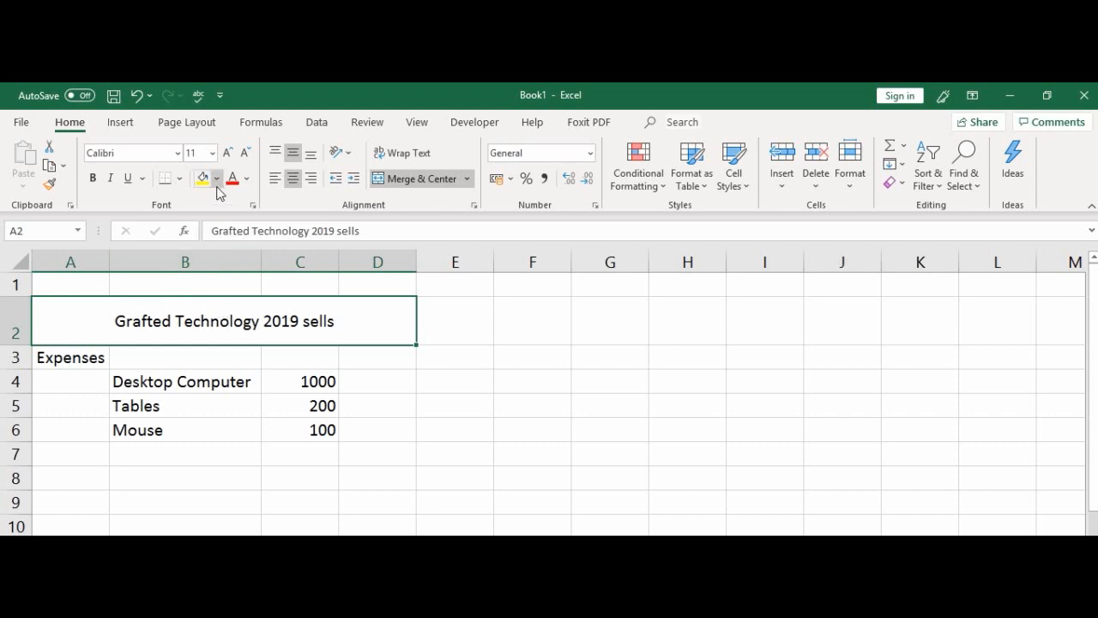
- Bring up the fill colour palette to give the merged heading a light grey background
click(217, 179)
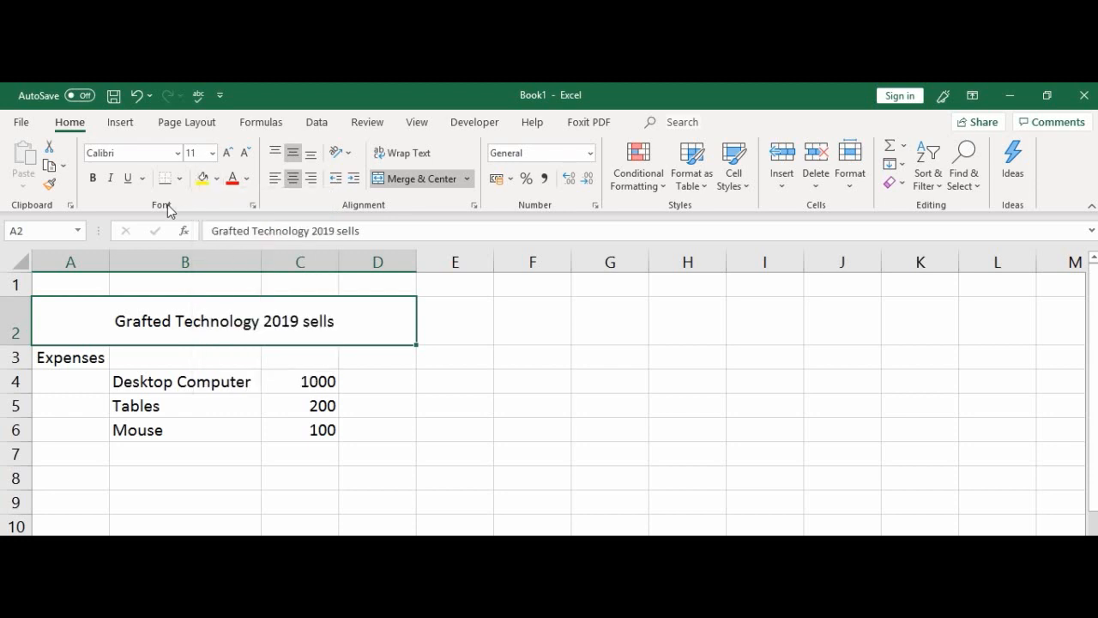
mouse_move(202, 179)
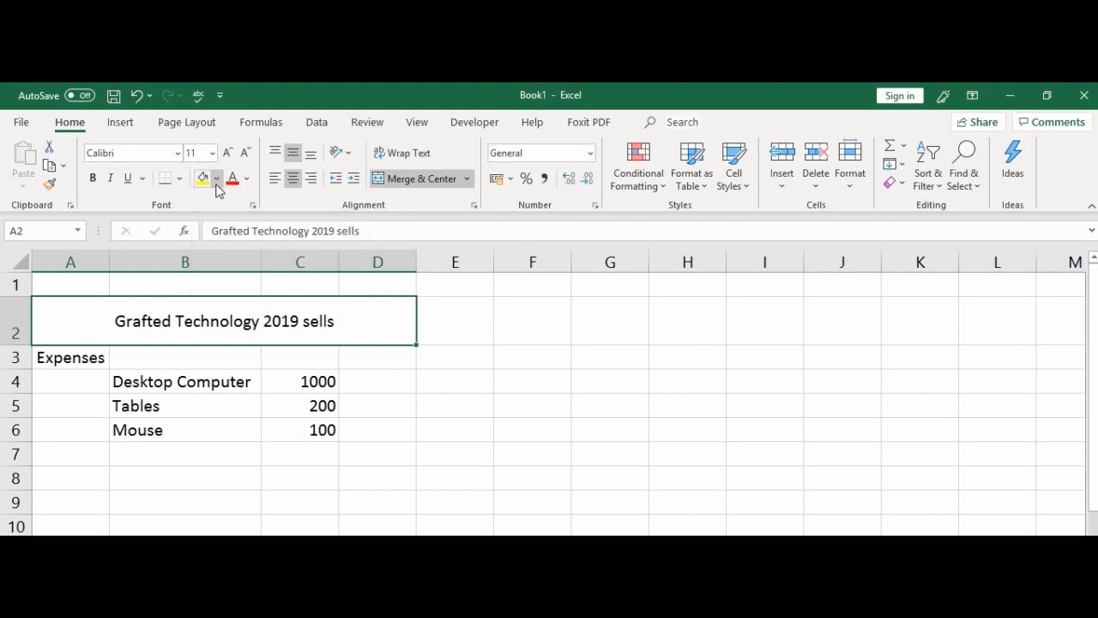
click(216, 180)
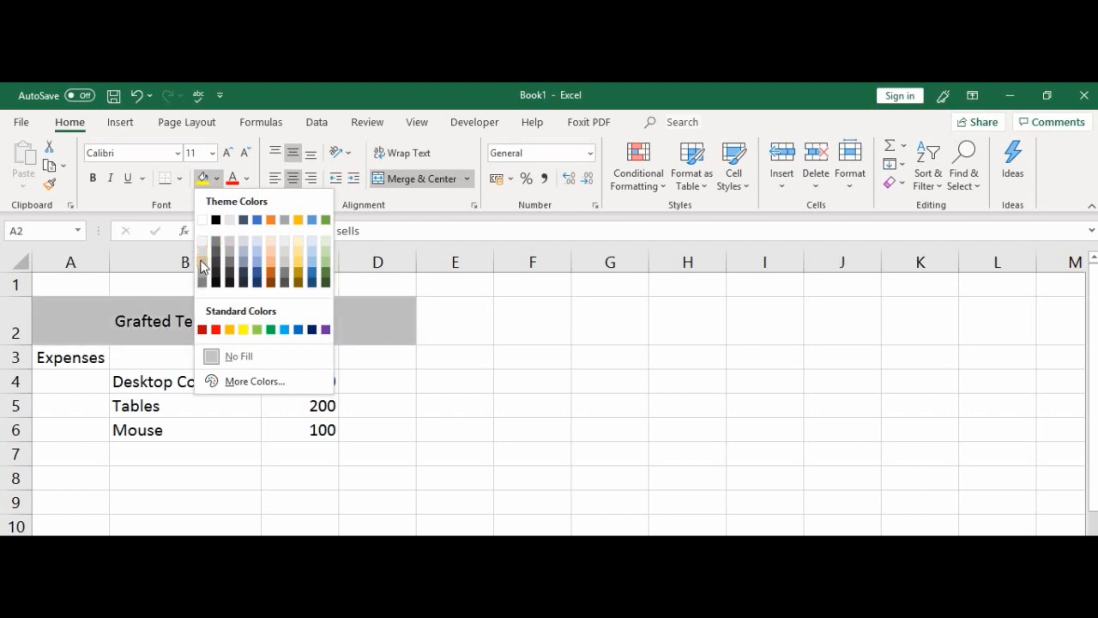
mouse_move(203, 259)
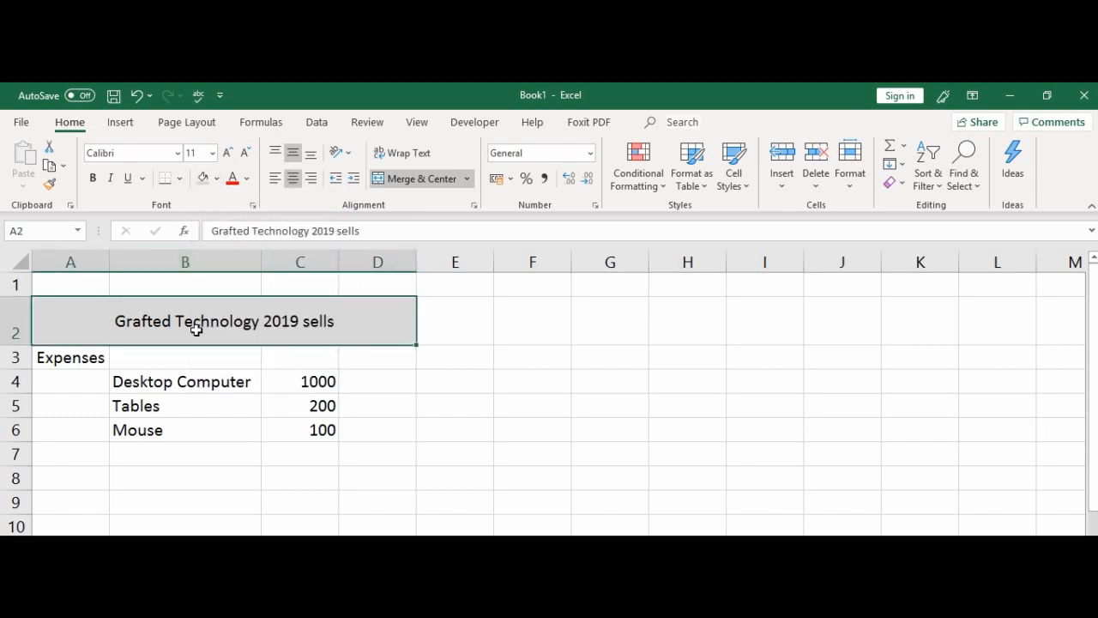
mouse_move(247, 329)
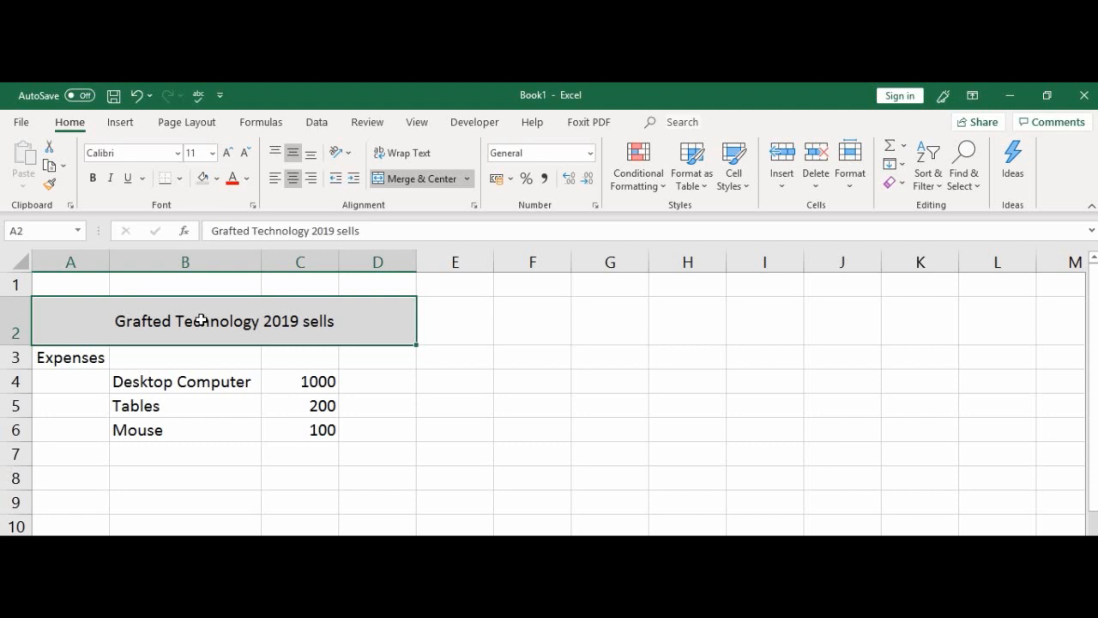
mouse_move(252, 326)
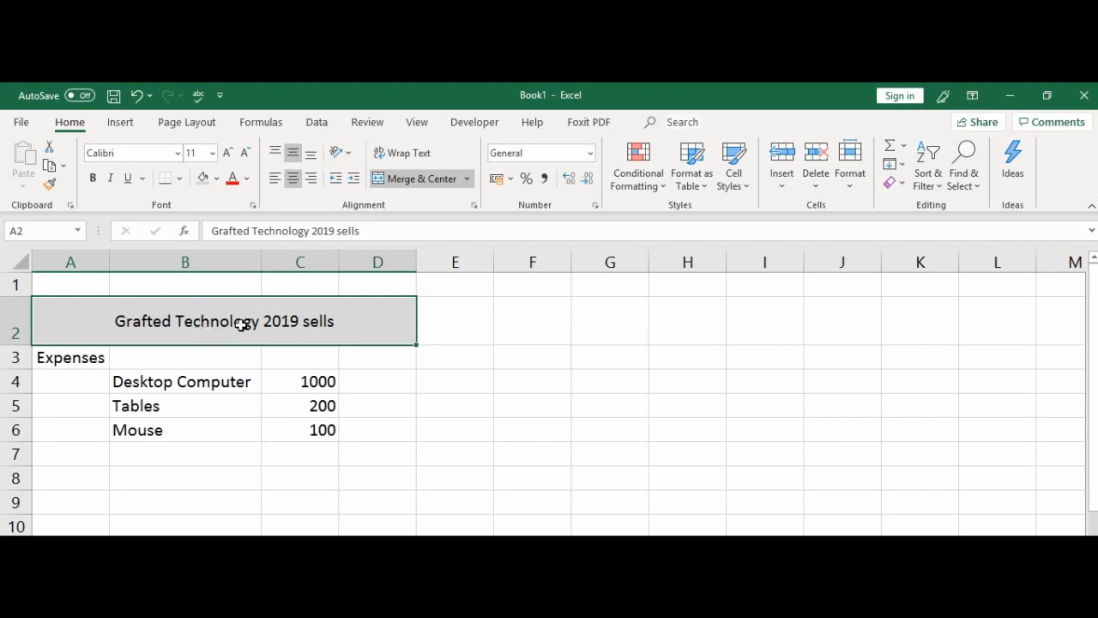
mouse_move(165, 323)
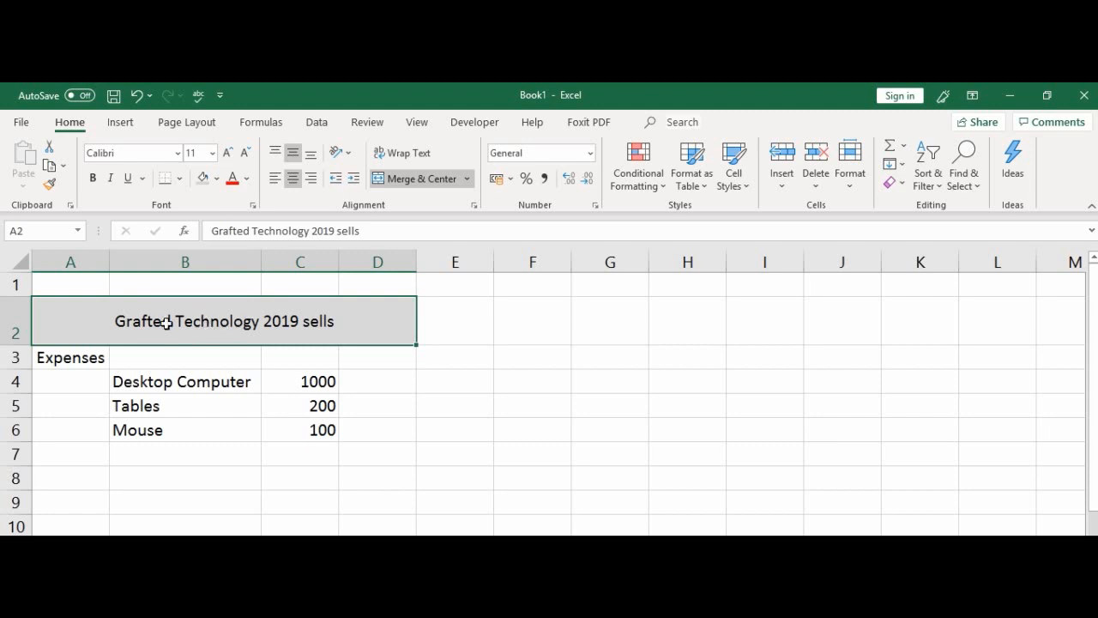
mouse_move(230, 317)
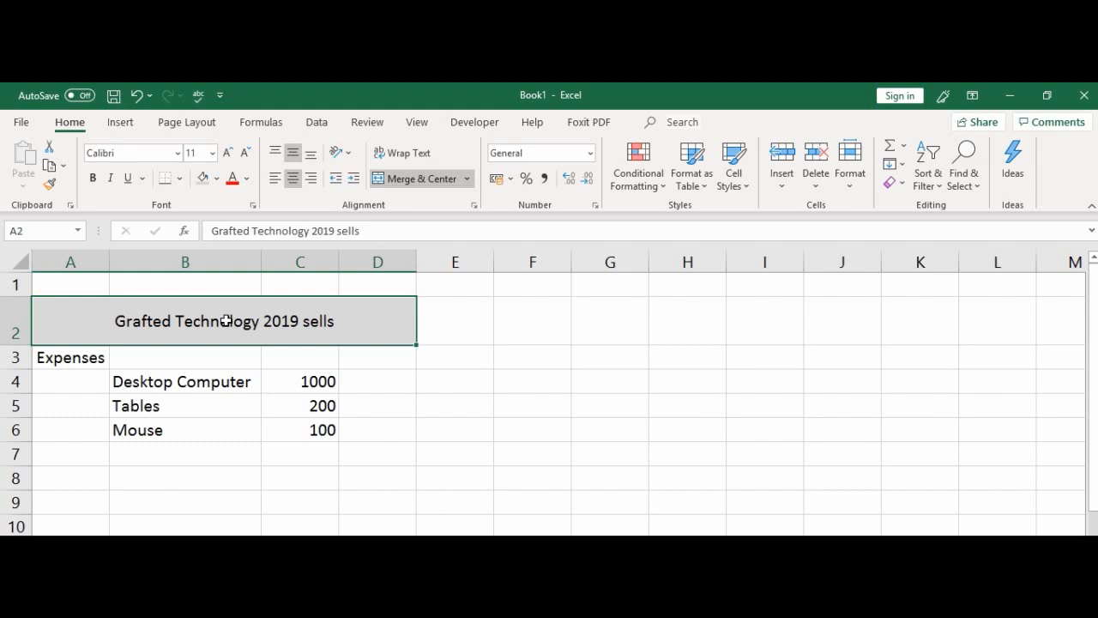
mouse_move(216, 326)
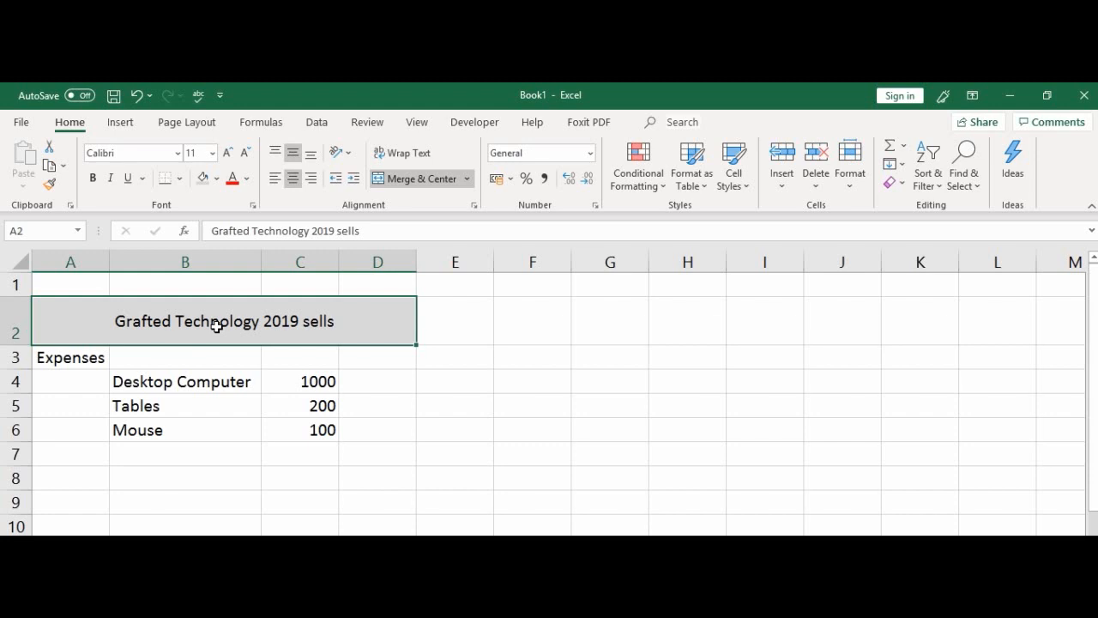
mouse_move(198, 311)
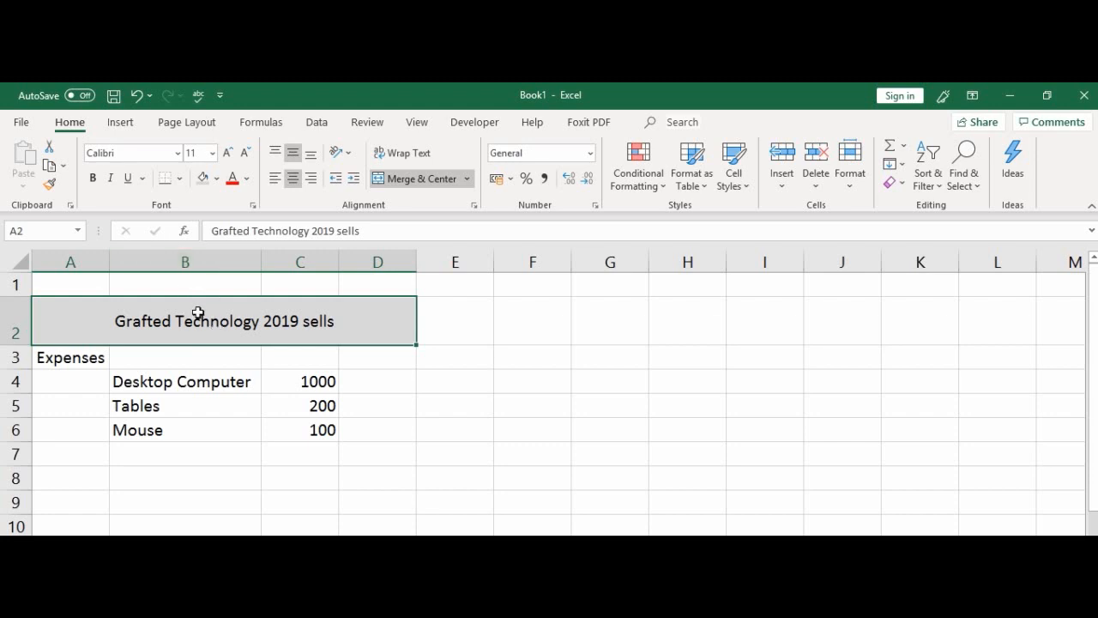
mouse_move(168, 212)
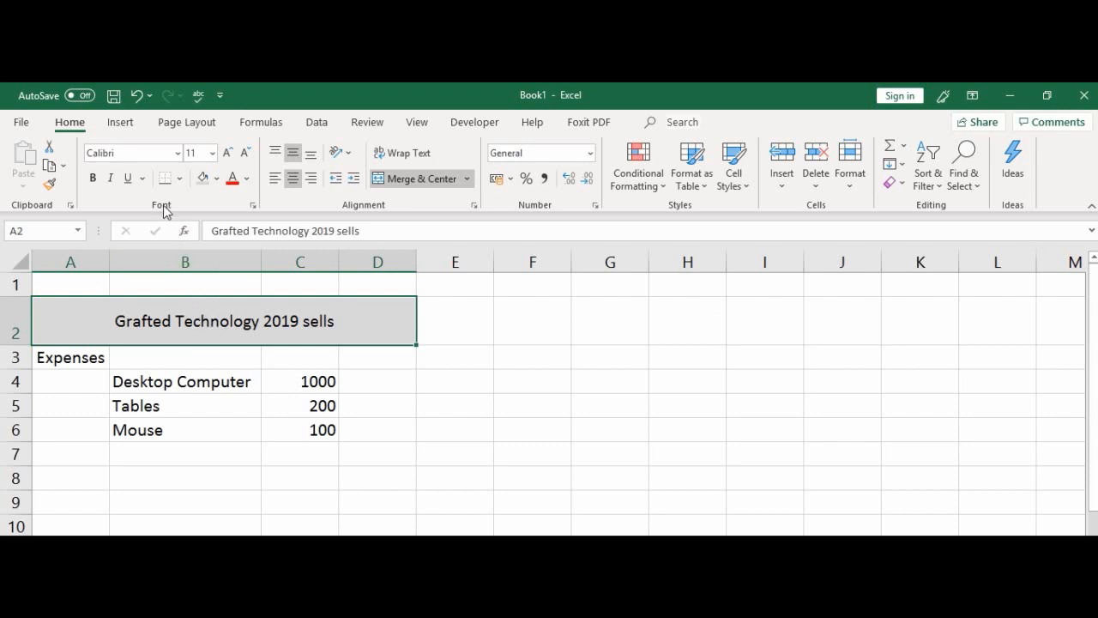
mouse_move(163, 187)
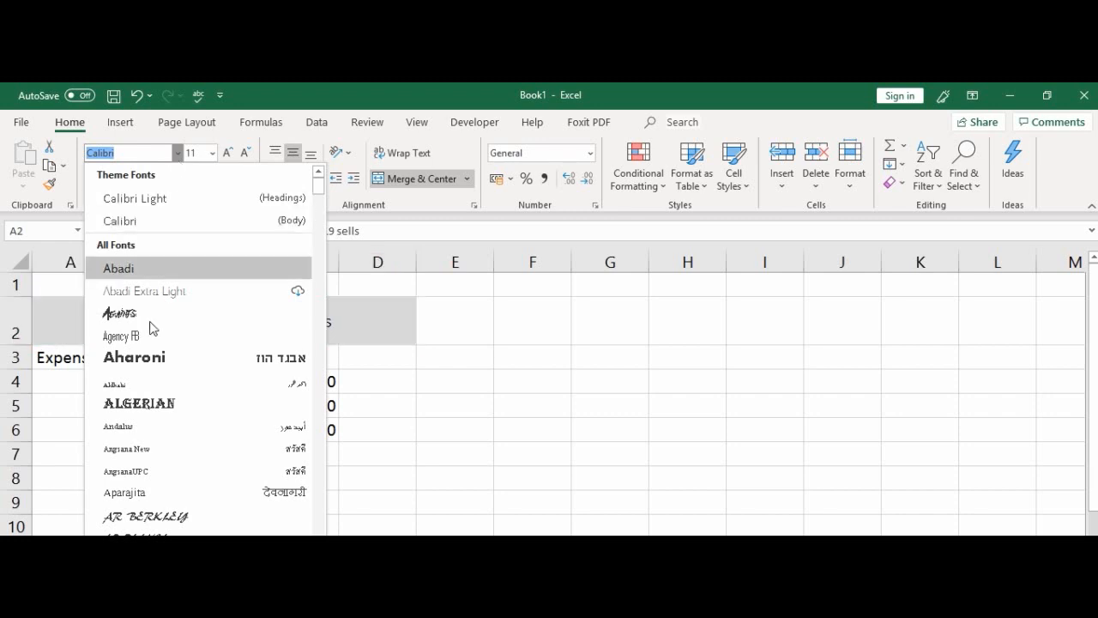
mouse_move(134, 357)
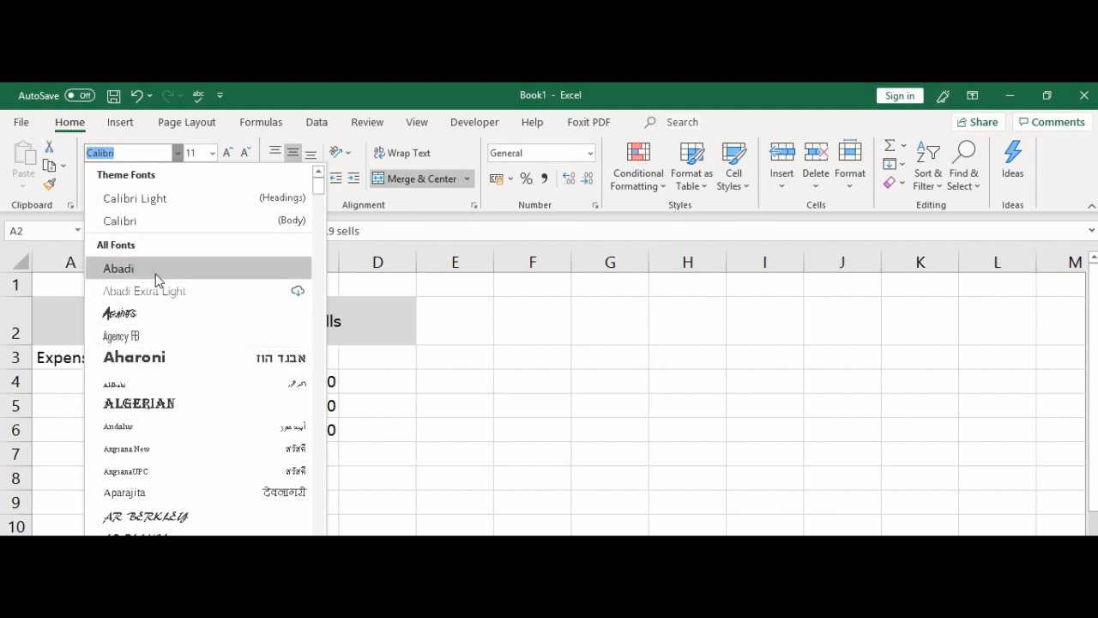
mouse_move(139, 404)
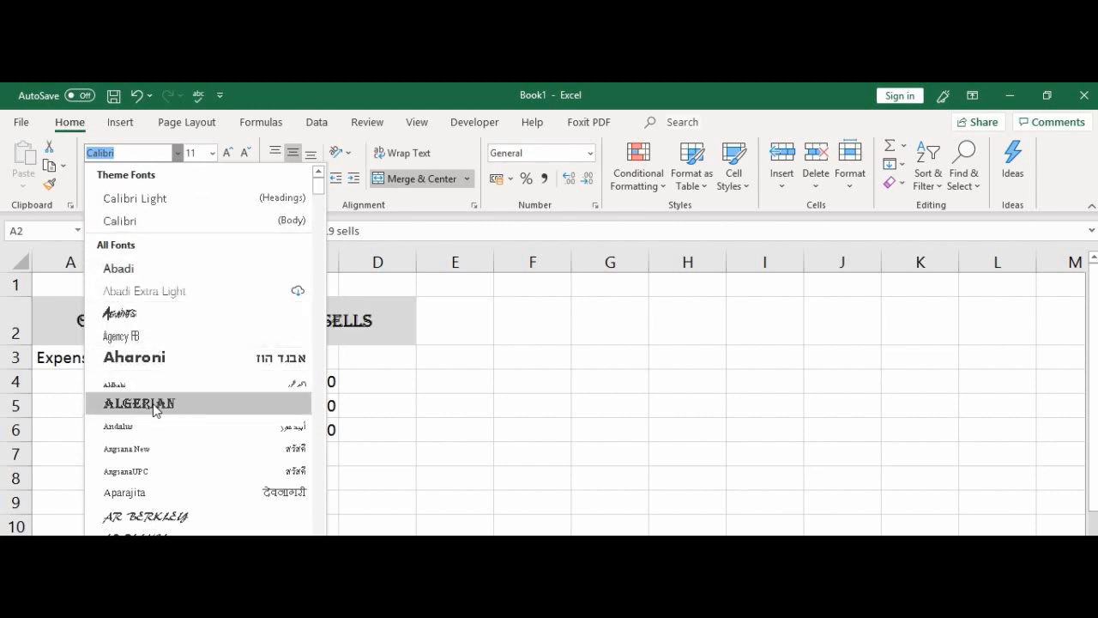
mouse_move(145, 407)
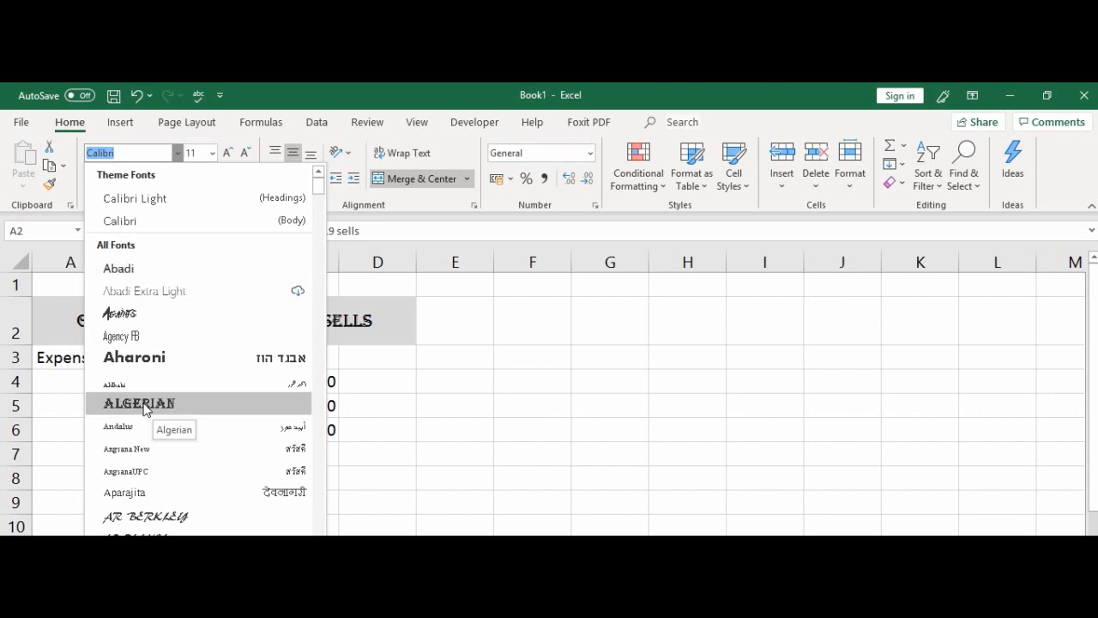
- Apply the Algerian font to the merged heading
click(139, 403)
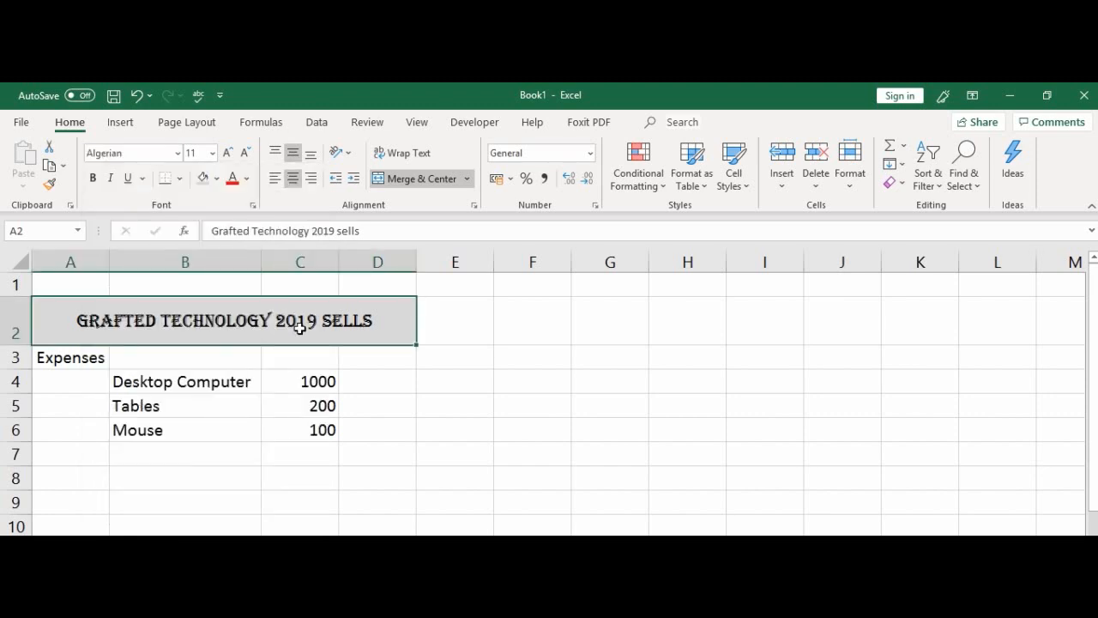
mouse_move(282, 338)
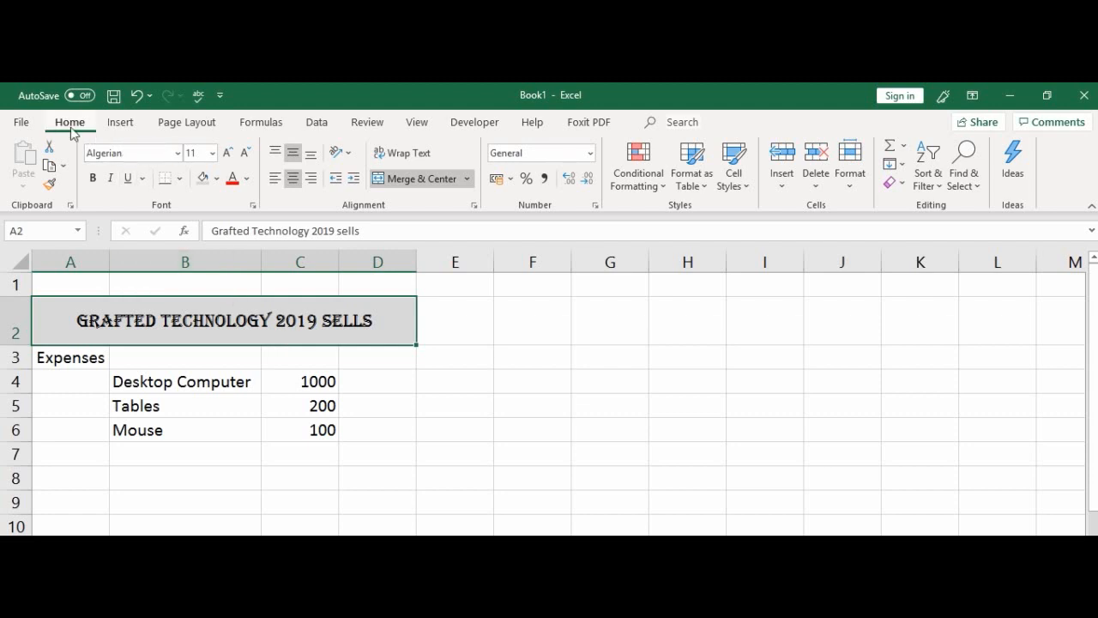
mouse_move(163, 204)
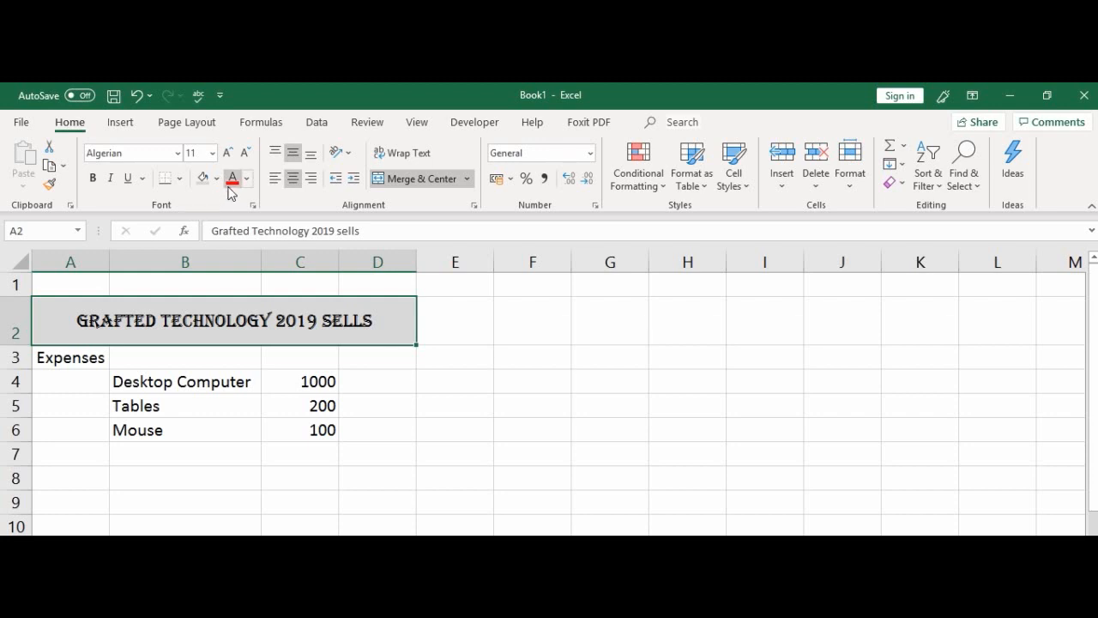
- Colour the heading text Dark Blue from the Standard Colors
click(248, 178)
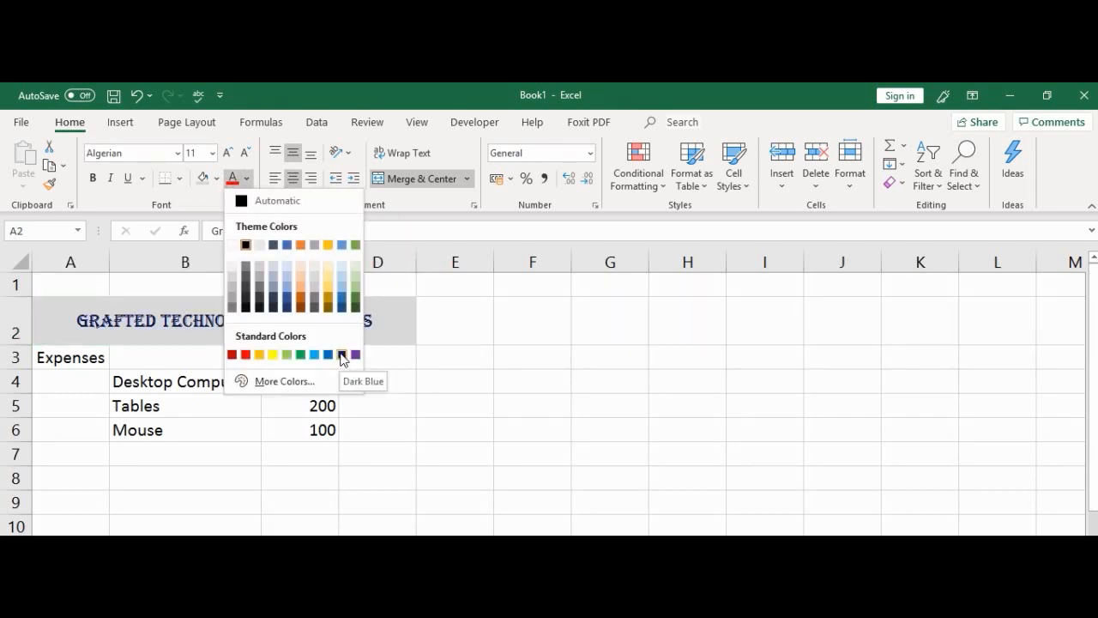
click(342, 354)
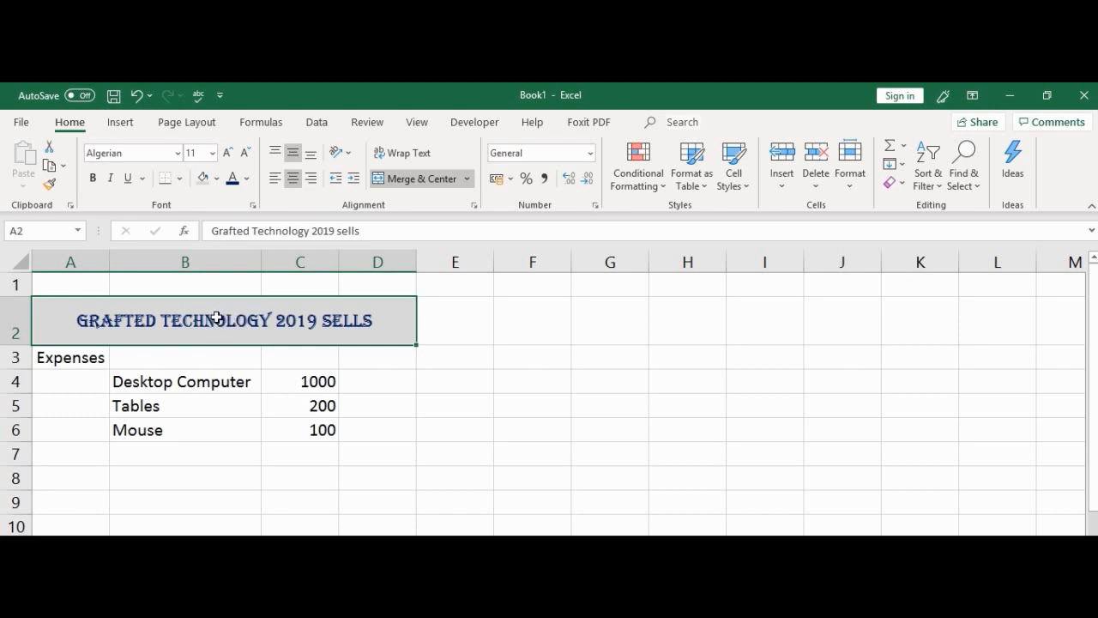
mouse_move(208, 303)
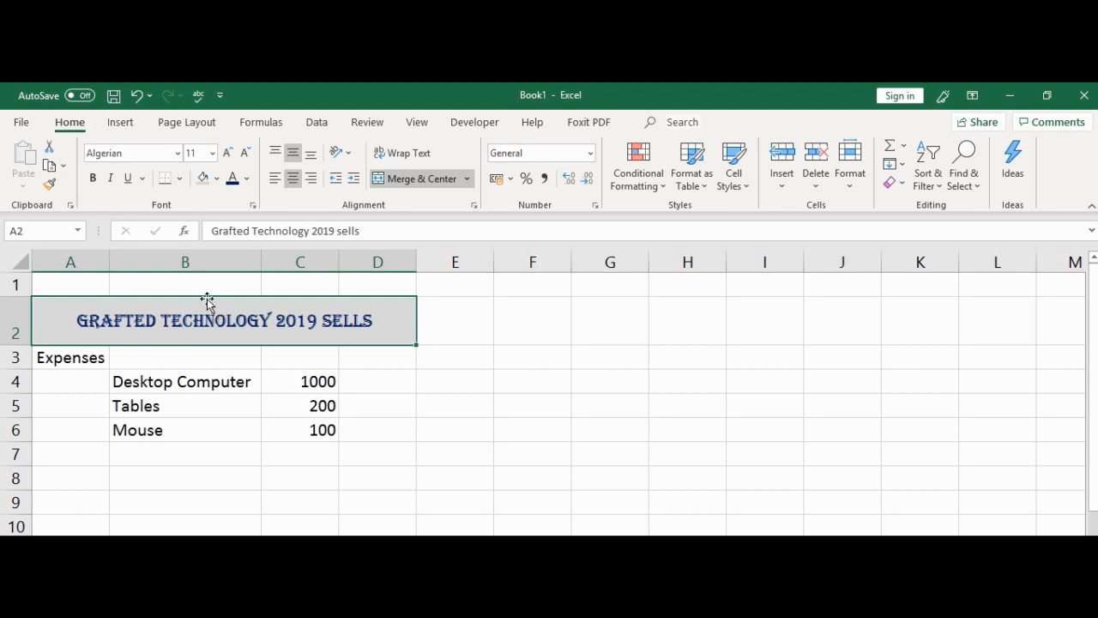
mouse_move(158, 206)
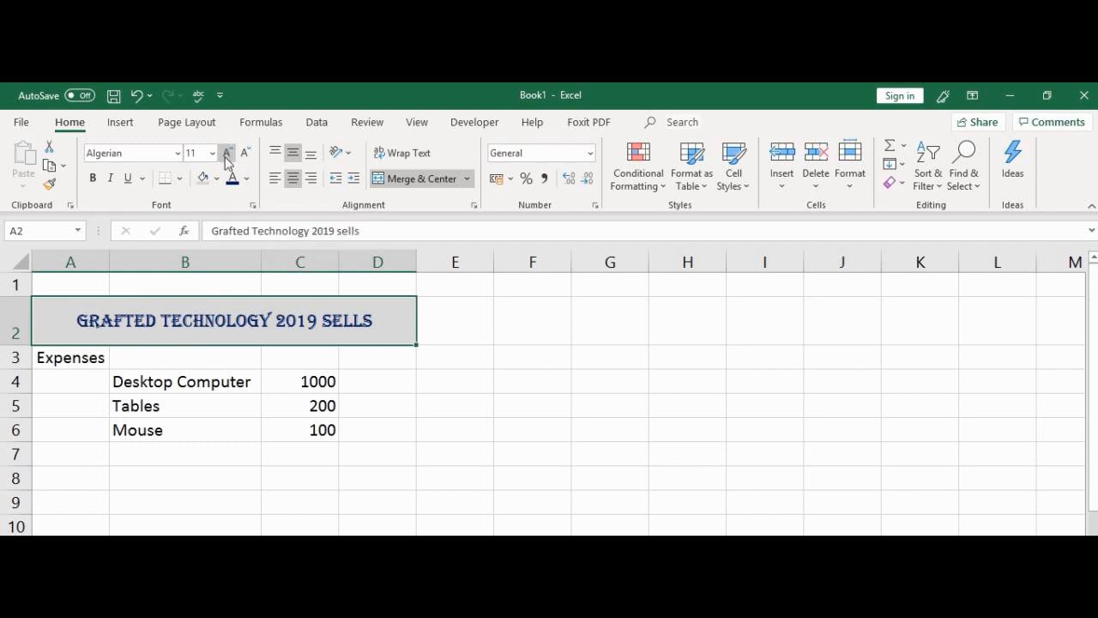
mouse_move(227, 153)
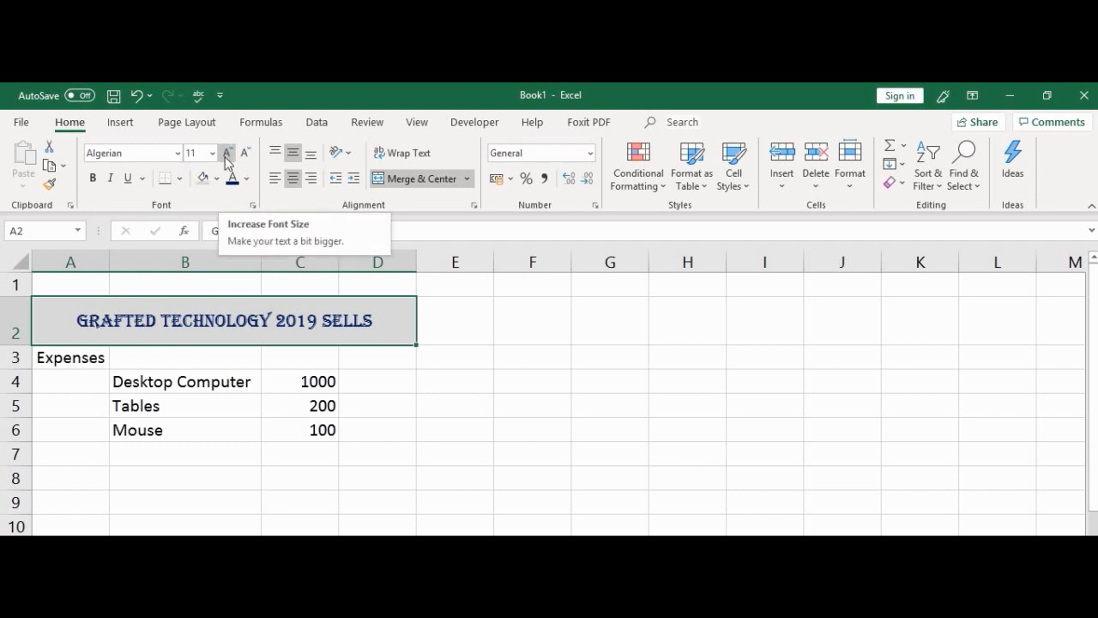
mouse_move(245, 163)
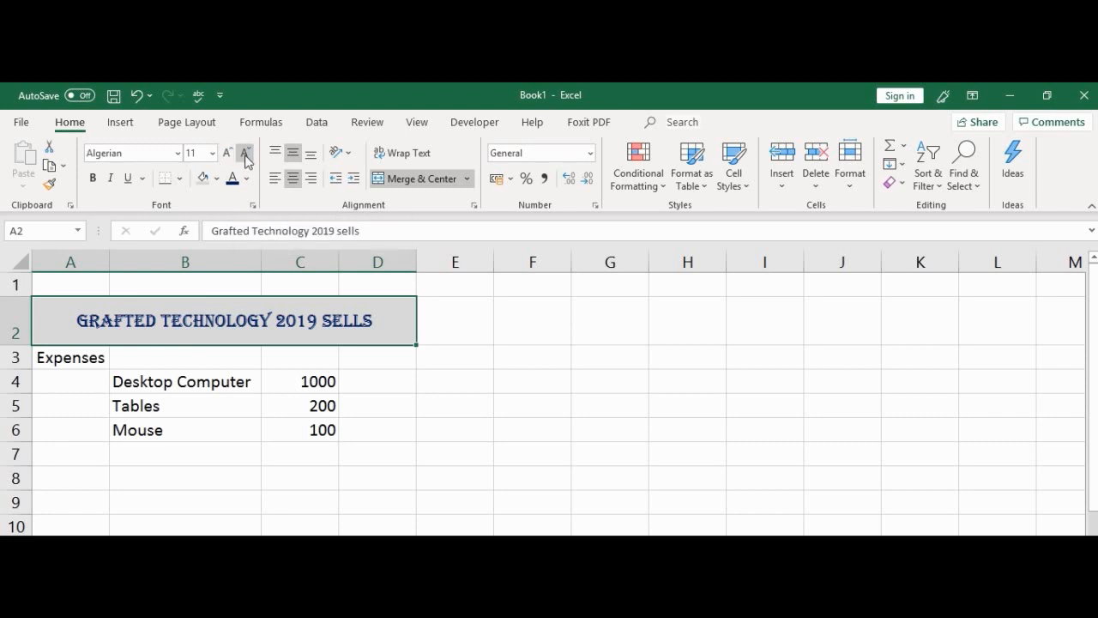
- Step the heading font size up and down repeatedly, settling on size 12
click(245, 153)
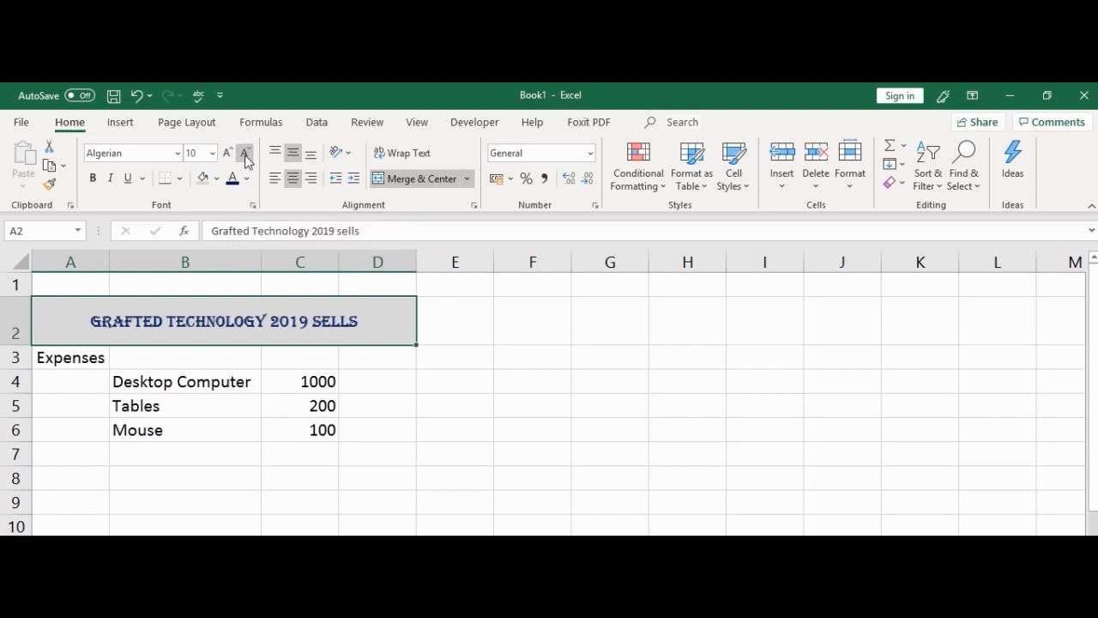
click(246, 152)
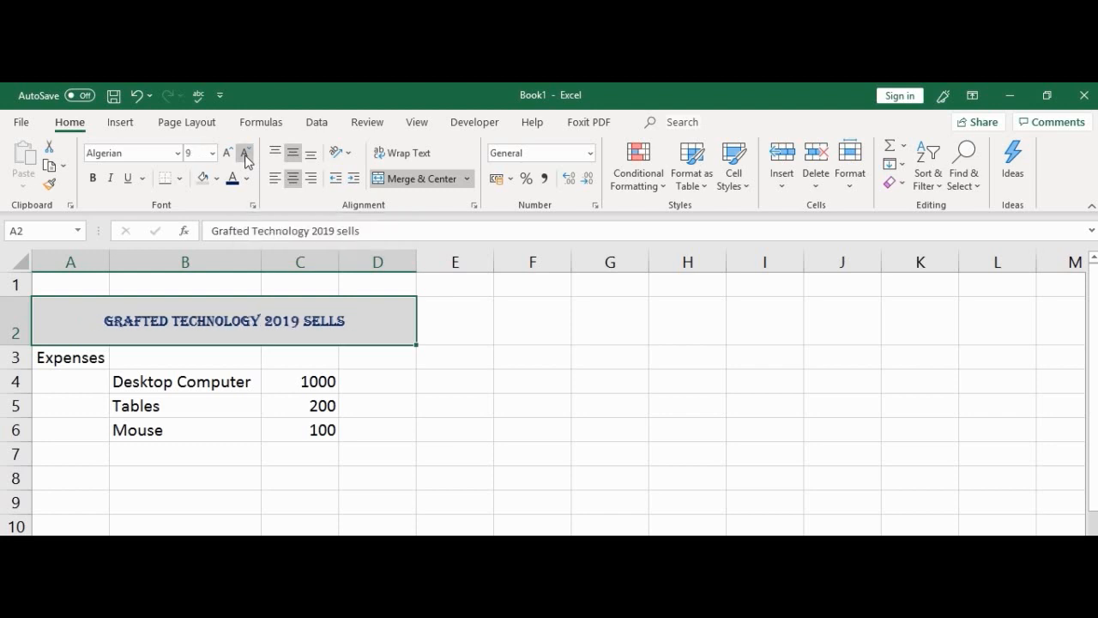
click(227, 152)
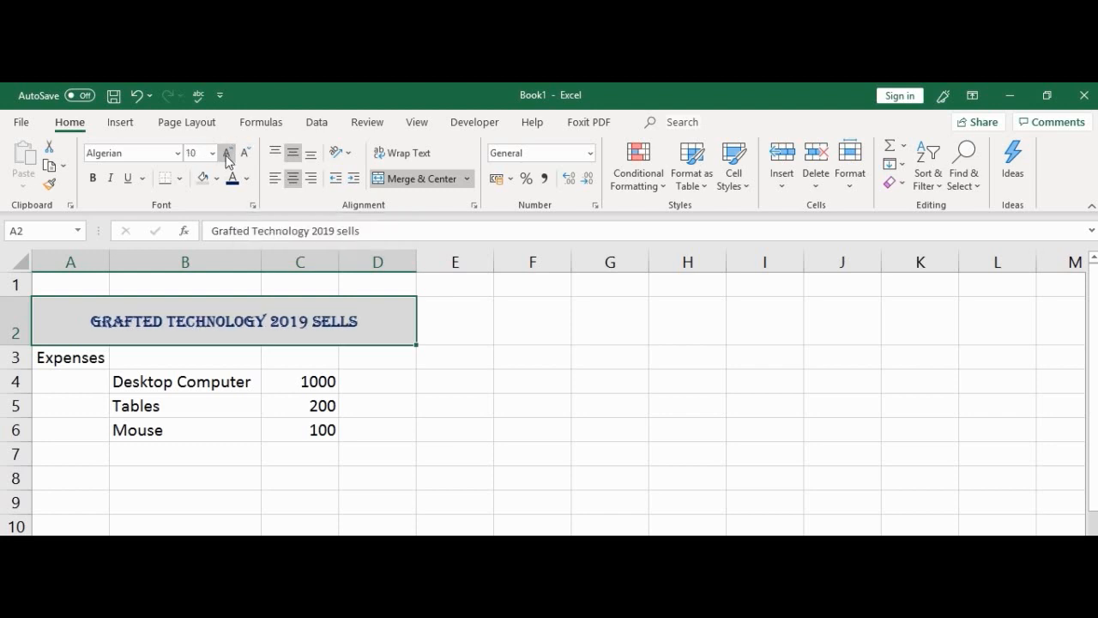
click(226, 153)
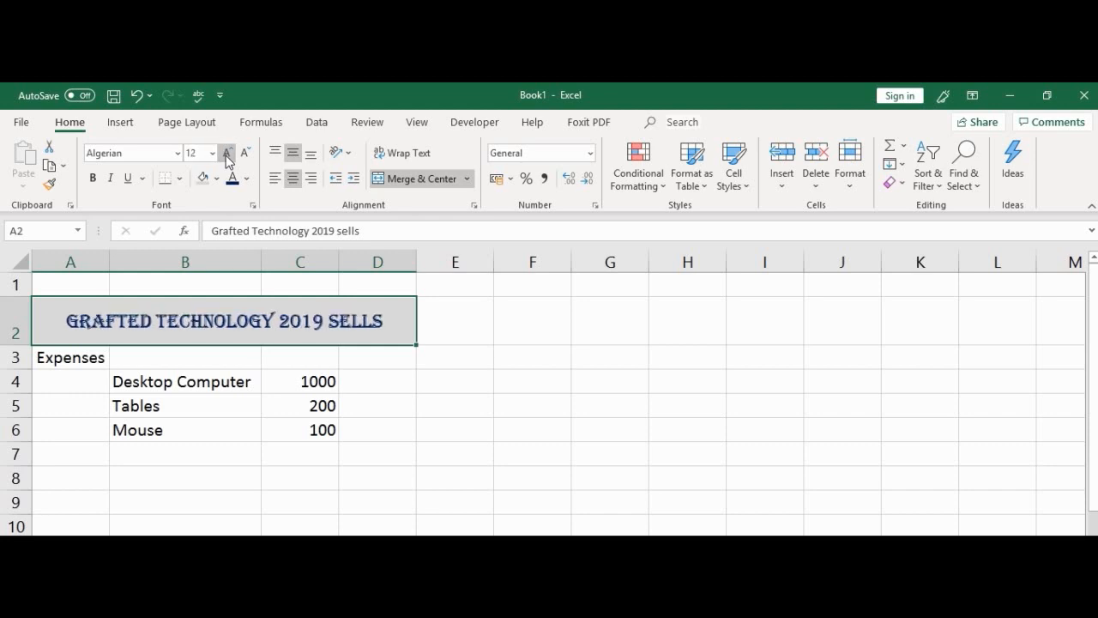
click(226, 153)
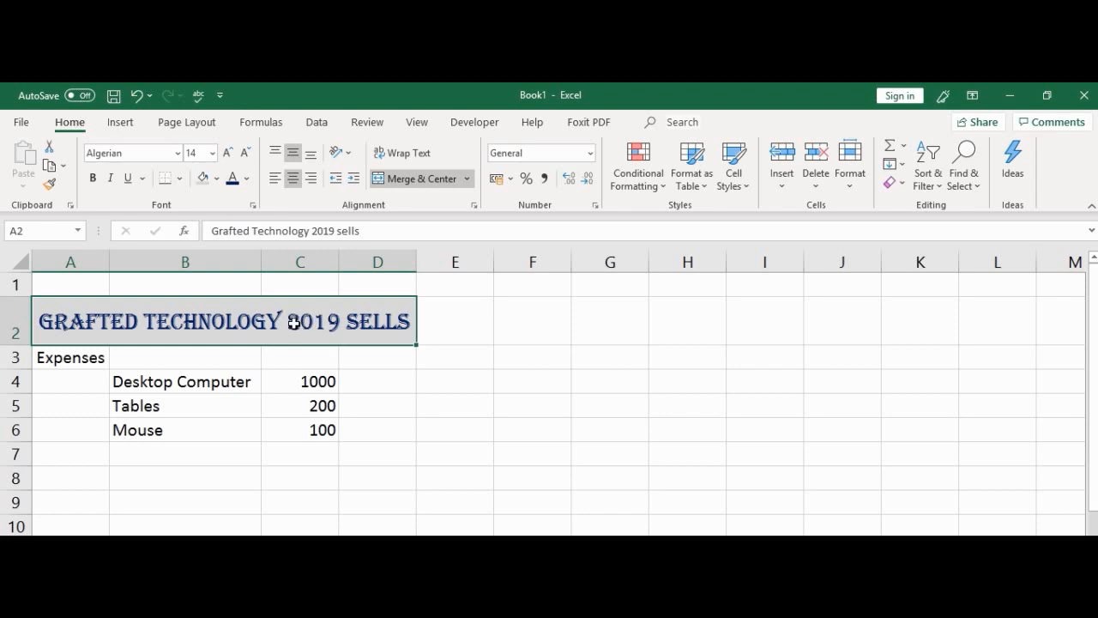
mouse_move(227, 152)
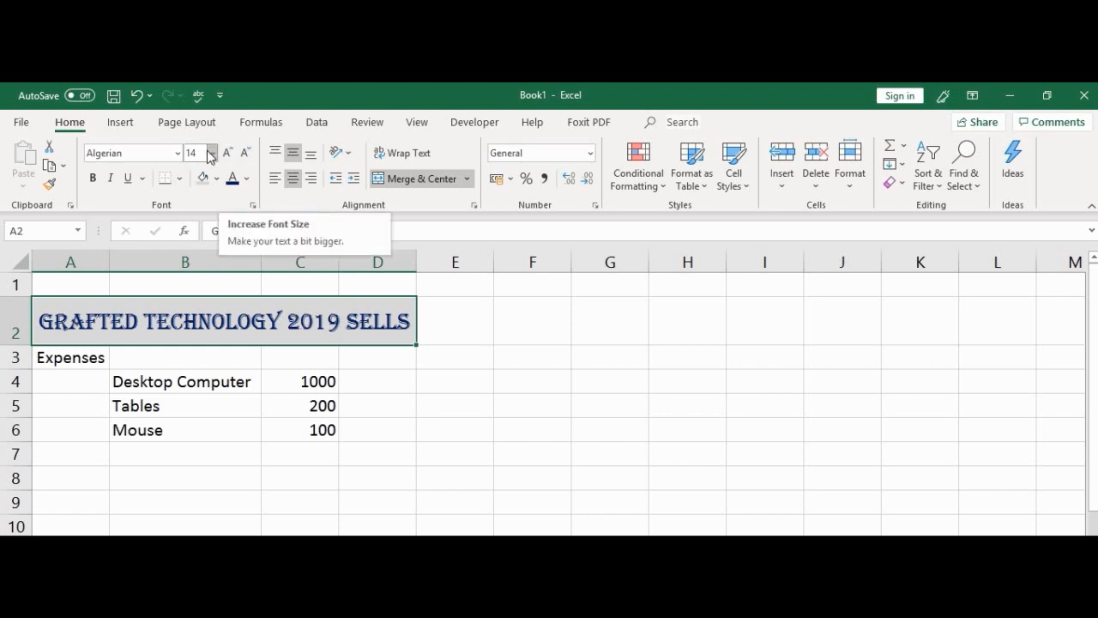
mouse_move(193, 153)
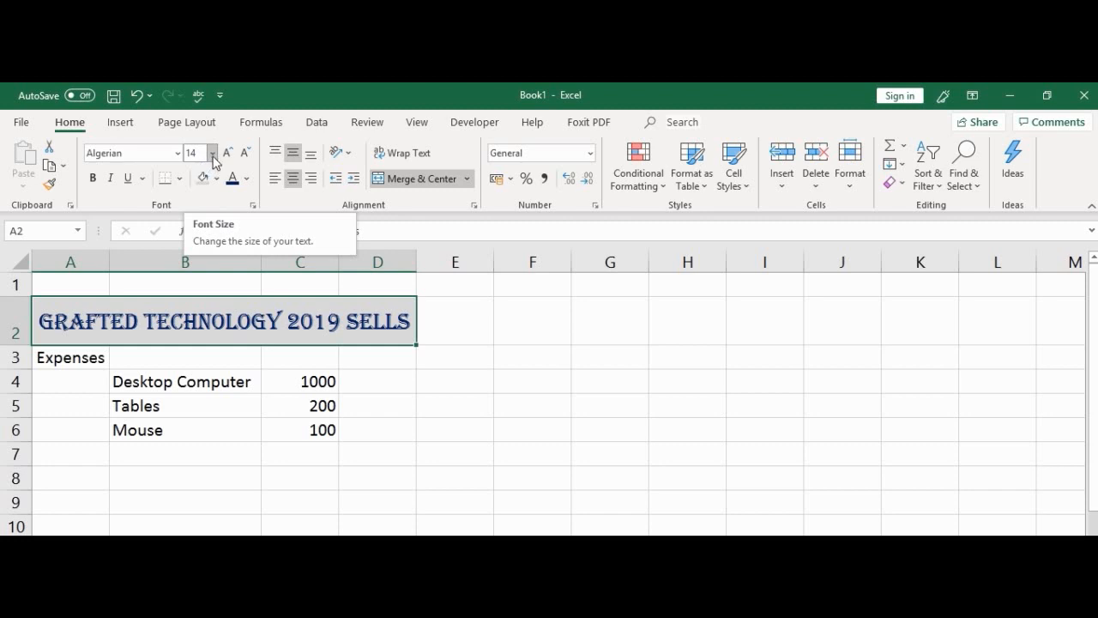
click(212, 153)
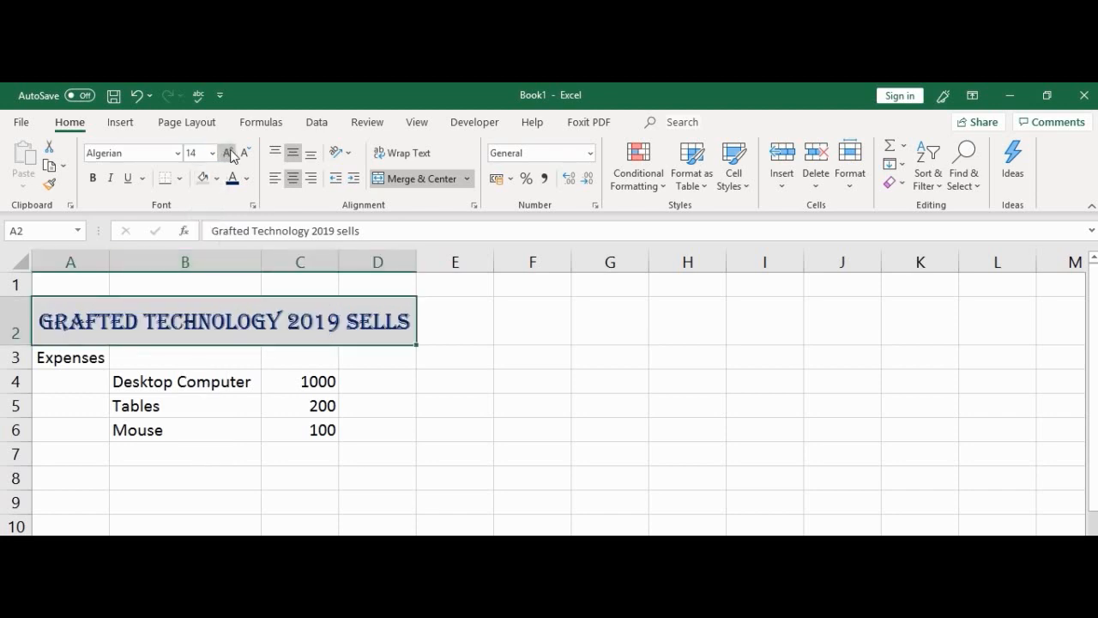
click(227, 152)
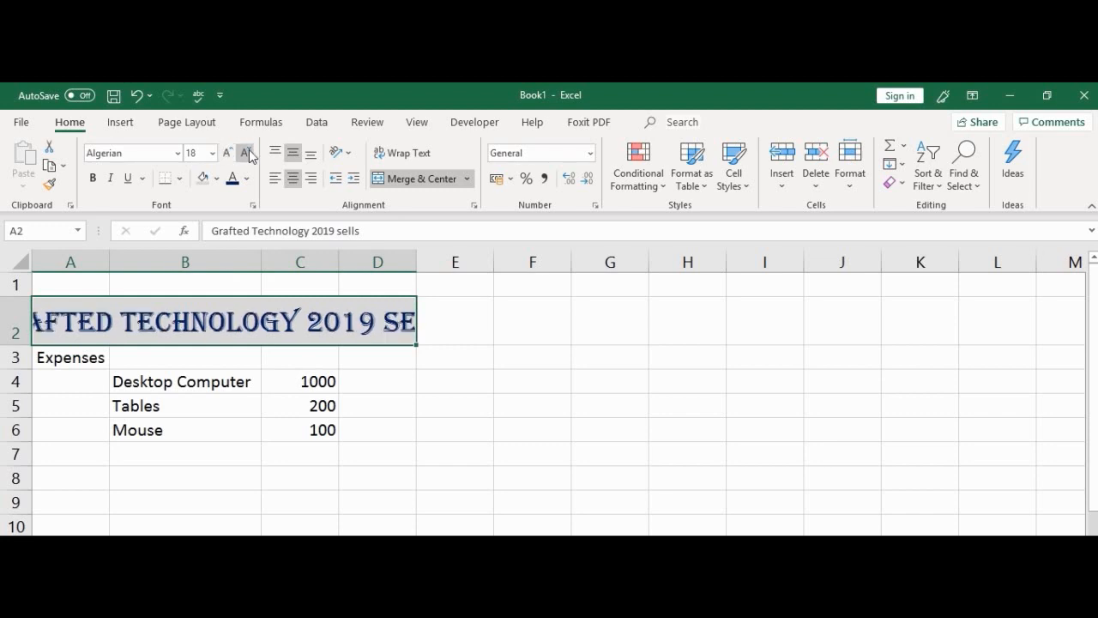
click(248, 153)
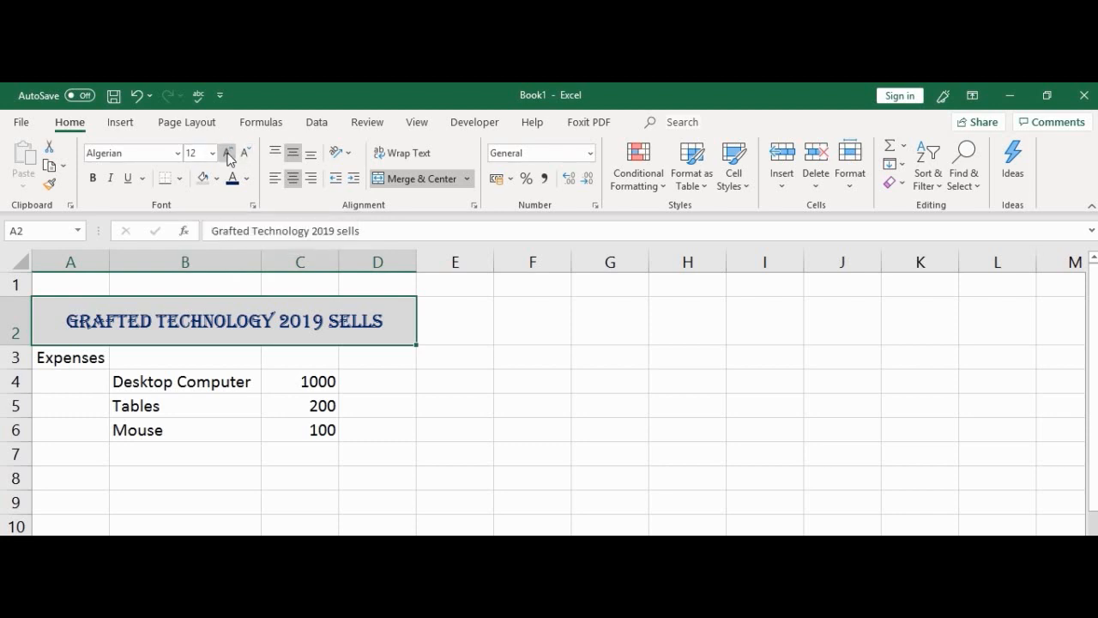
click(226, 153)
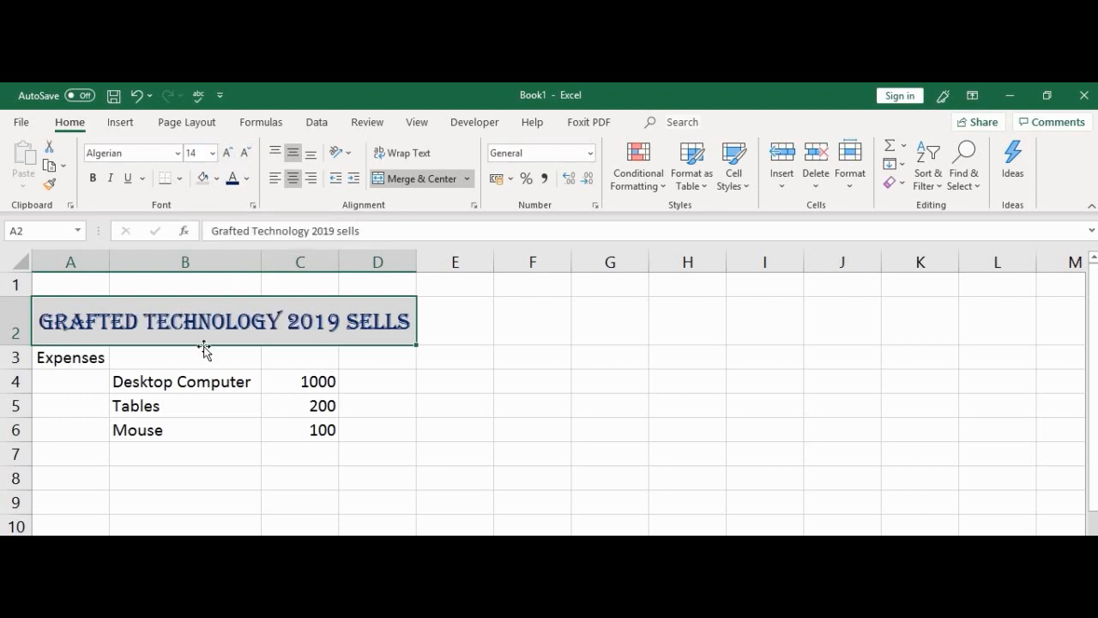
click(244, 153)
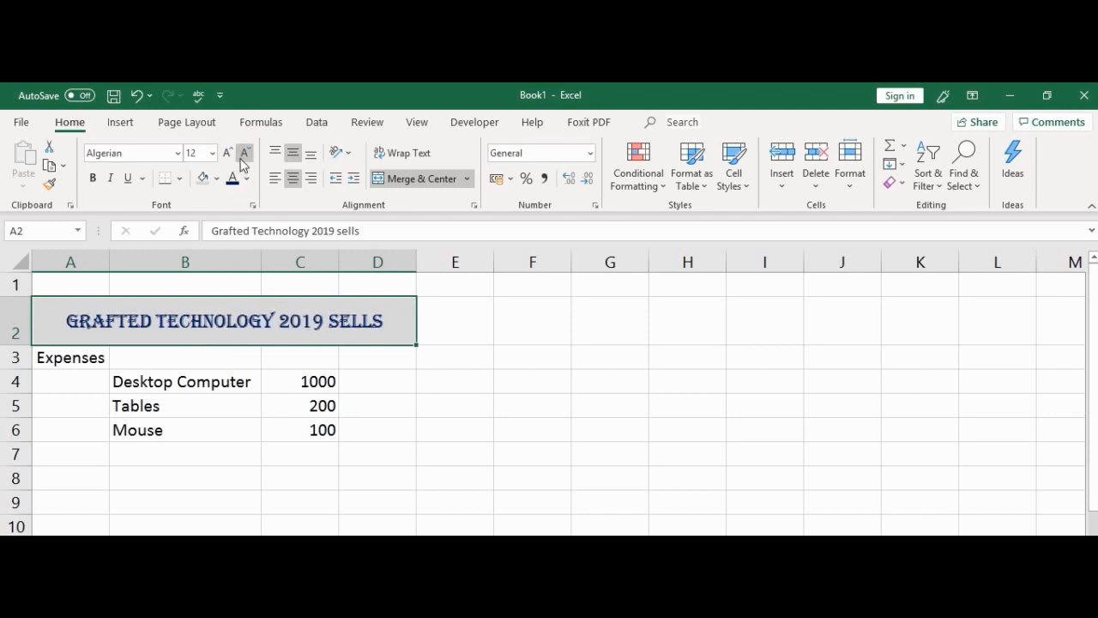
mouse_move(215, 360)
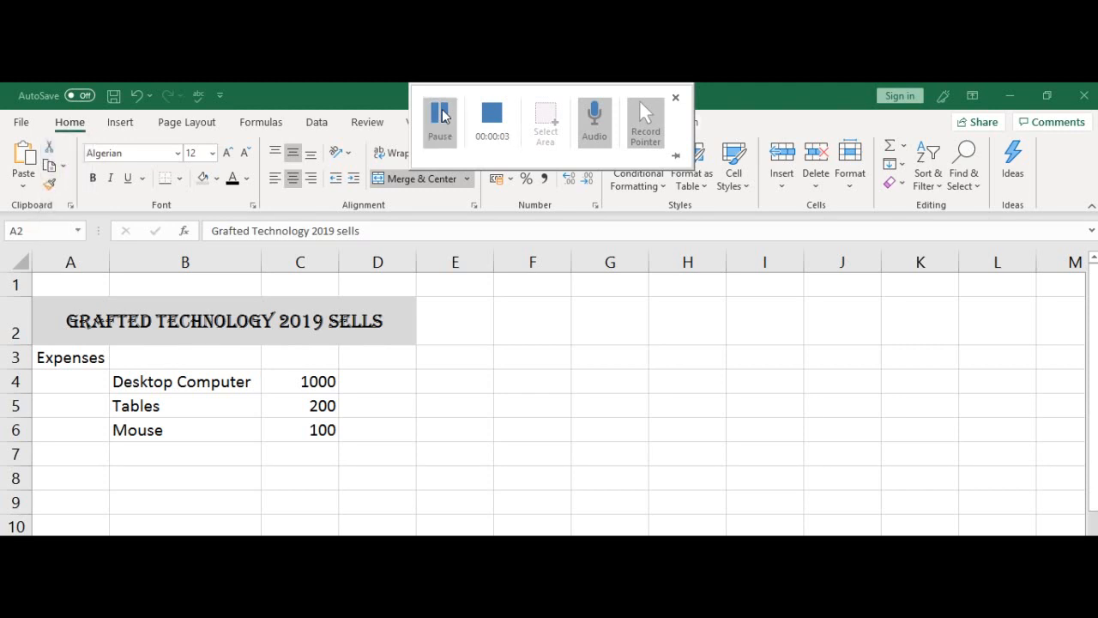
- Recolour the heading text to Orange, Accent 2, Darker 50%
click(676, 97)
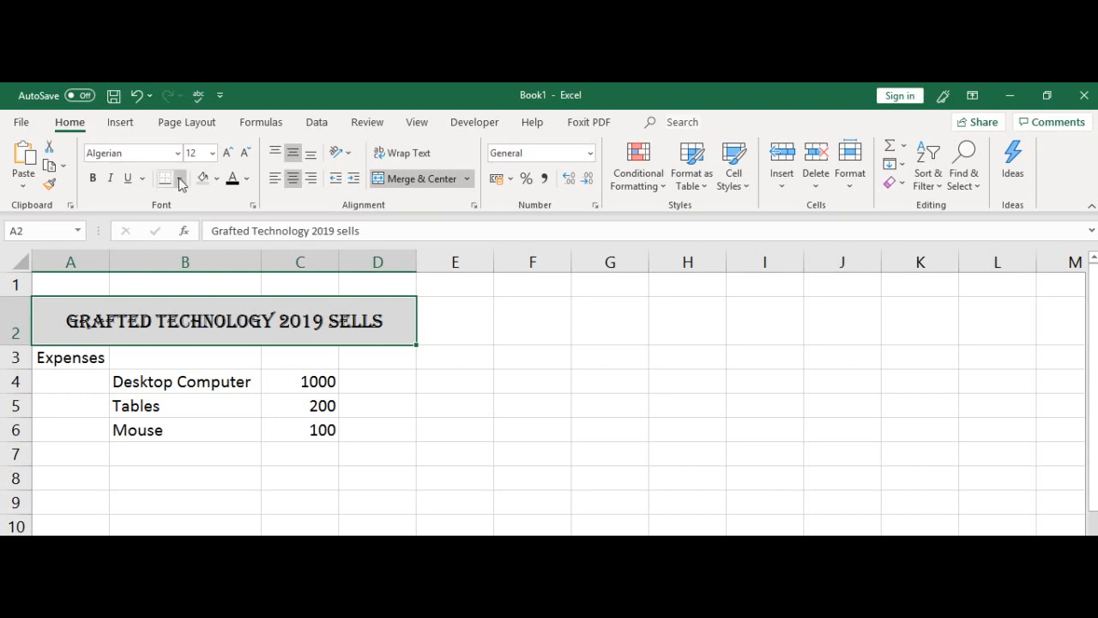
mouse_move(166, 208)
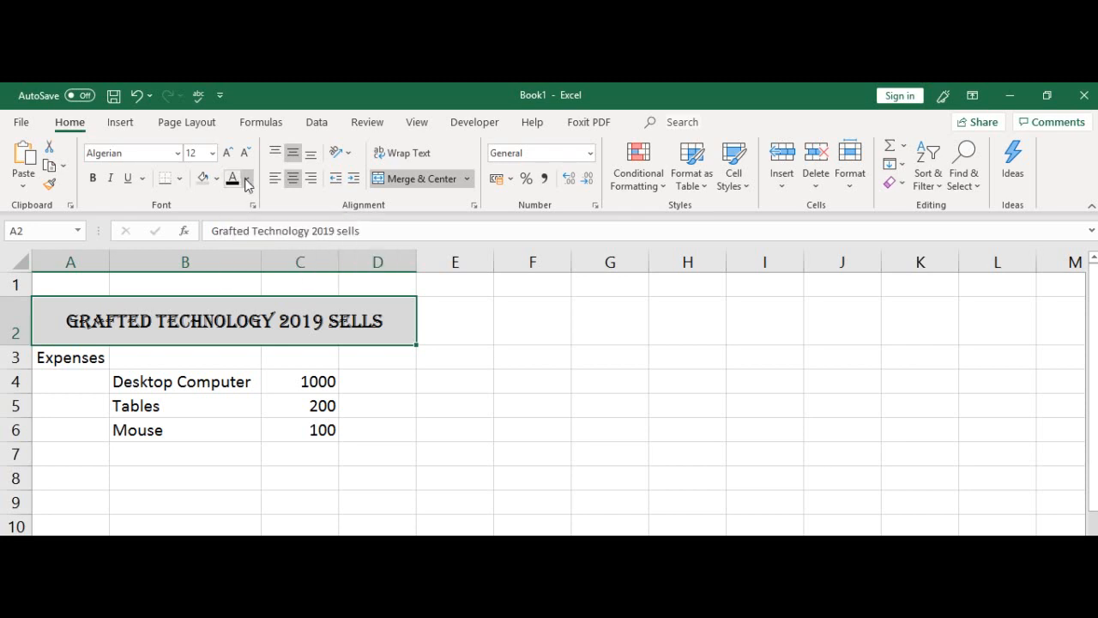
click(247, 178)
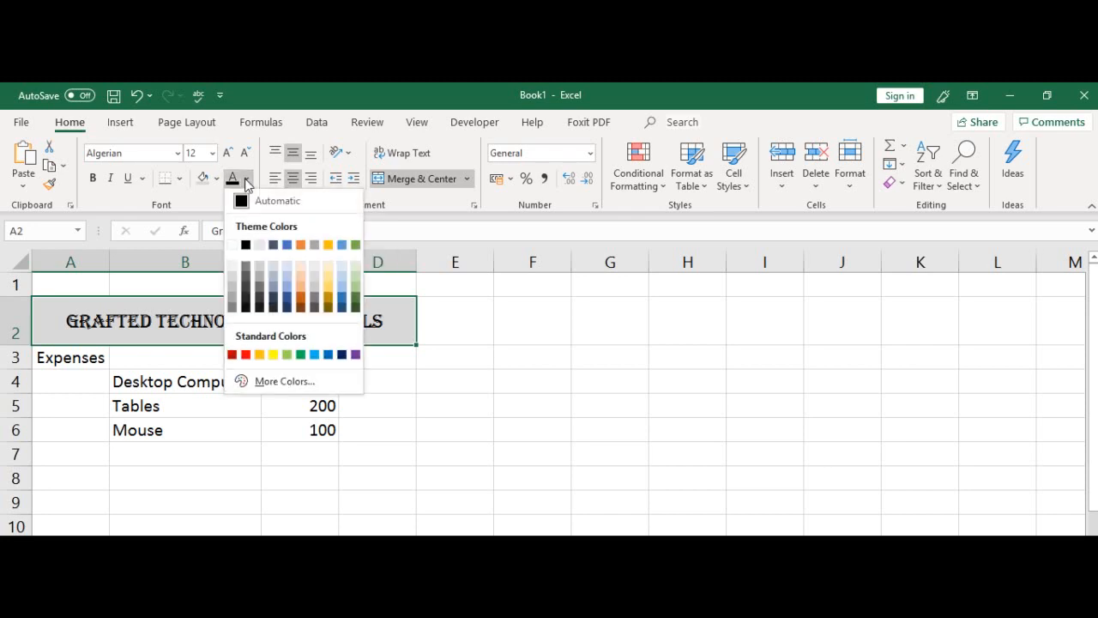
click(287, 244)
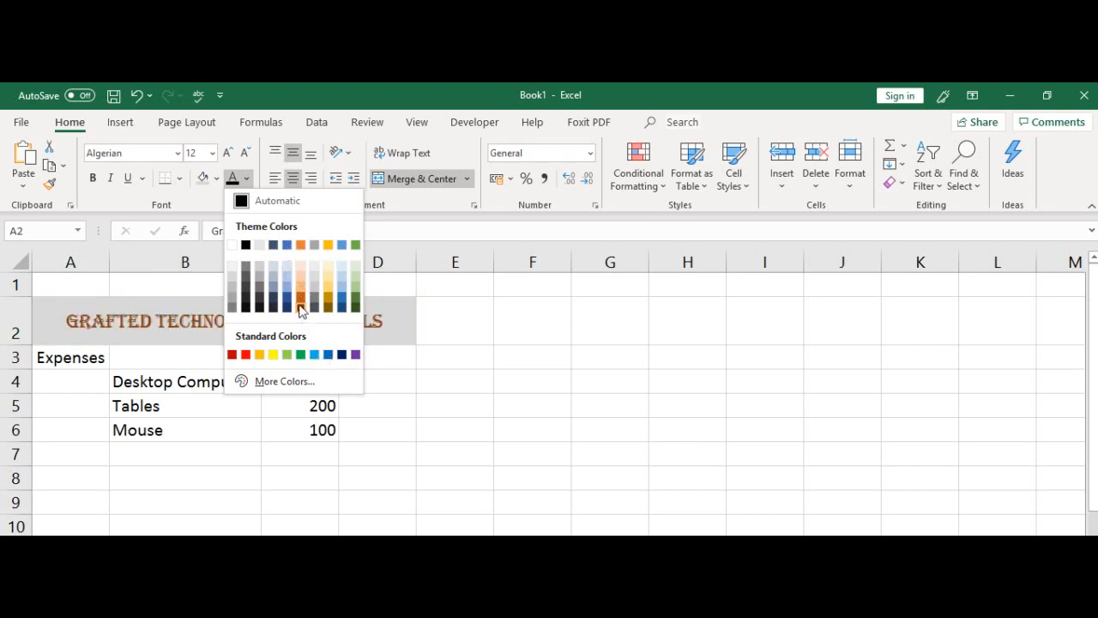
mouse_move(300, 302)
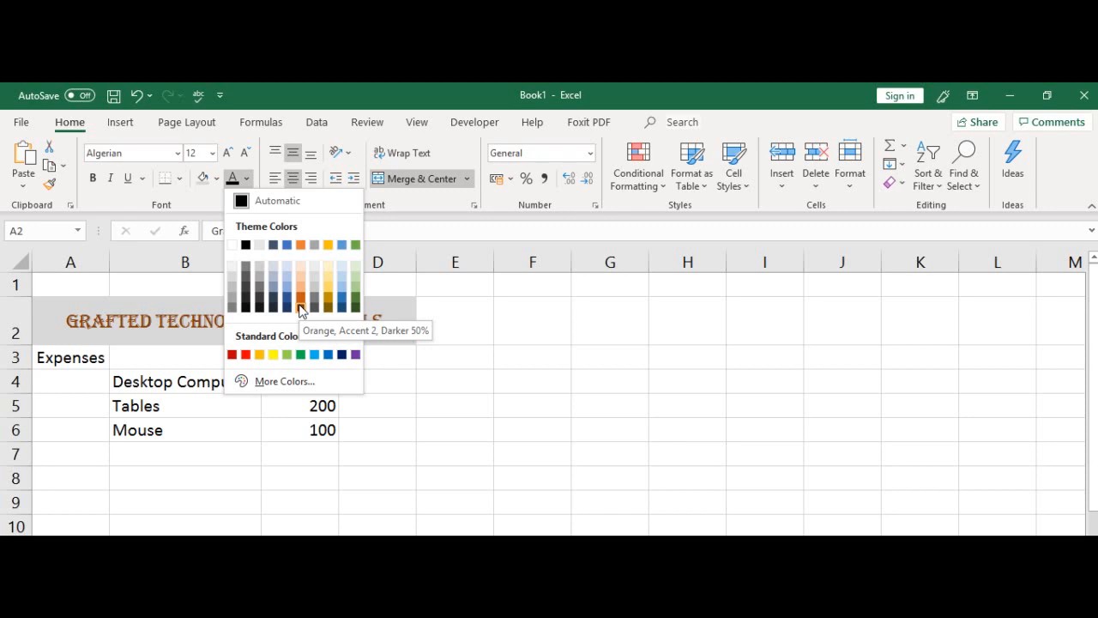
click(300, 300)
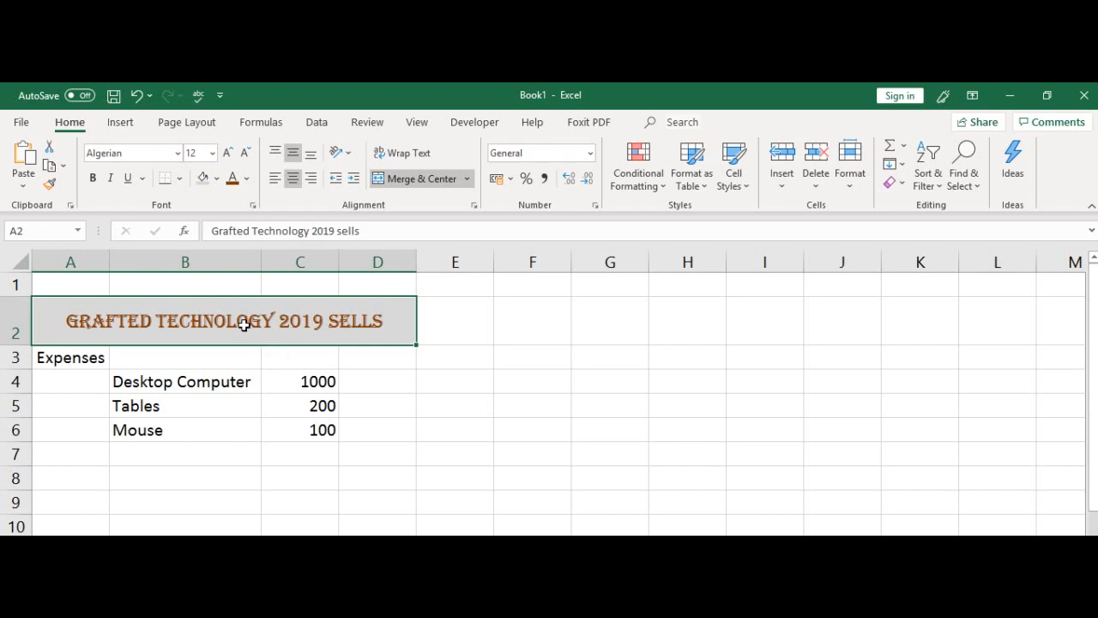
mouse_move(159, 323)
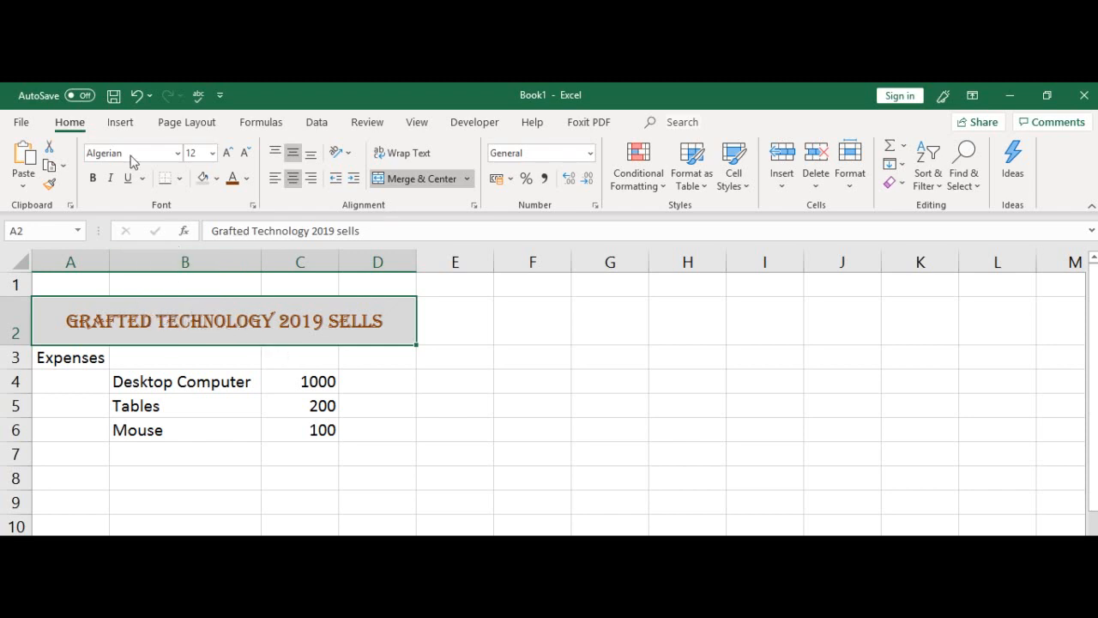
mouse_move(163, 205)
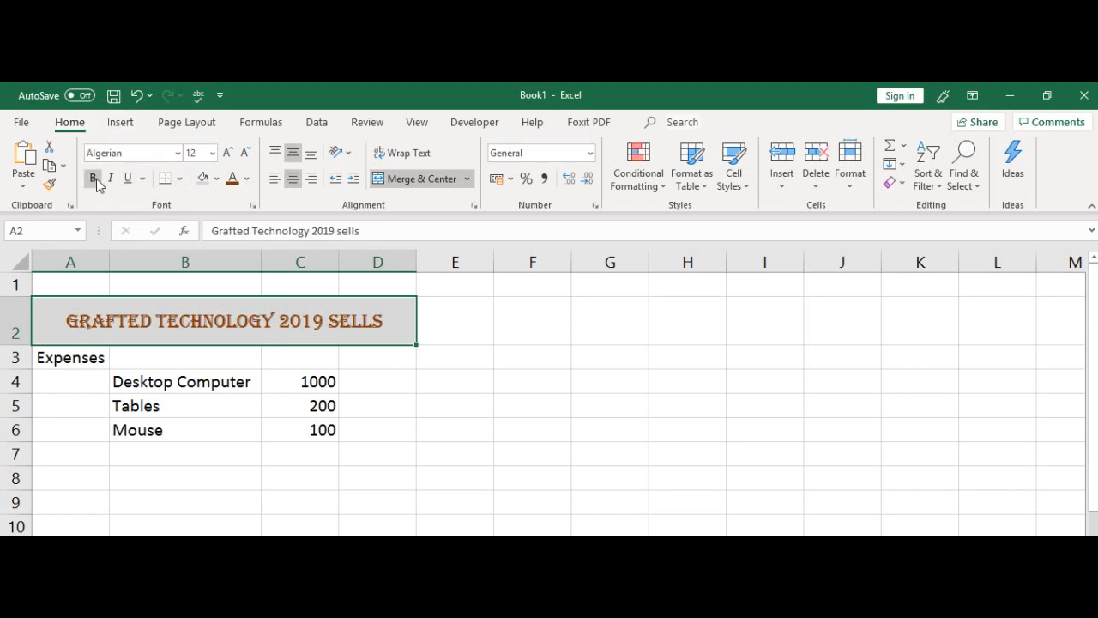
mouse_move(92, 178)
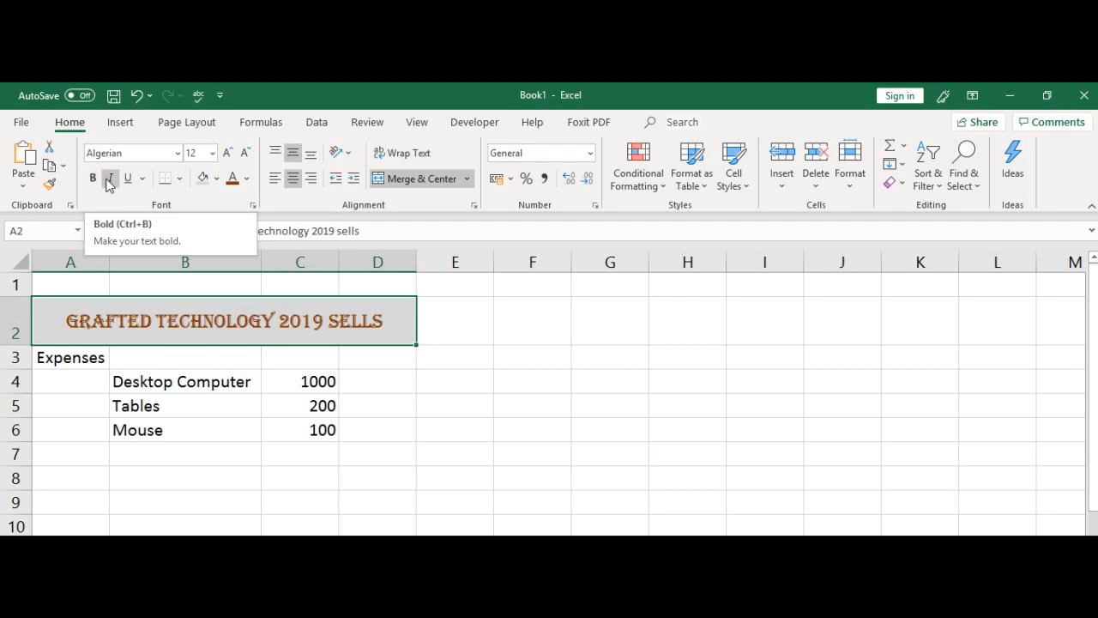
mouse_move(110, 178)
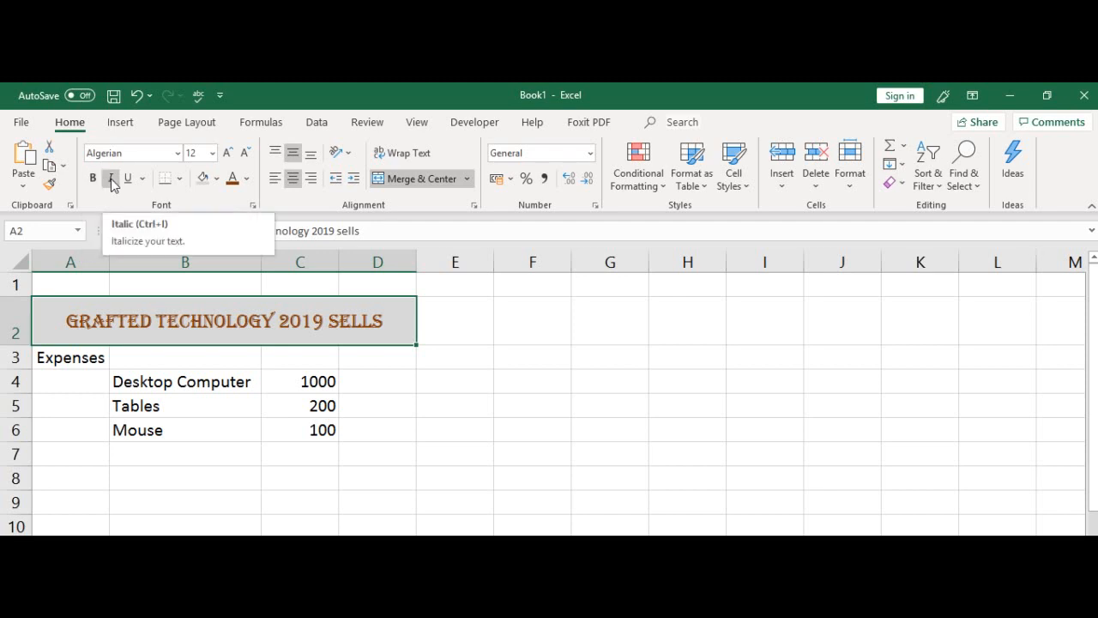
mouse_move(127, 178)
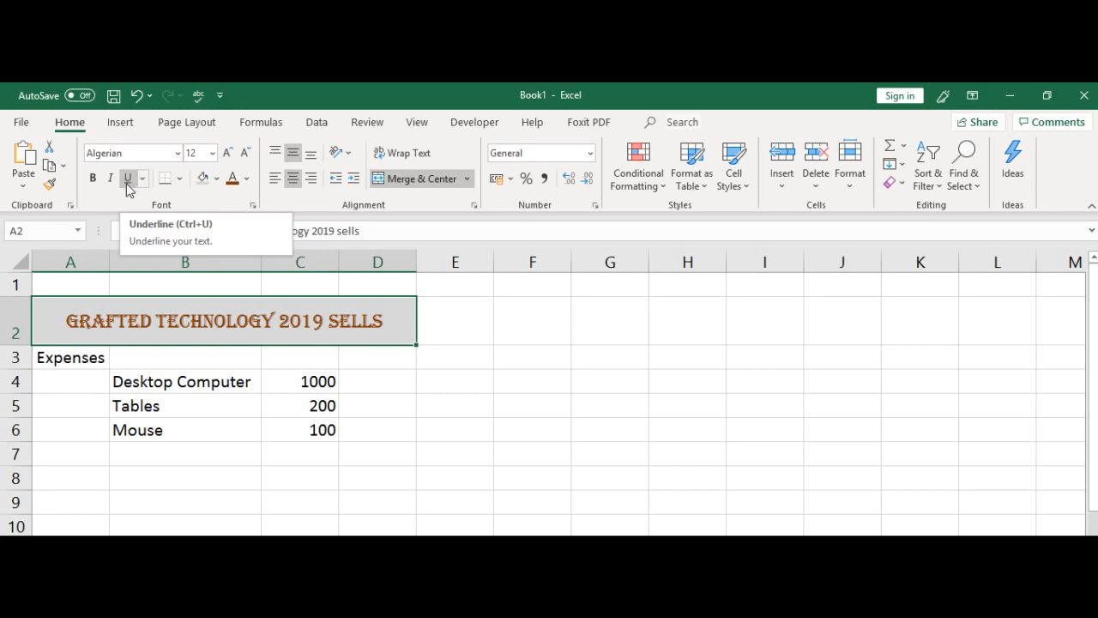
- Bring up the single and double underline choices for the heading
click(142, 179)
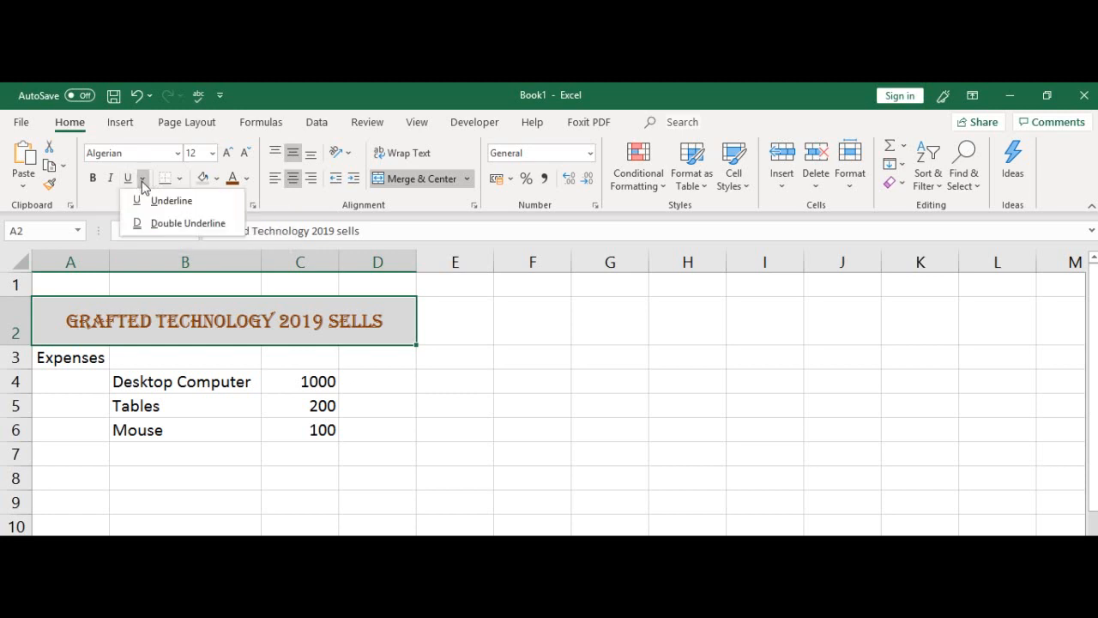
mouse_move(187, 223)
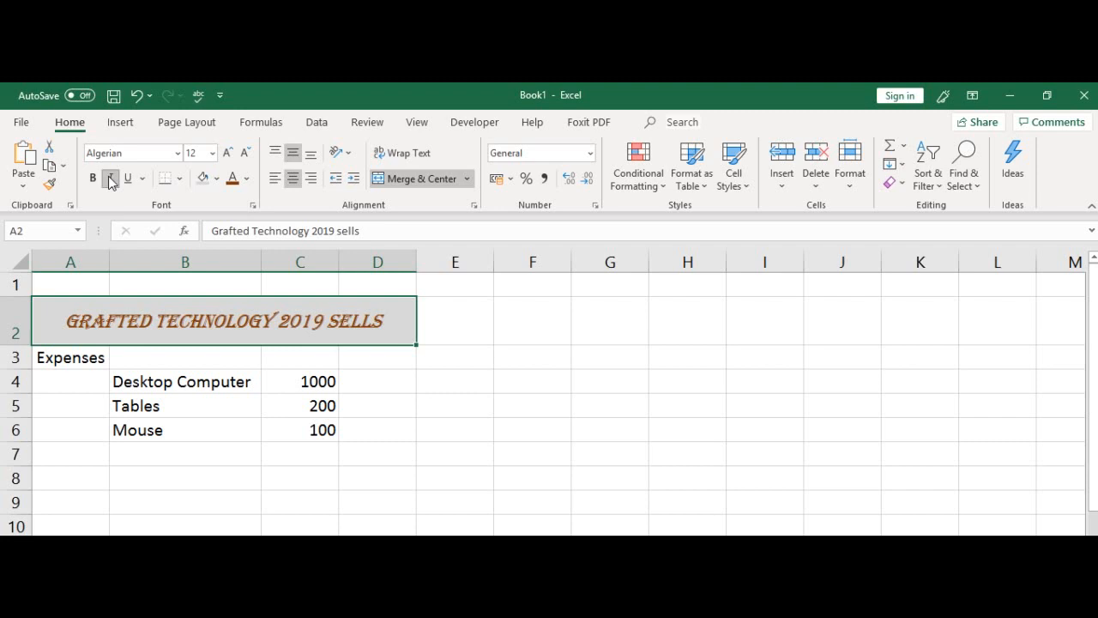
mouse_move(110, 177)
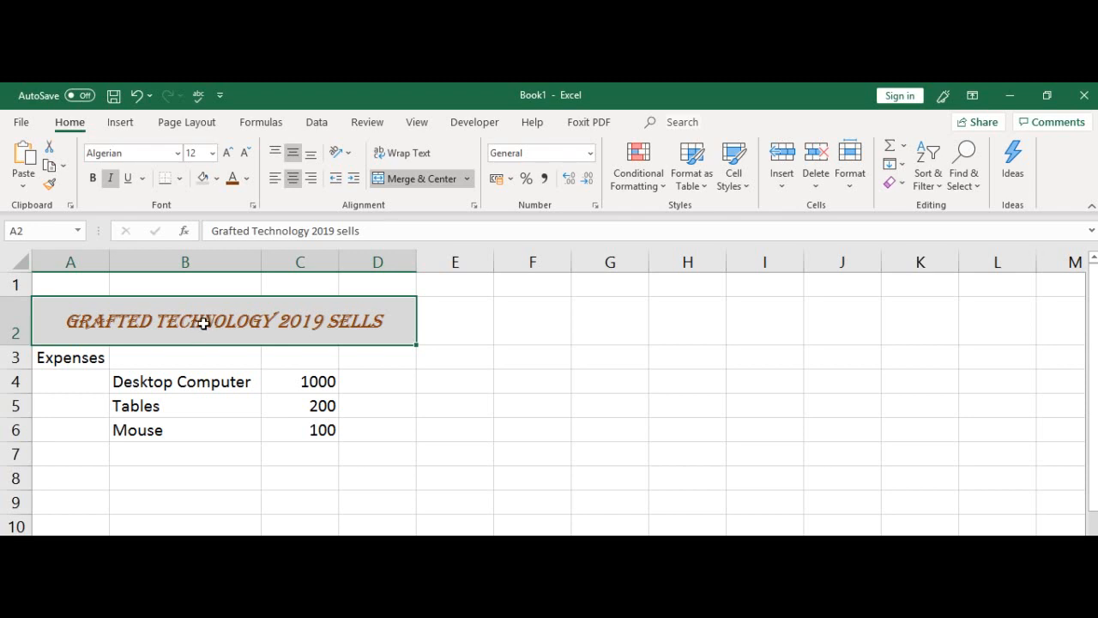
mouse_move(195, 324)
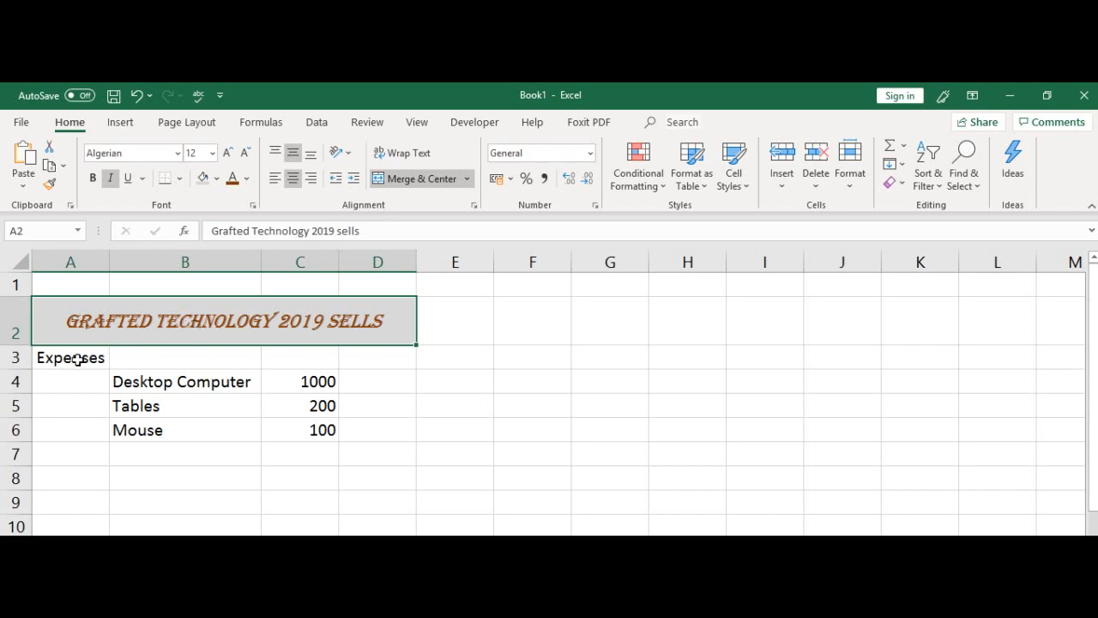
mouse_move(109, 319)
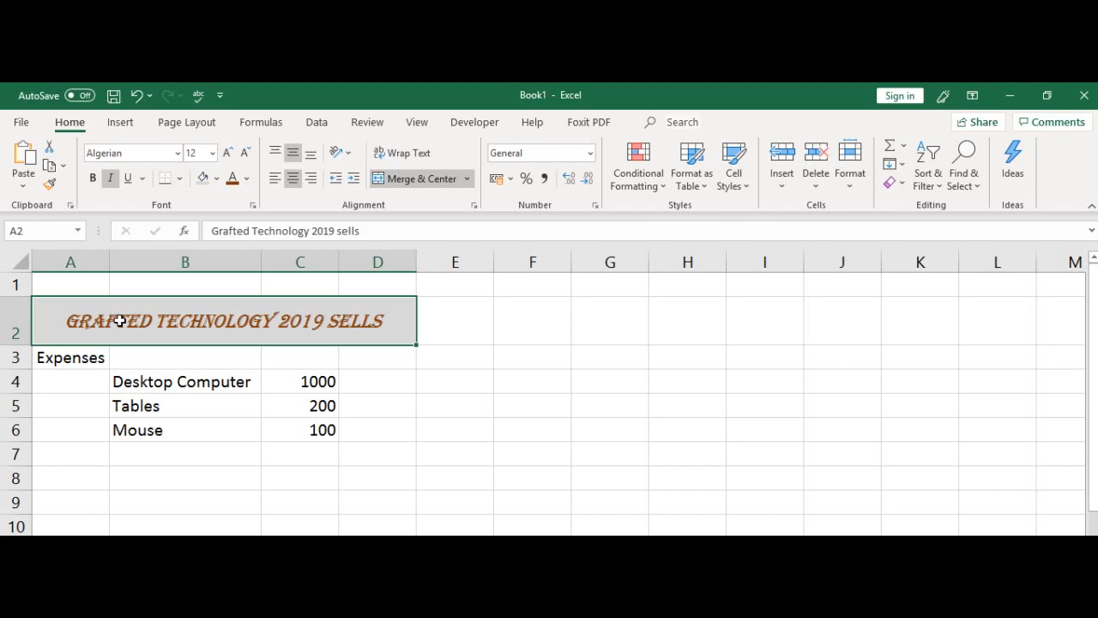
mouse_move(24, 210)
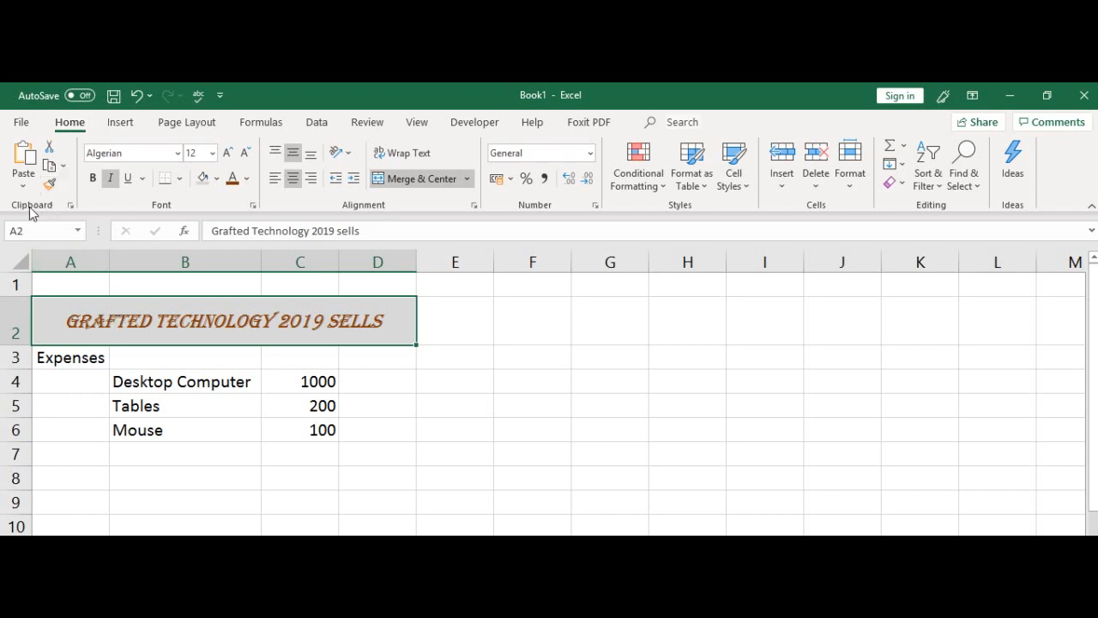
mouse_move(50, 188)
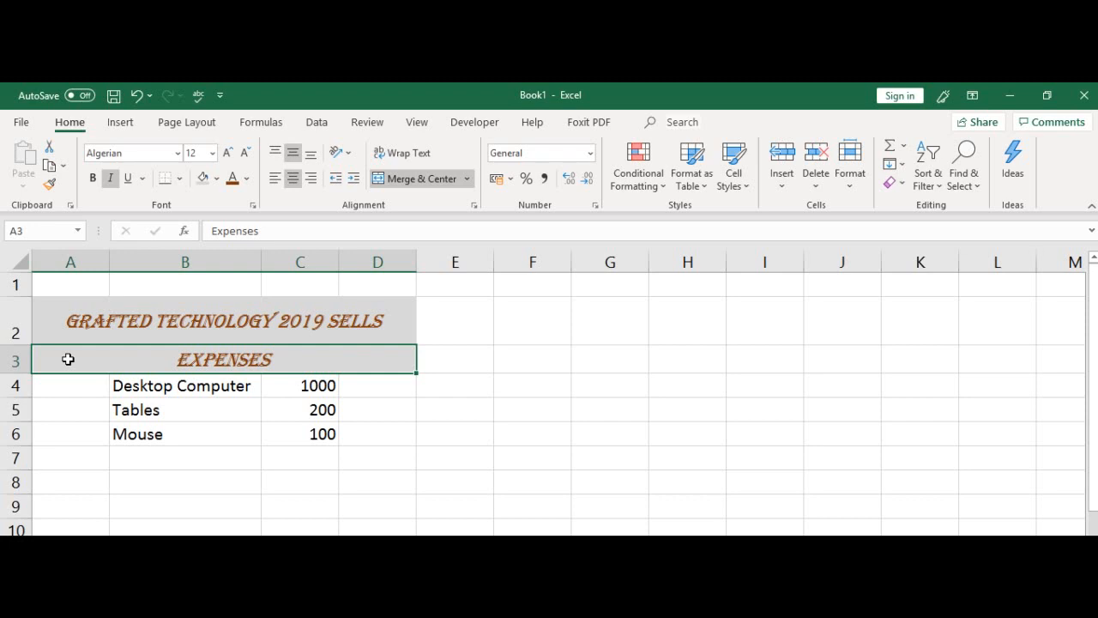
mouse_move(163, 333)
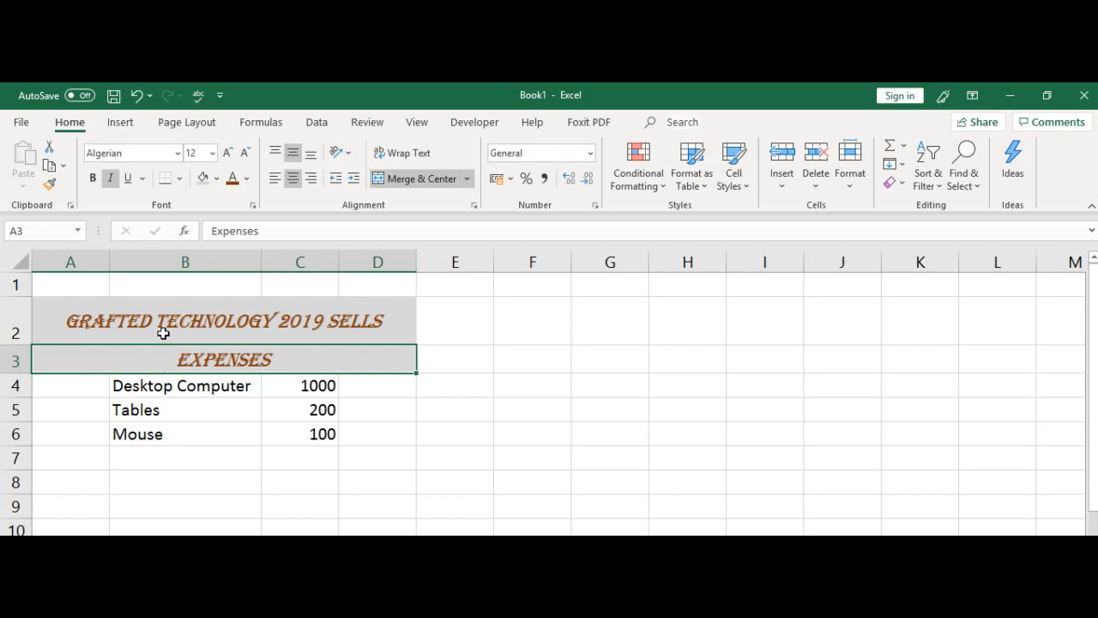
mouse_move(186, 321)
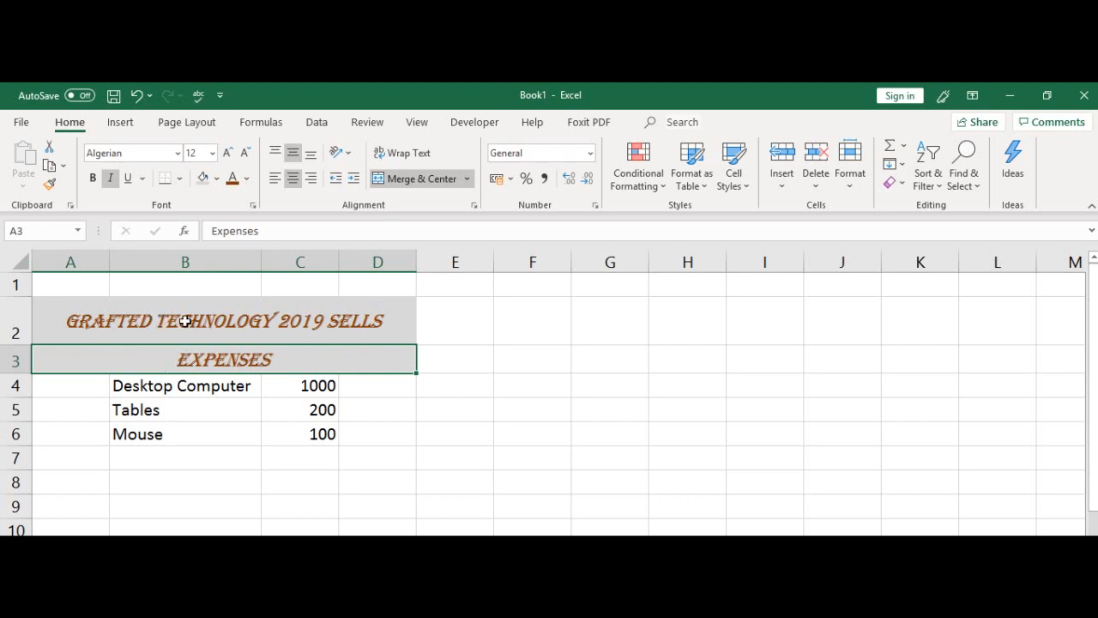
click(223, 320)
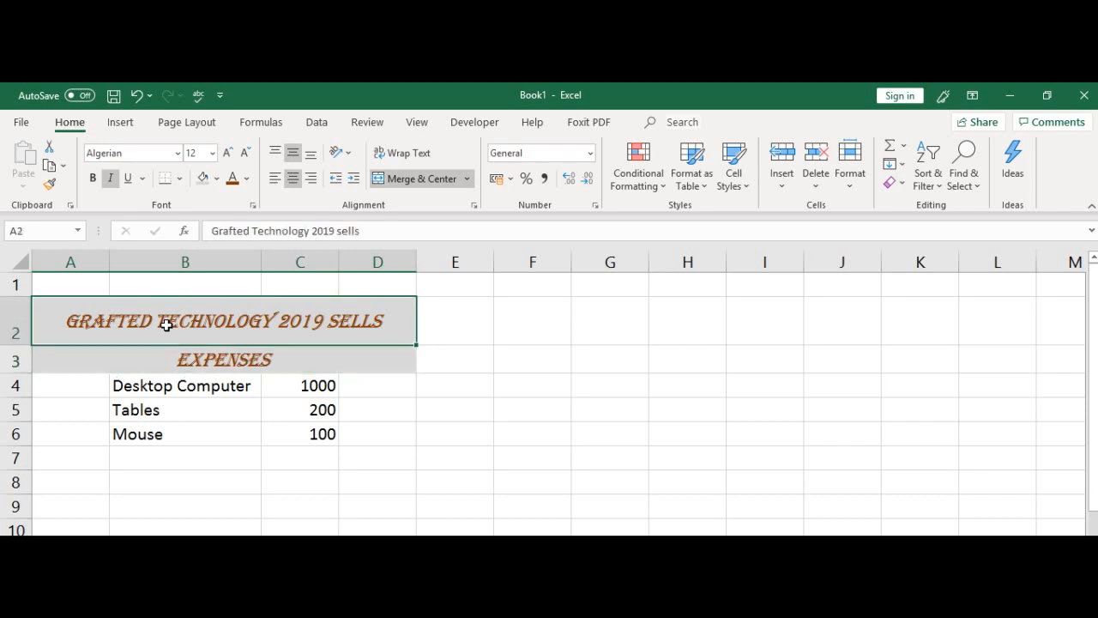
click(223, 359)
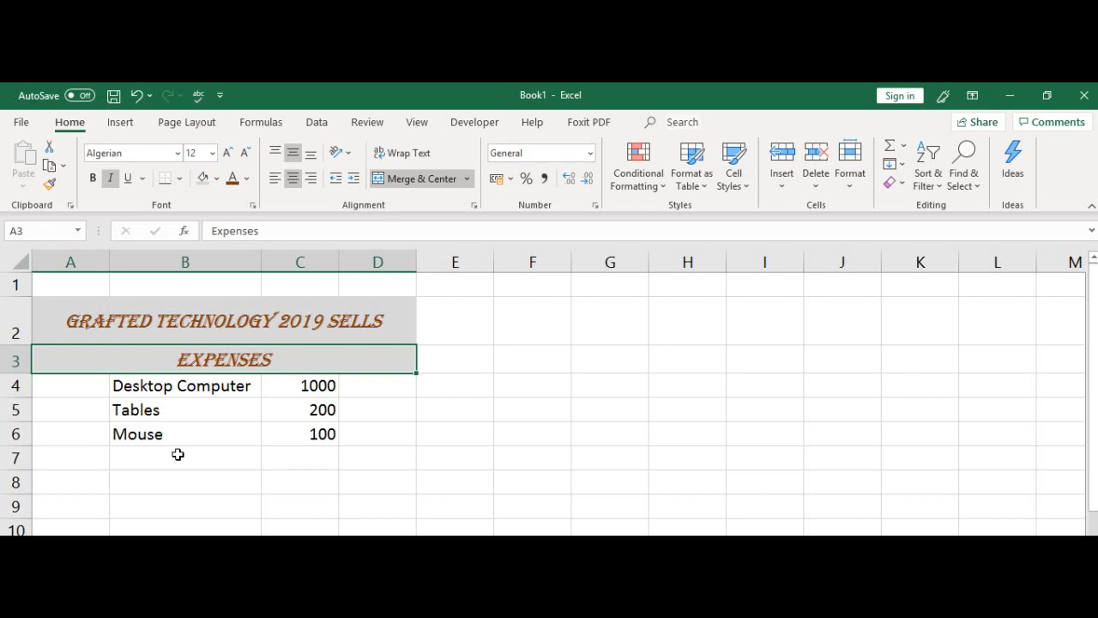
mouse_move(158, 384)
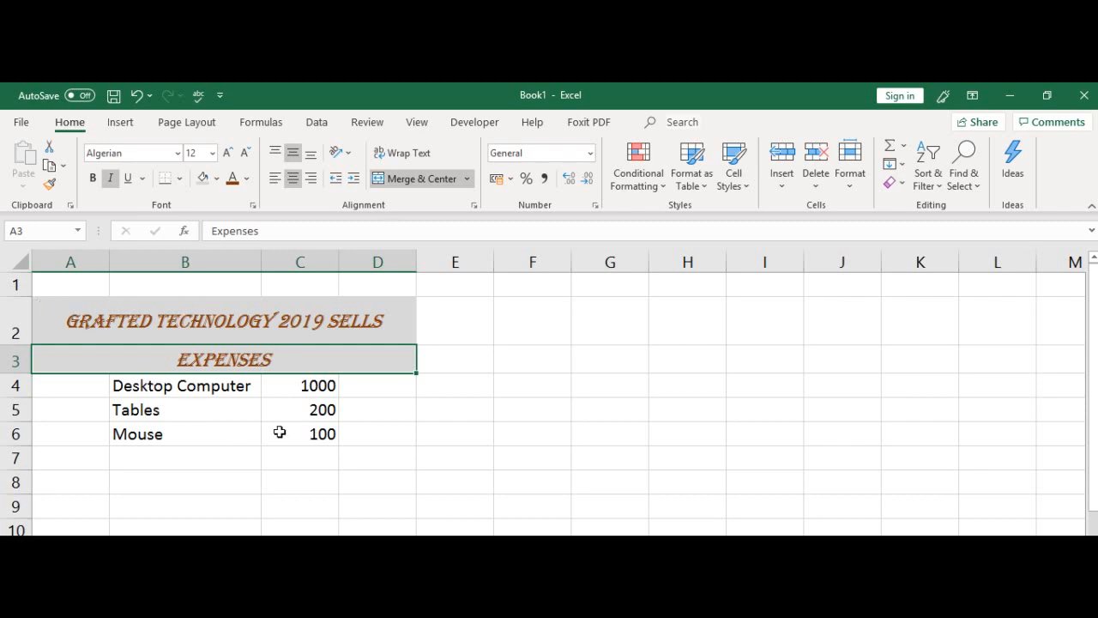
mouse_move(264, 380)
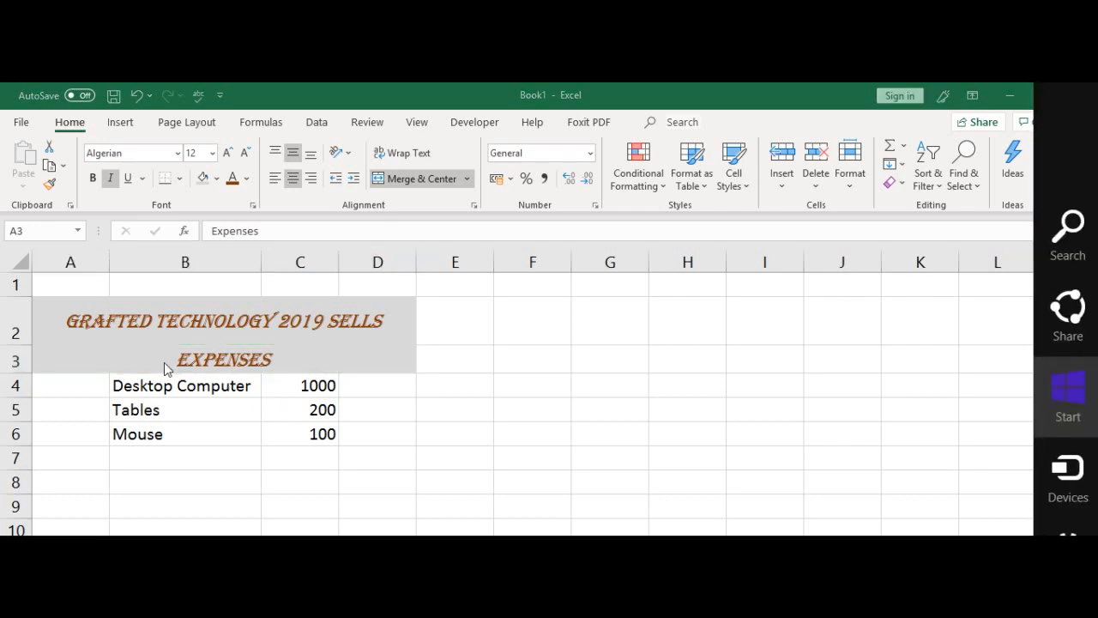
- Select the Desktop Computer cell B4 and browse the border styles for it
click(223, 358)
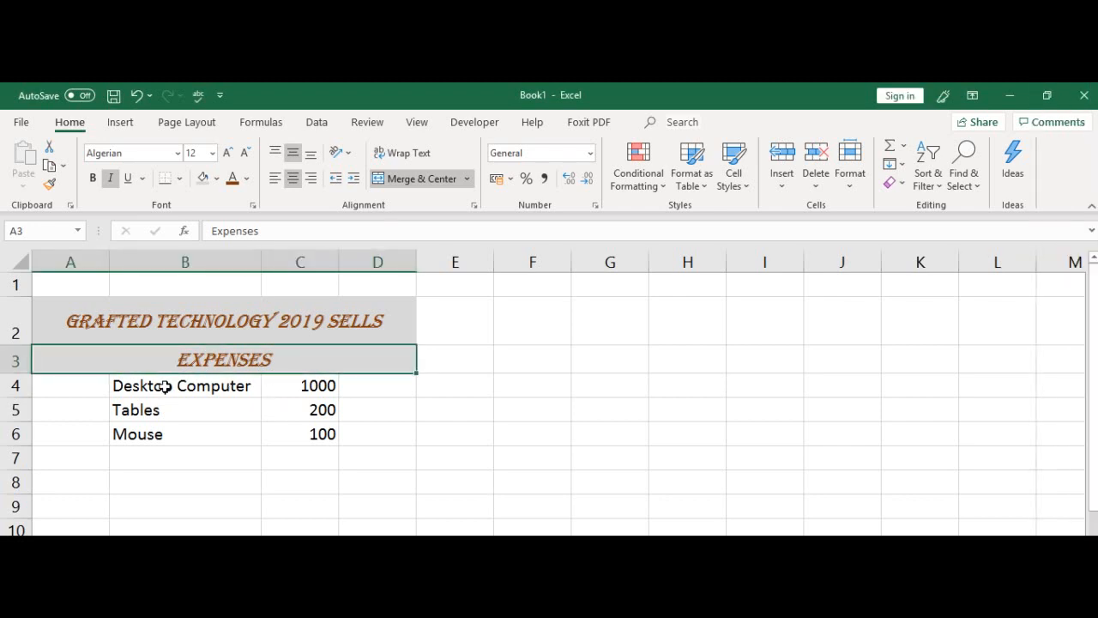
click(185, 385)
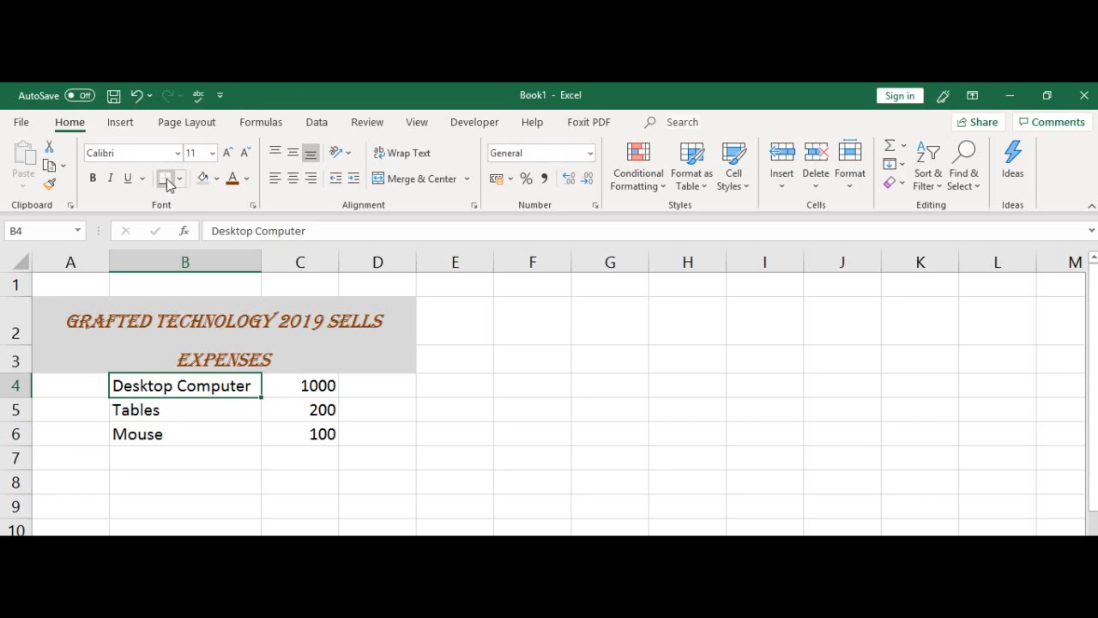
mouse_move(164, 179)
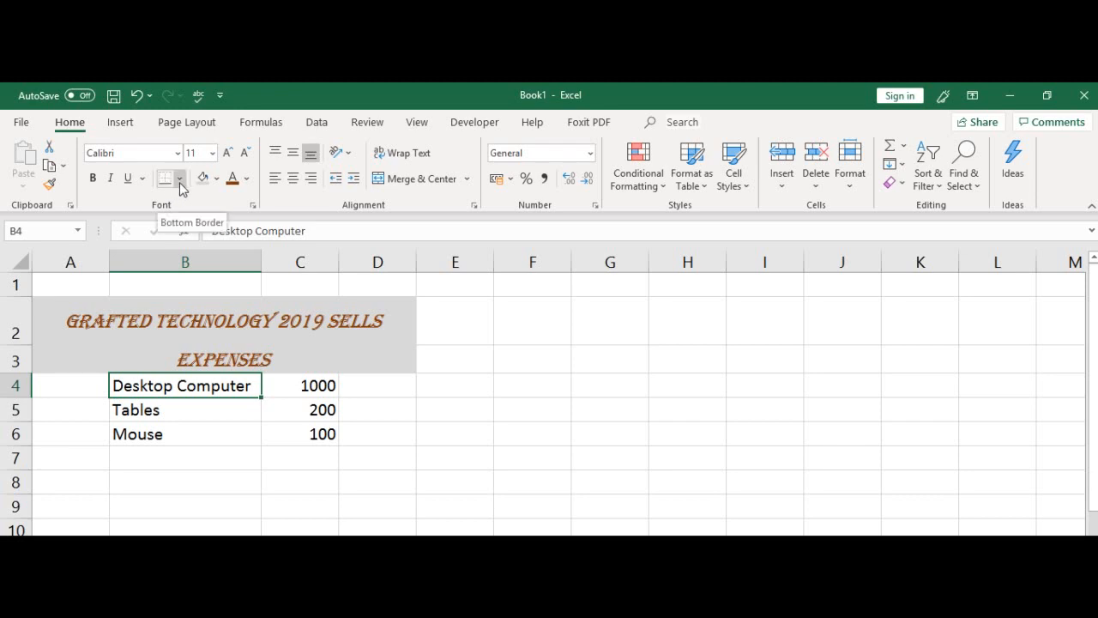
mouse_move(165, 179)
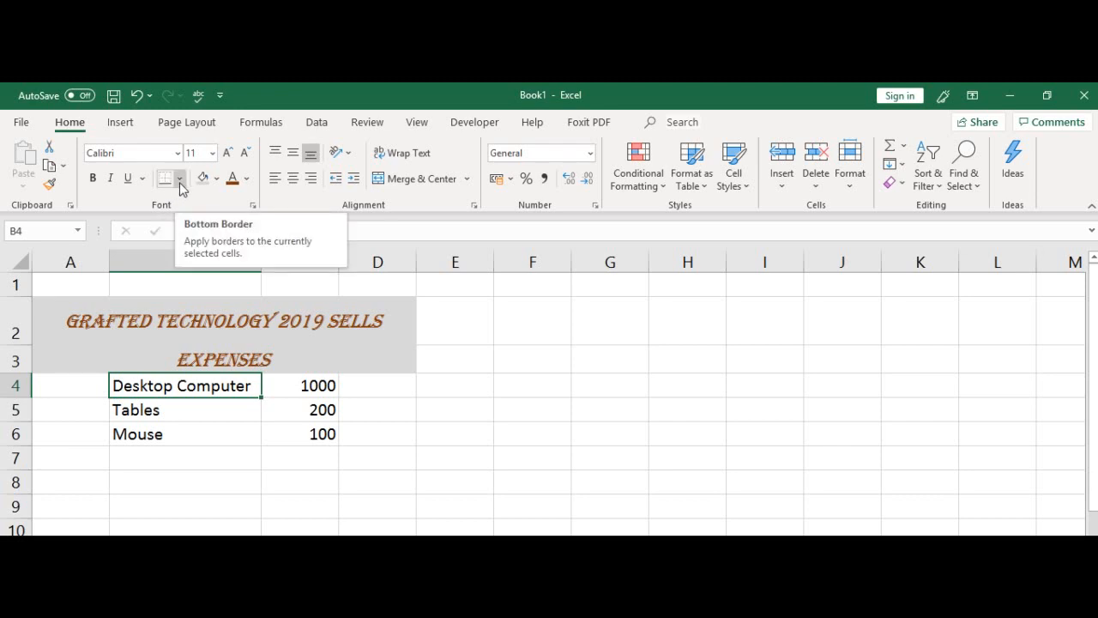
click(180, 178)
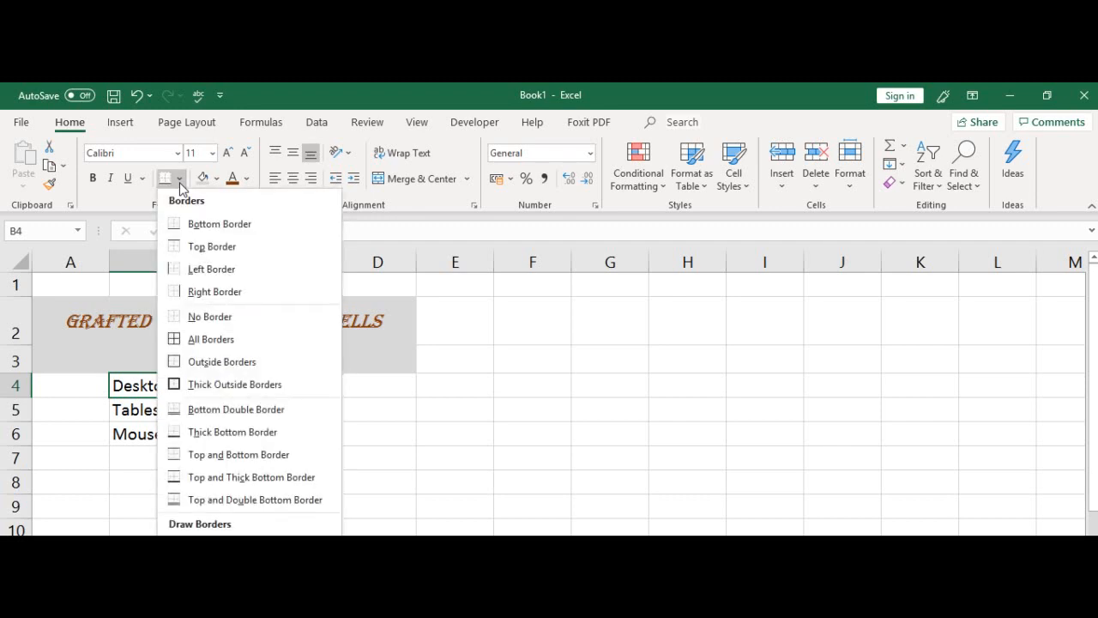
mouse_move(219, 224)
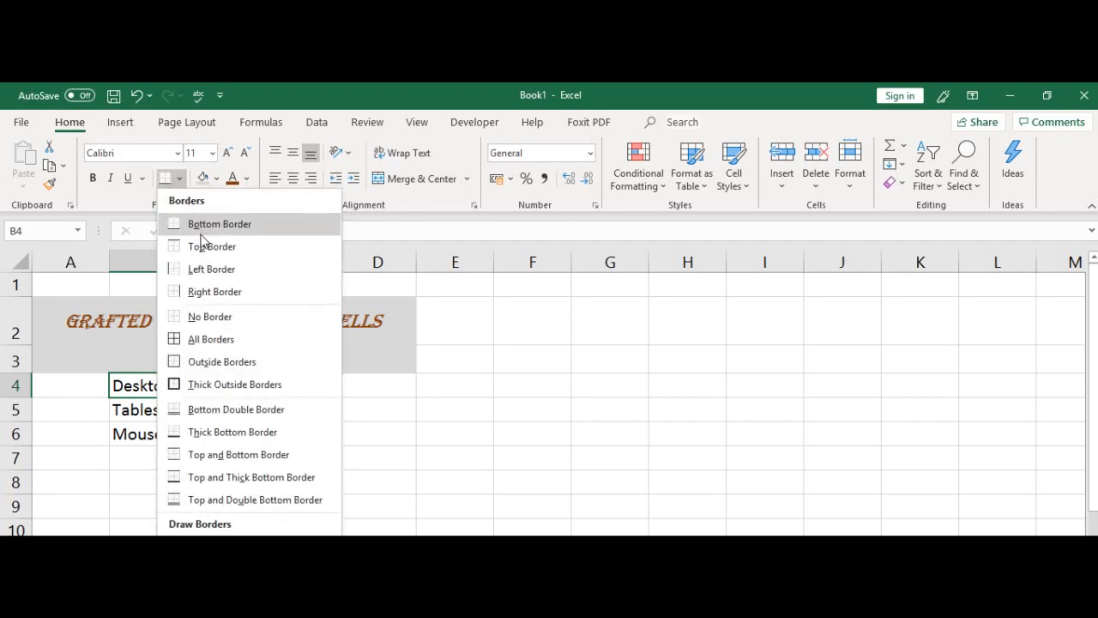
mouse_move(215, 291)
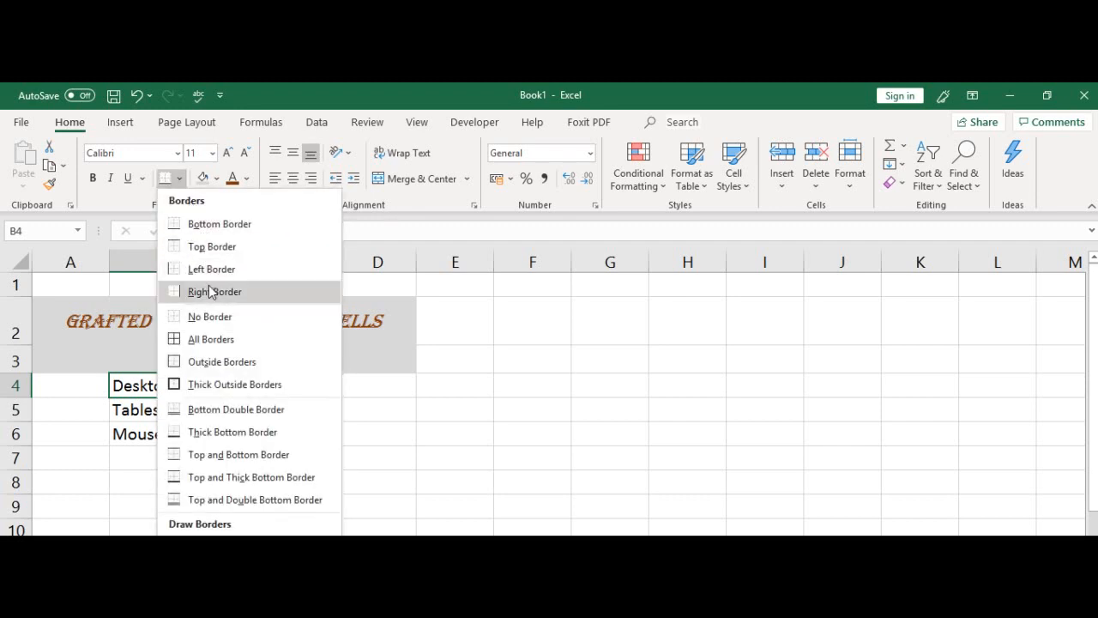
mouse_move(231, 432)
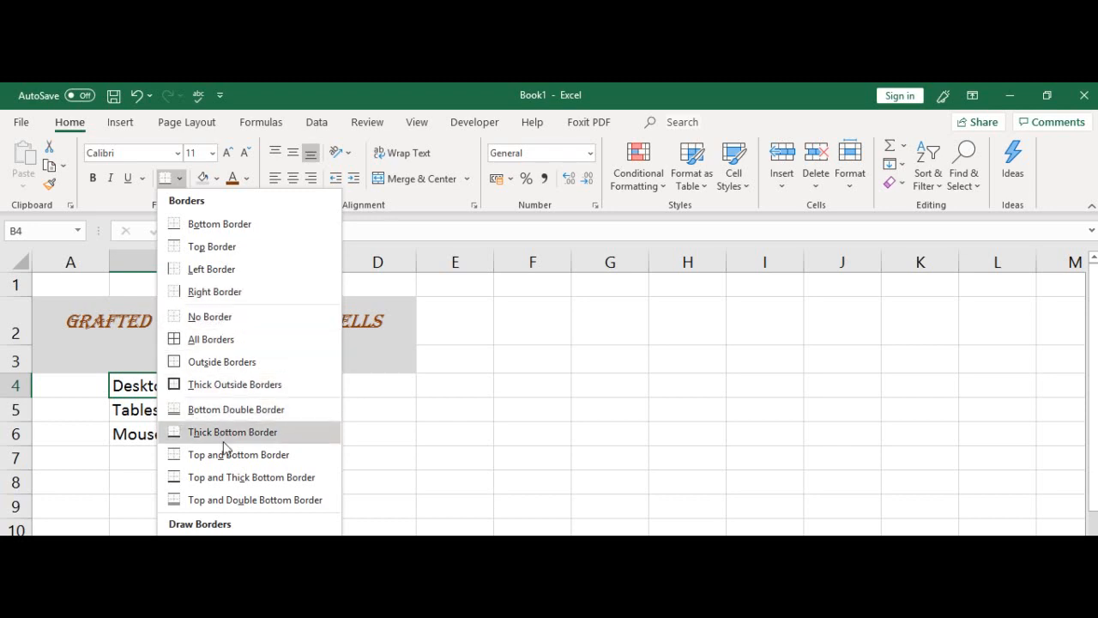
mouse_move(221, 477)
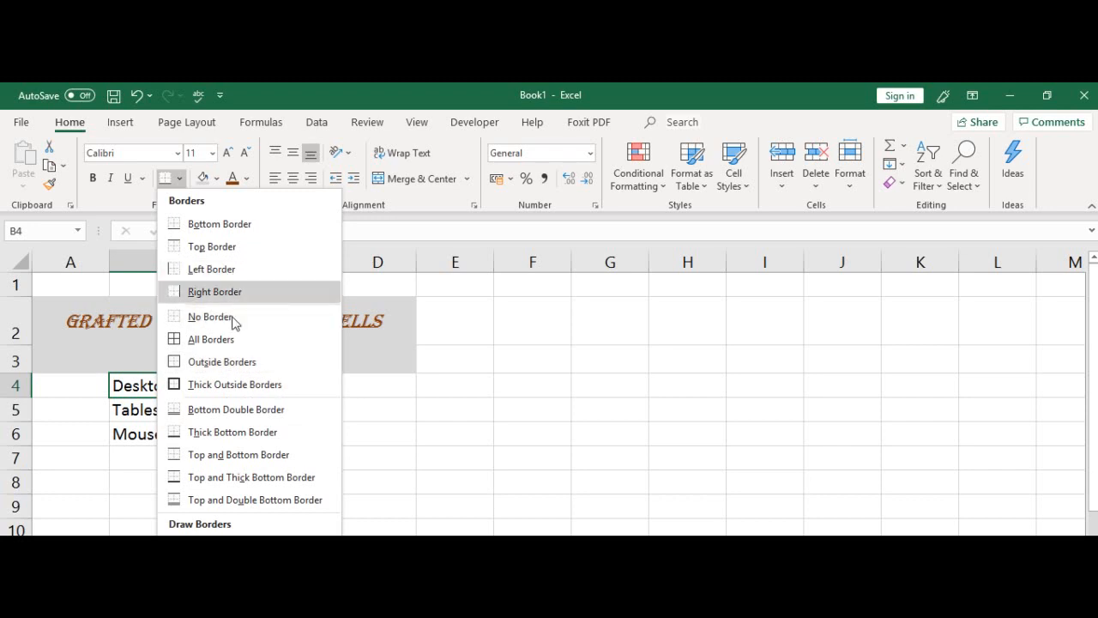
mouse_move(231, 230)
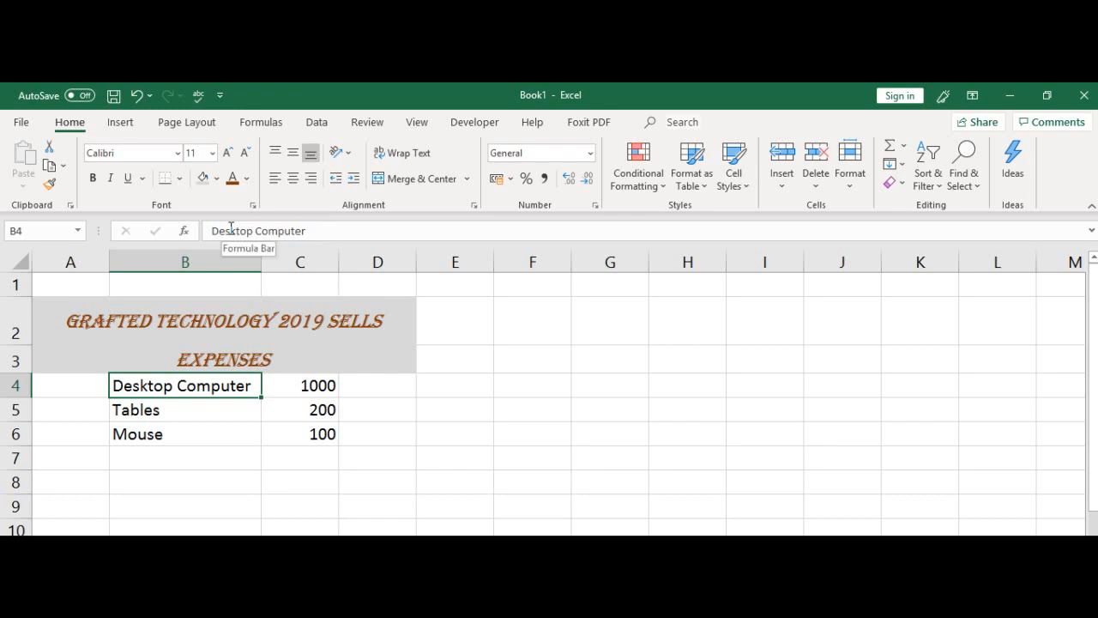
click(185, 409)
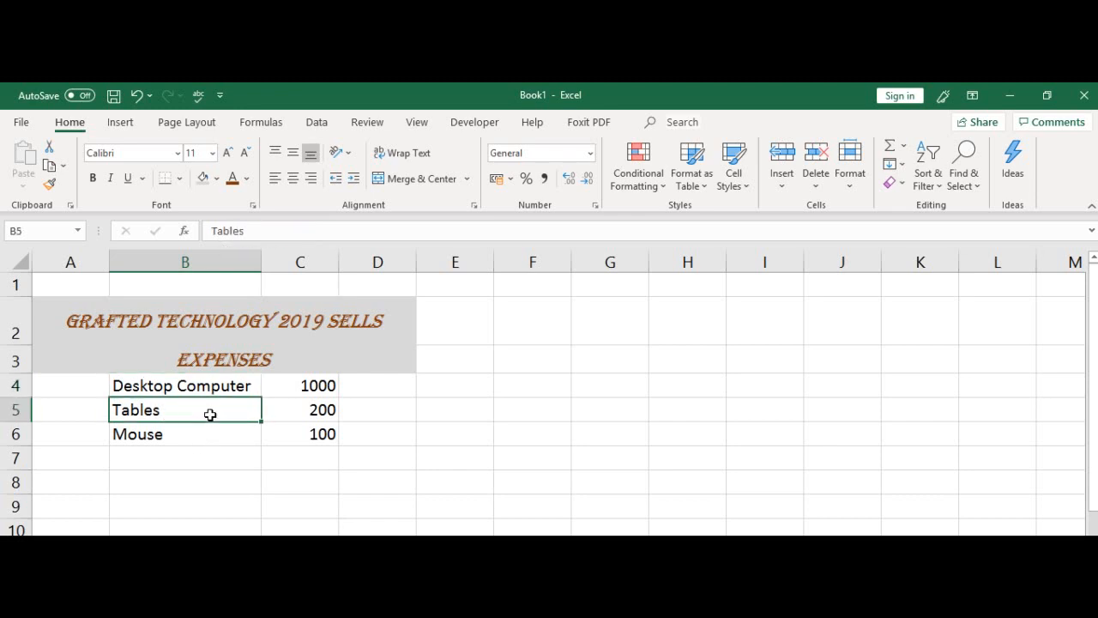
click(181, 385)
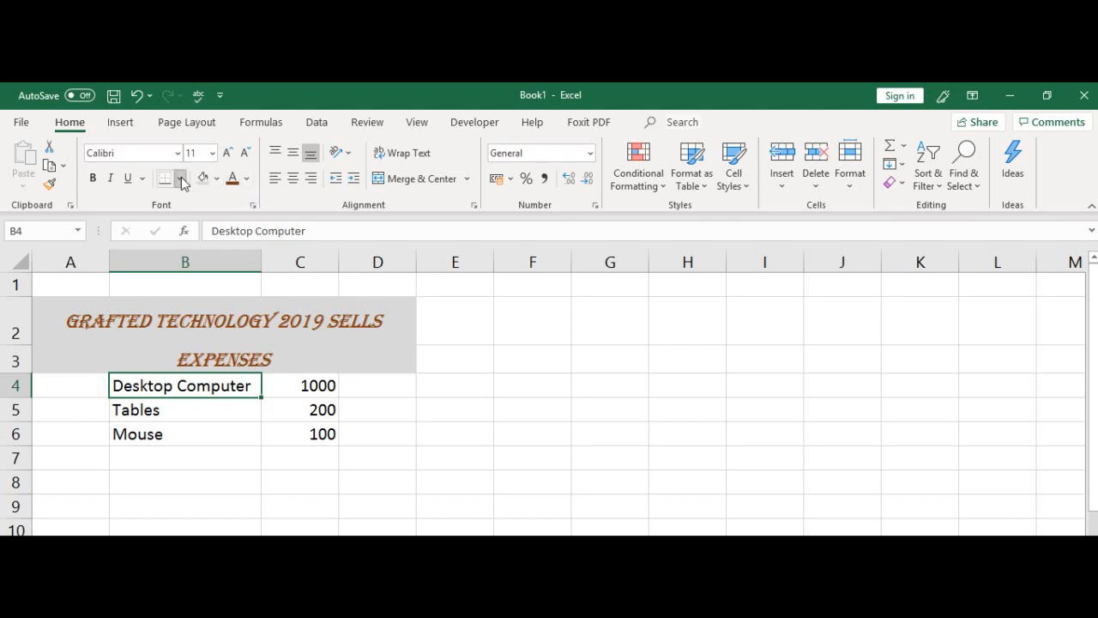
click(180, 178)
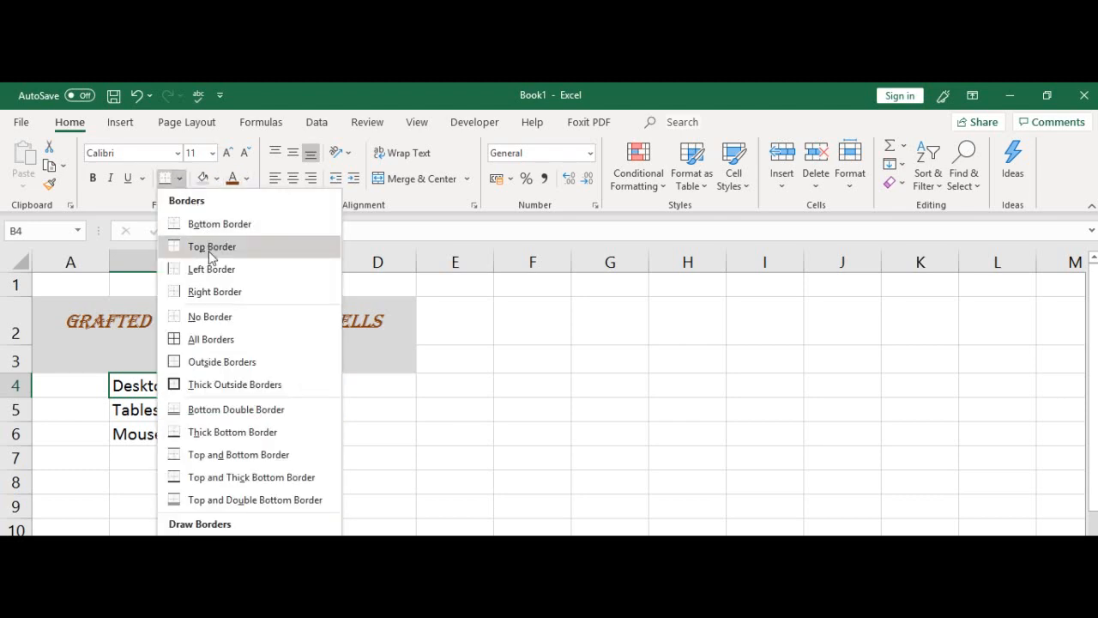
mouse_move(215, 224)
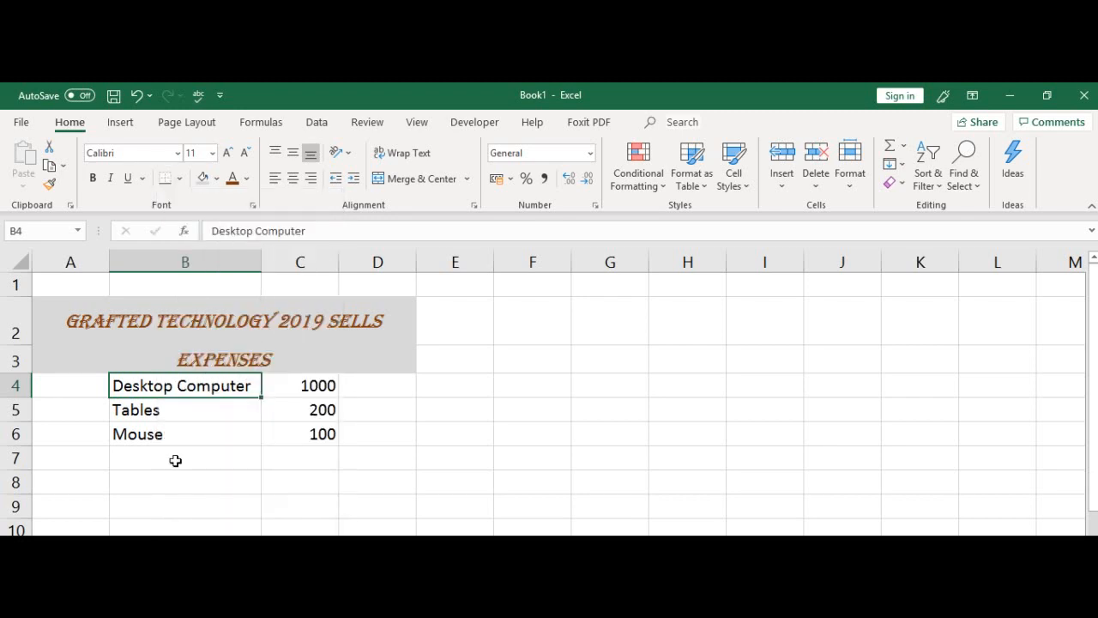
- Add a bottom border beneath the Desktop Computer cell B4 and move to B8 to view it
click(185, 409)
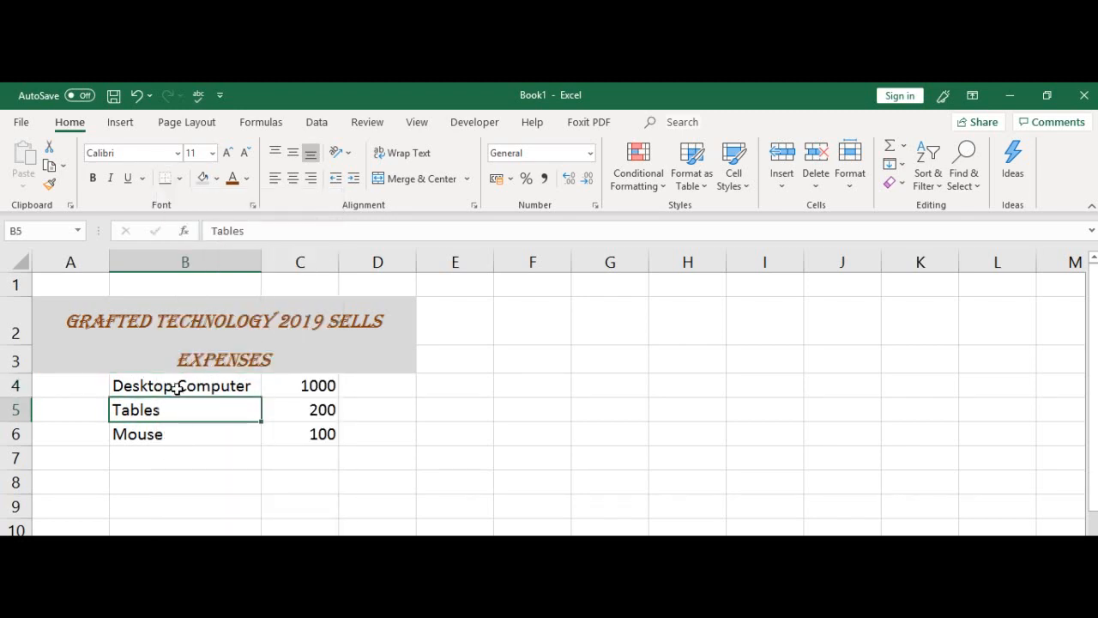
click(184, 385)
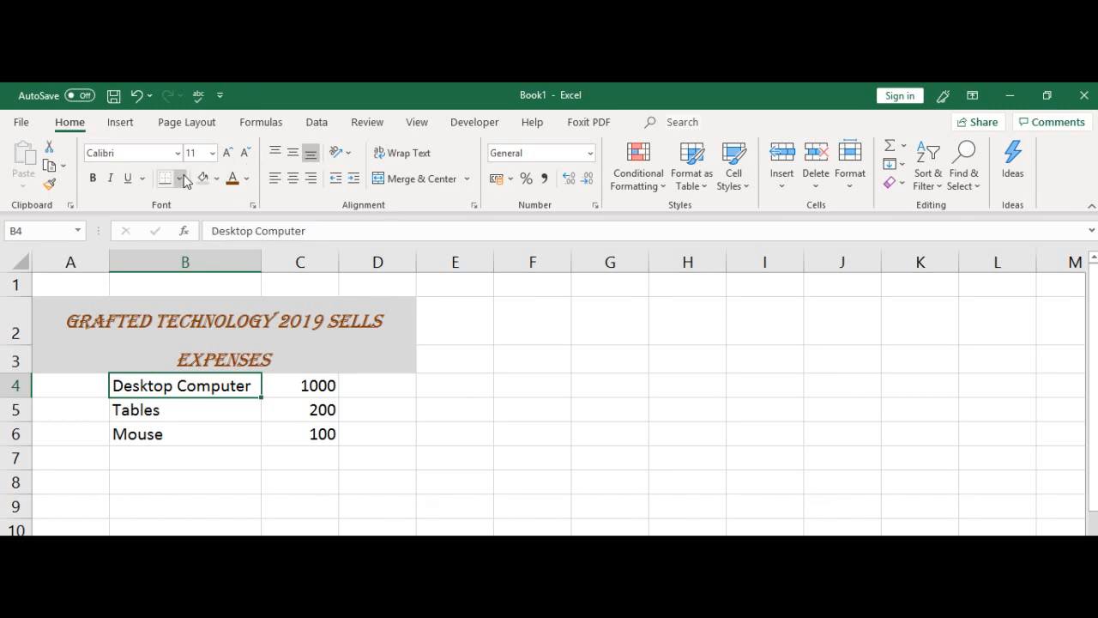
click(179, 178)
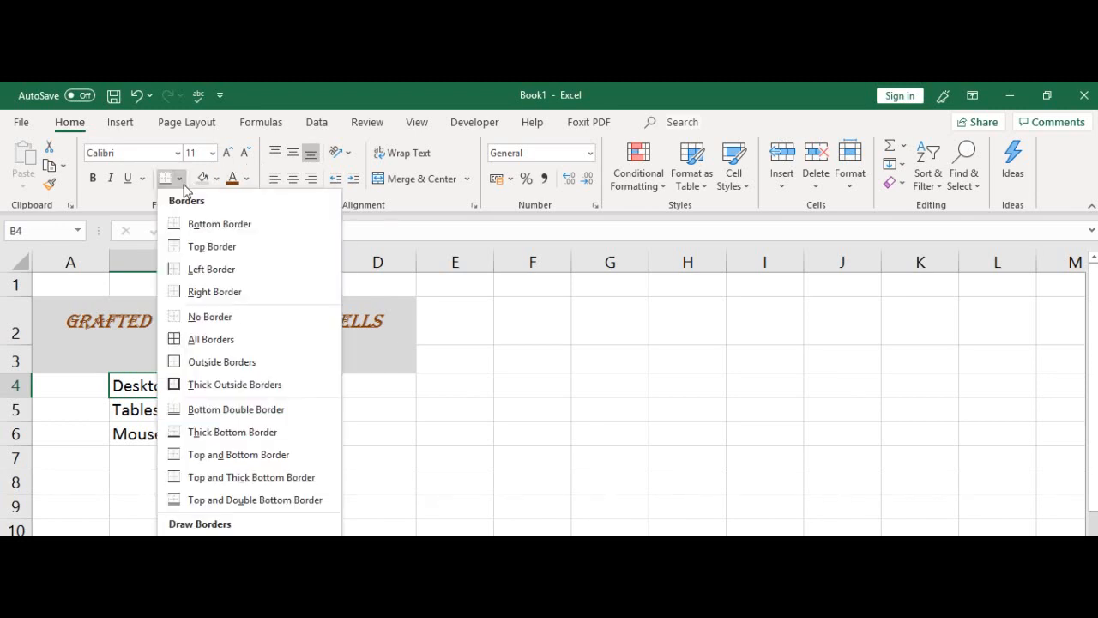
mouse_move(215, 291)
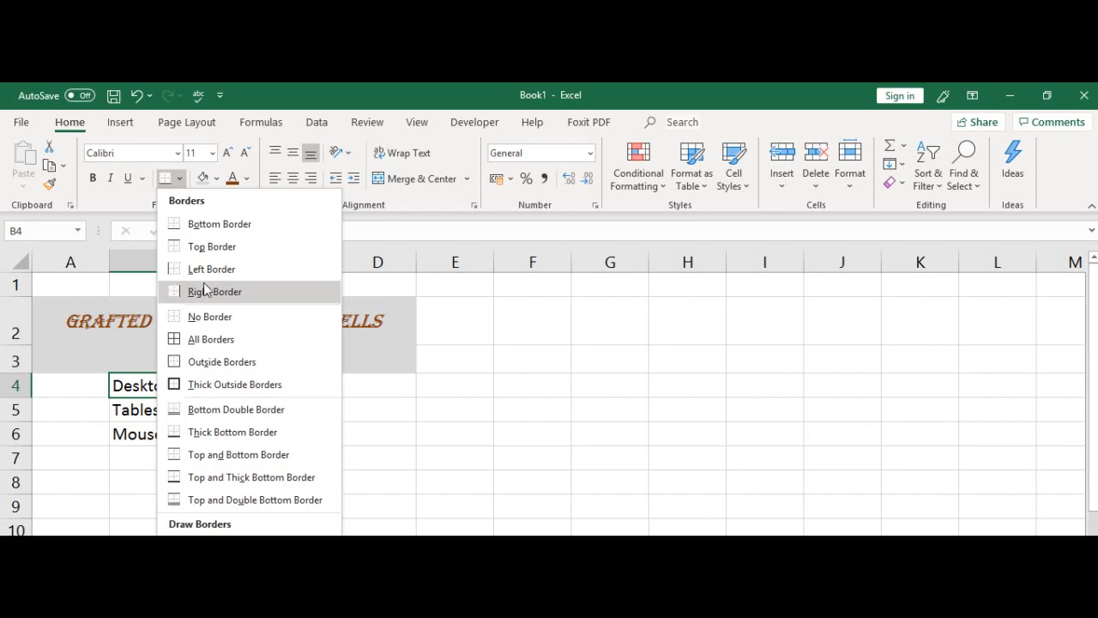
mouse_move(214, 383)
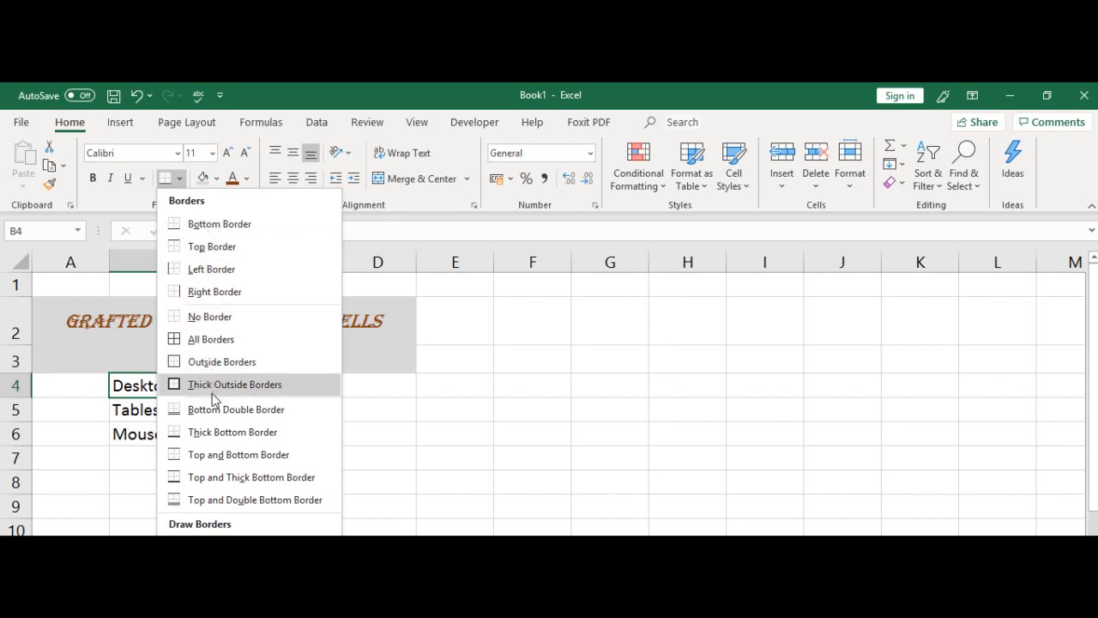
mouse_move(257, 416)
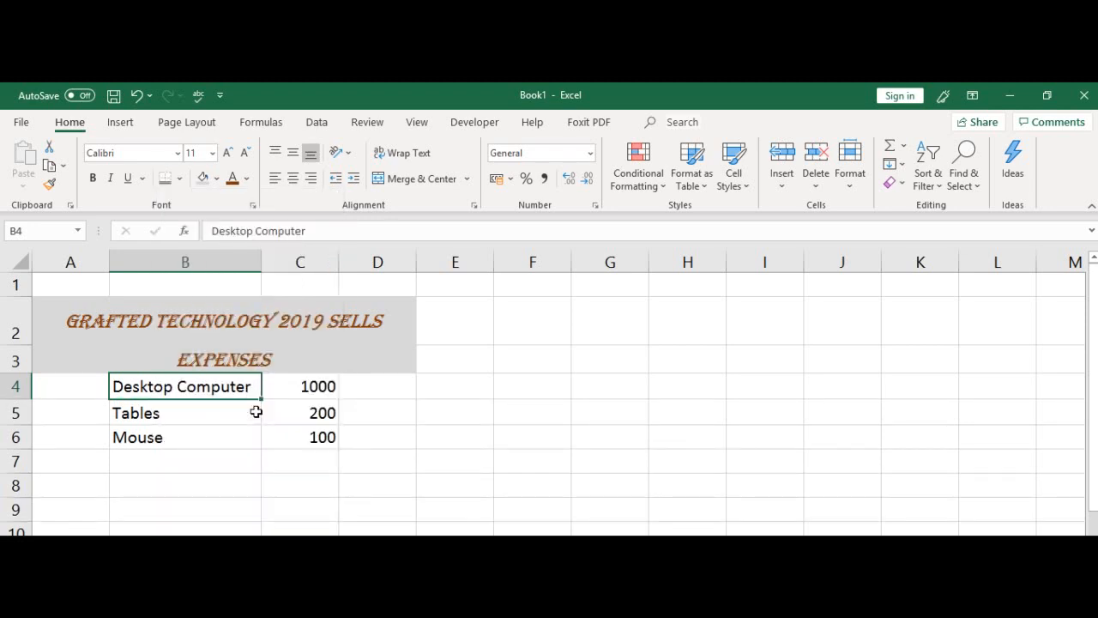
click(184, 485)
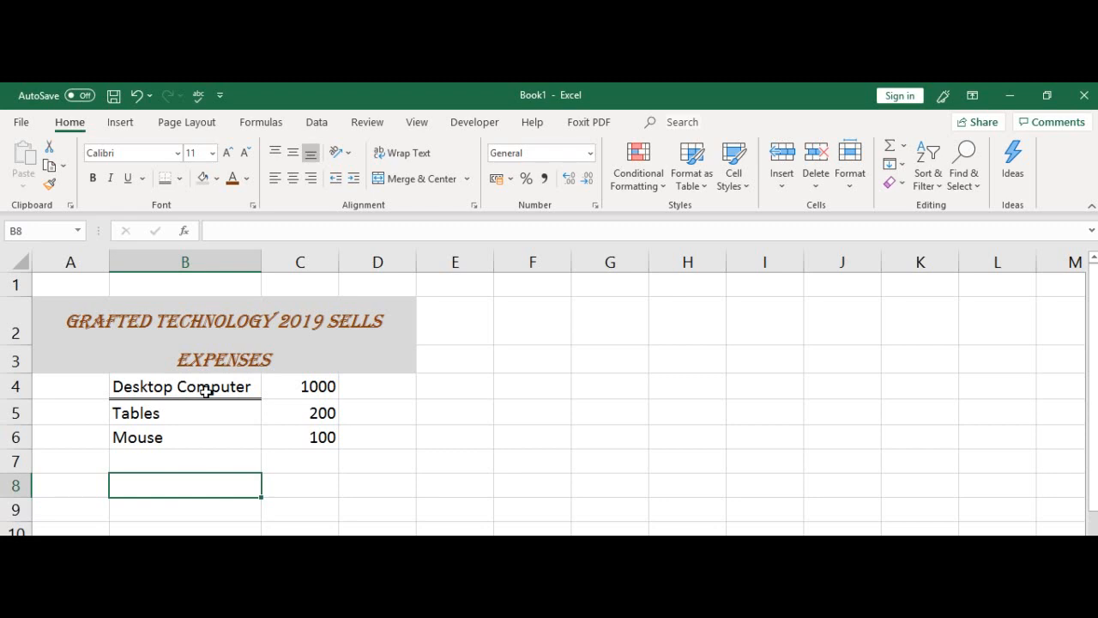
mouse_move(232, 388)
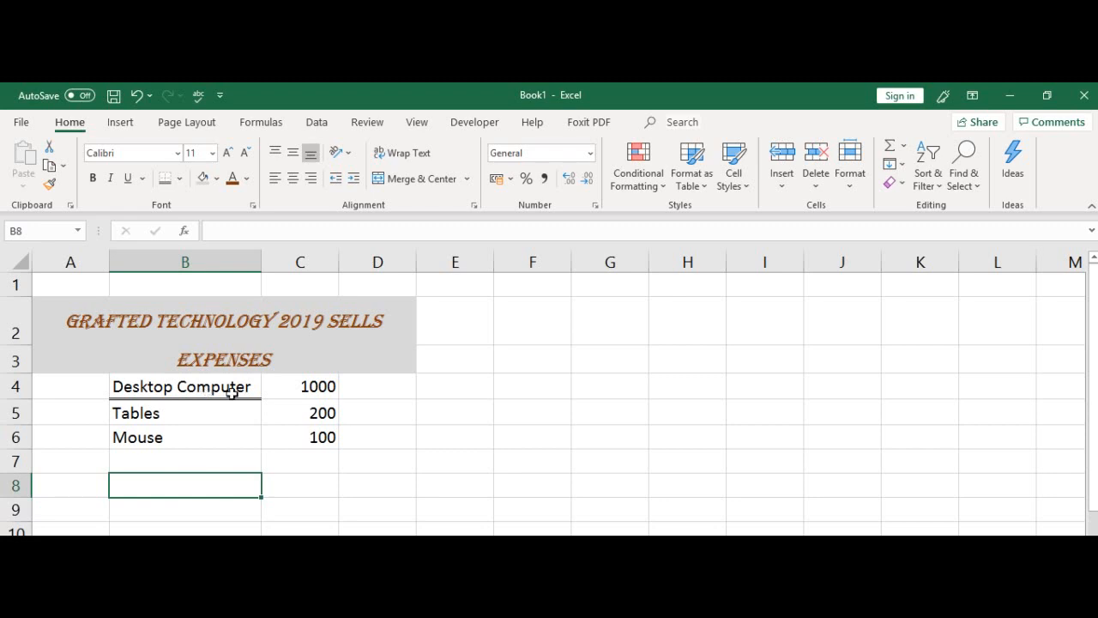
mouse_move(197, 363)
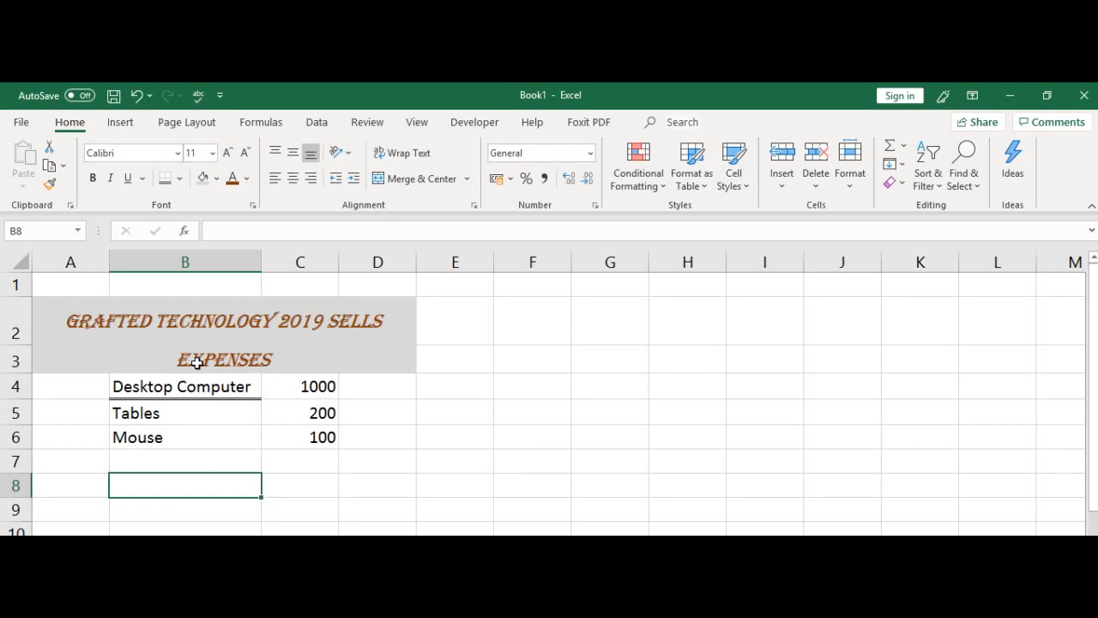
mouse_move(165, 178)
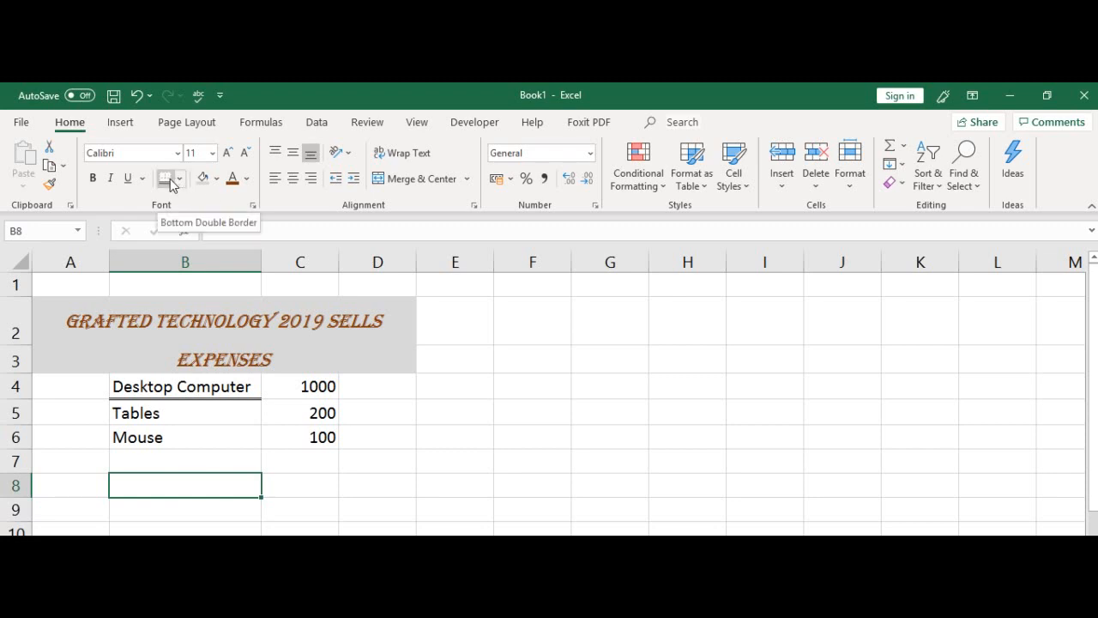
mouse_move(223, 381)
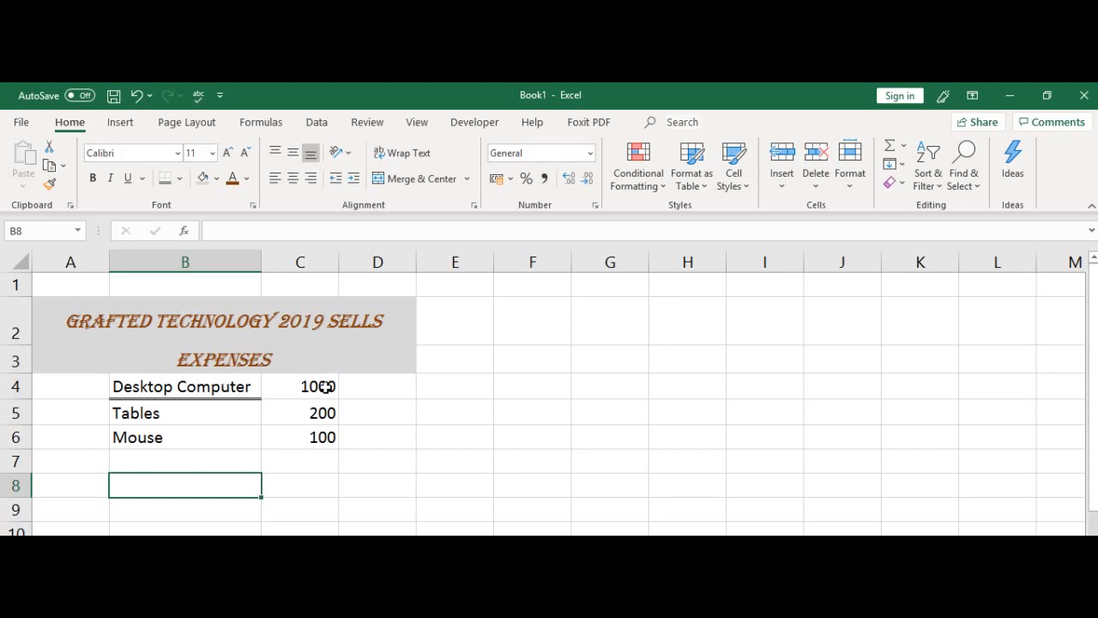
- Select the 1000 amount in C4 and show the accounting currency format choices
click(300, 386)
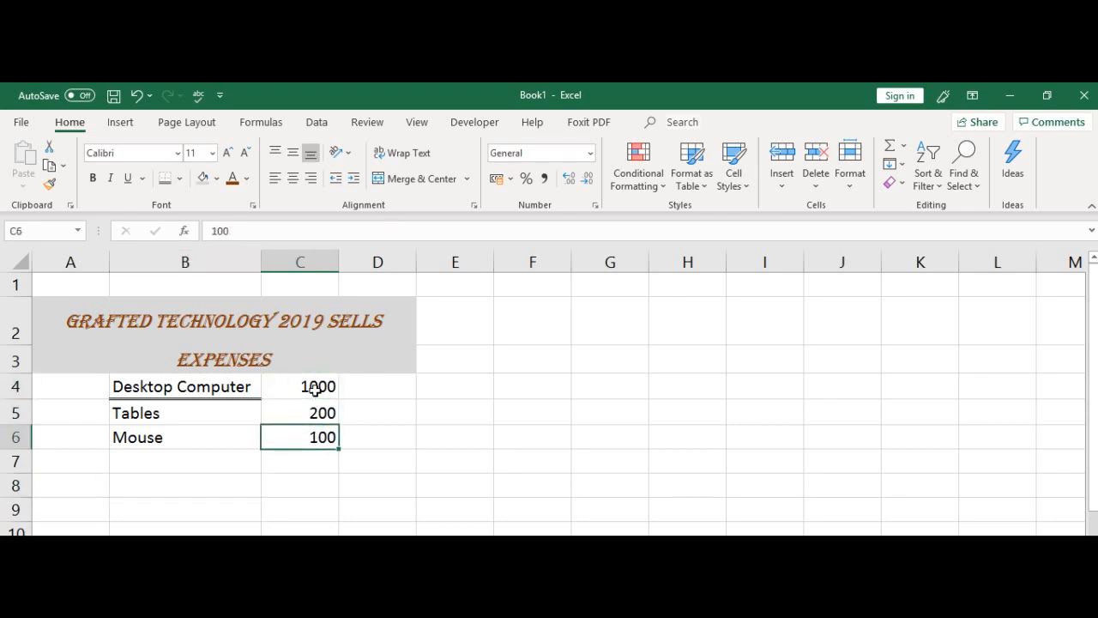
click(300, 386)
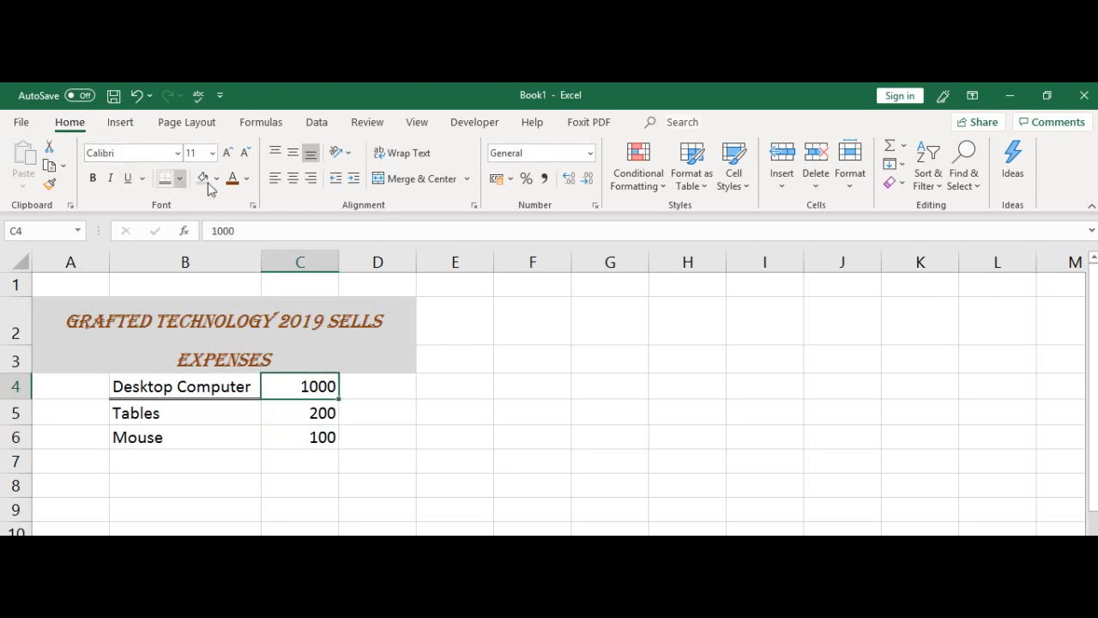
mouse_move(540, 213)
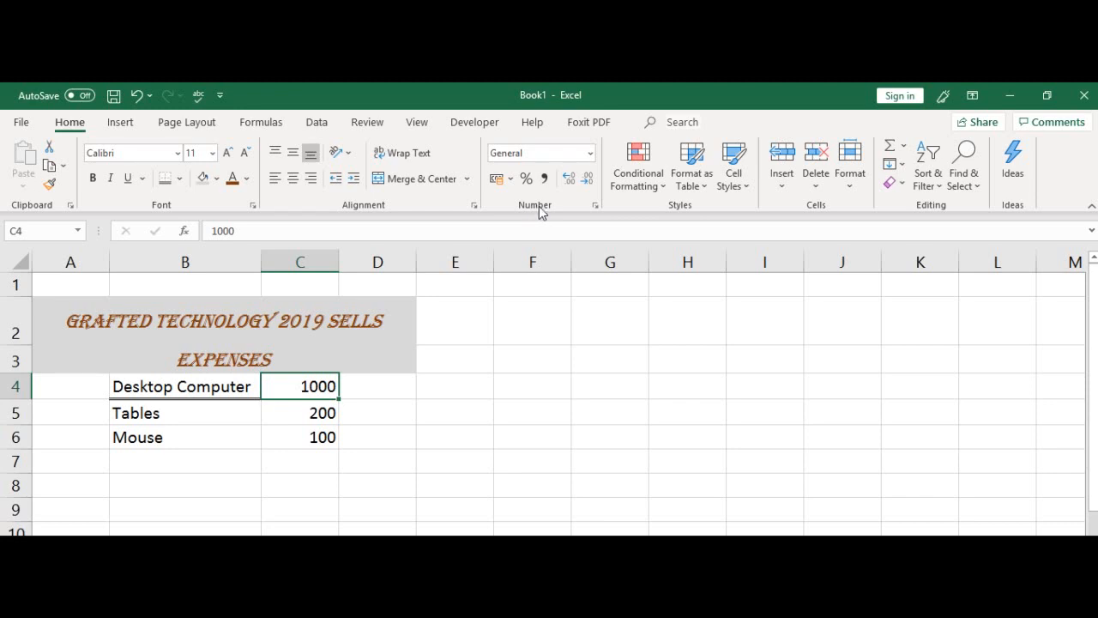
mouse_move(511, 199)
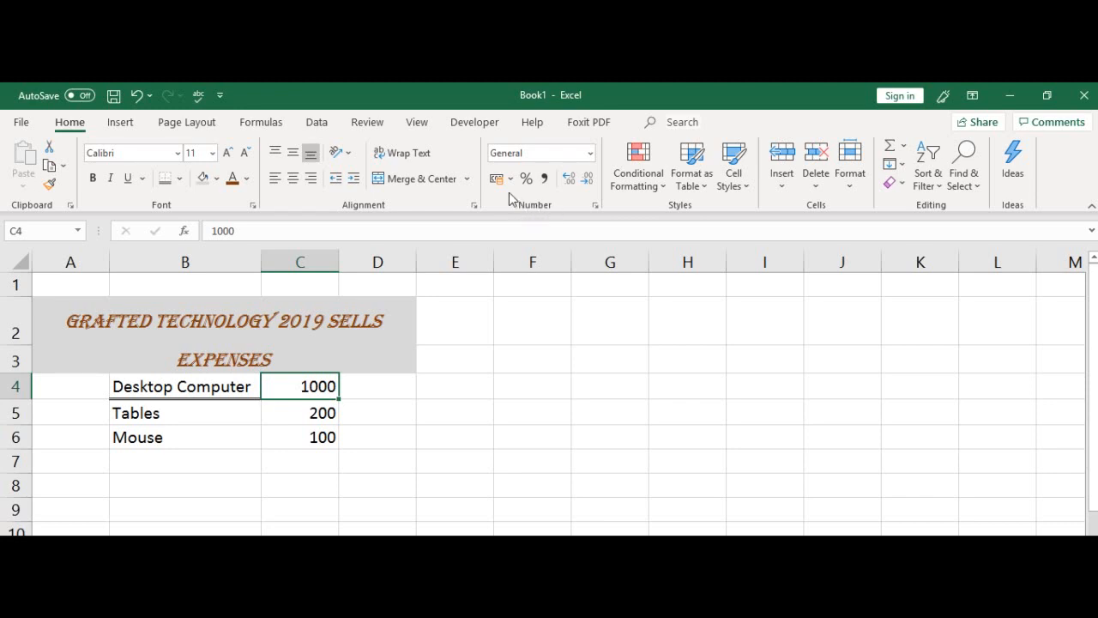
mouse_move(495, 177)
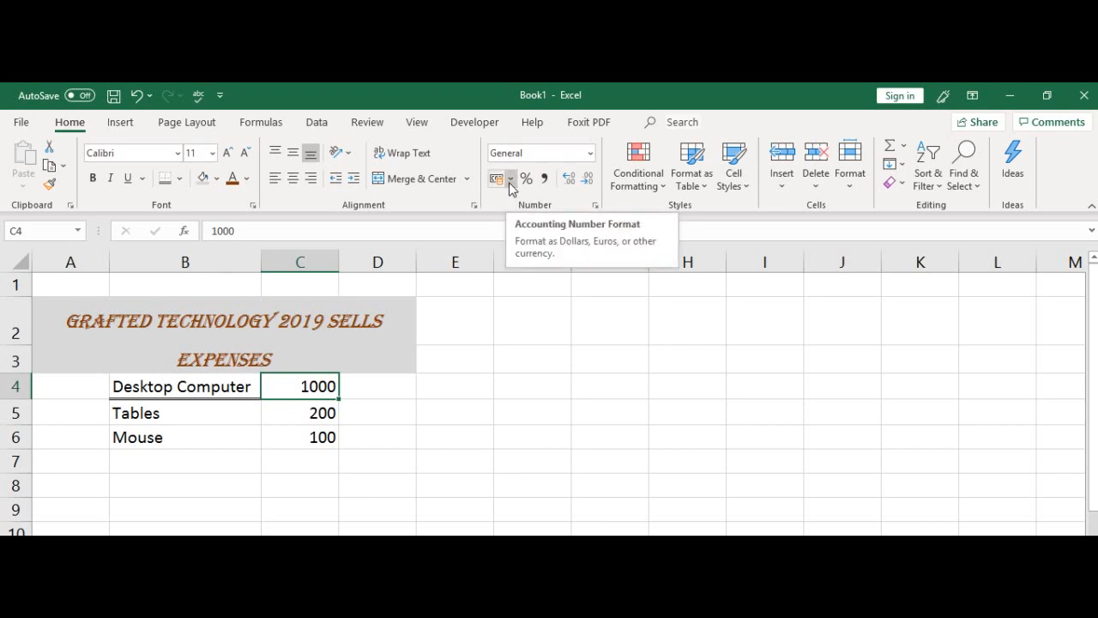
click(510, 178)
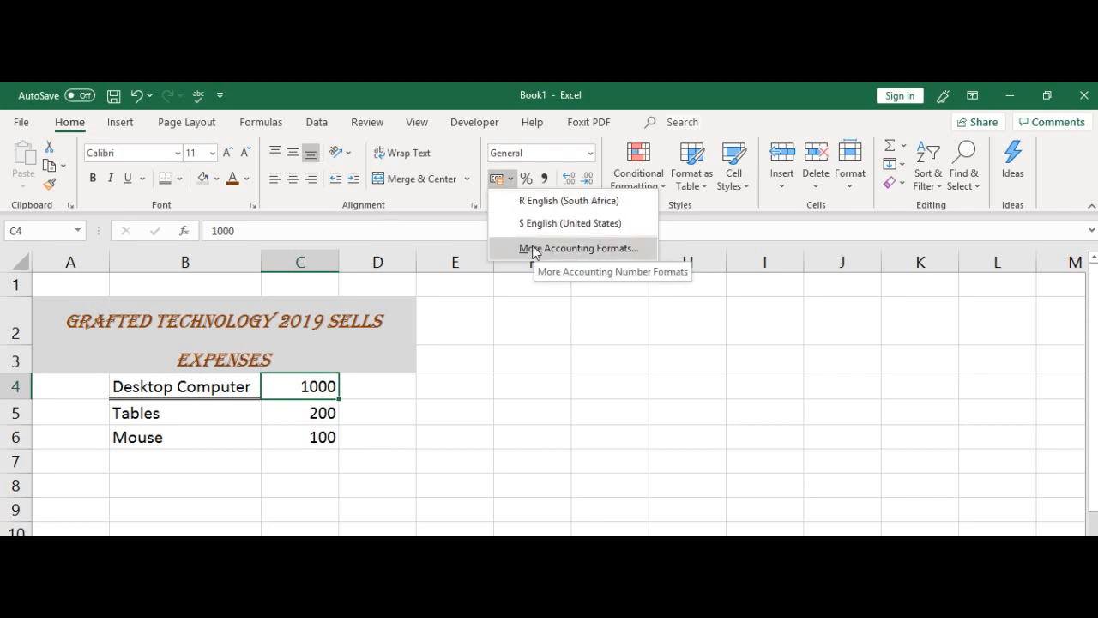
- In More Accounting Formats choose Currency and set Decimal places to 0, sample R 1 000
click(580, 247)
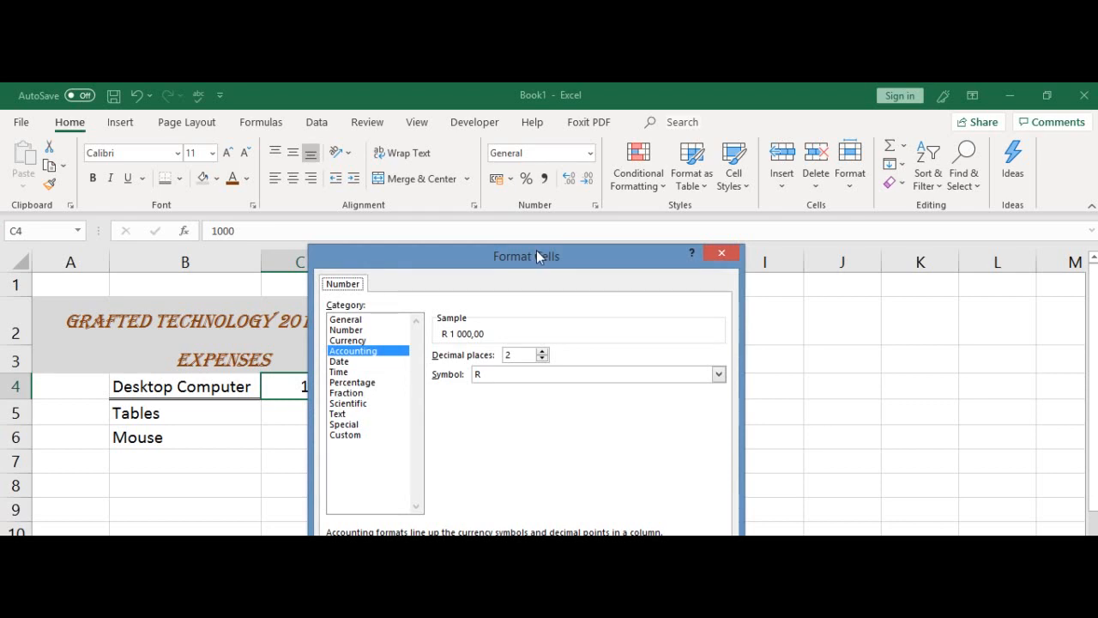
drag(536, 256, 656, 231)
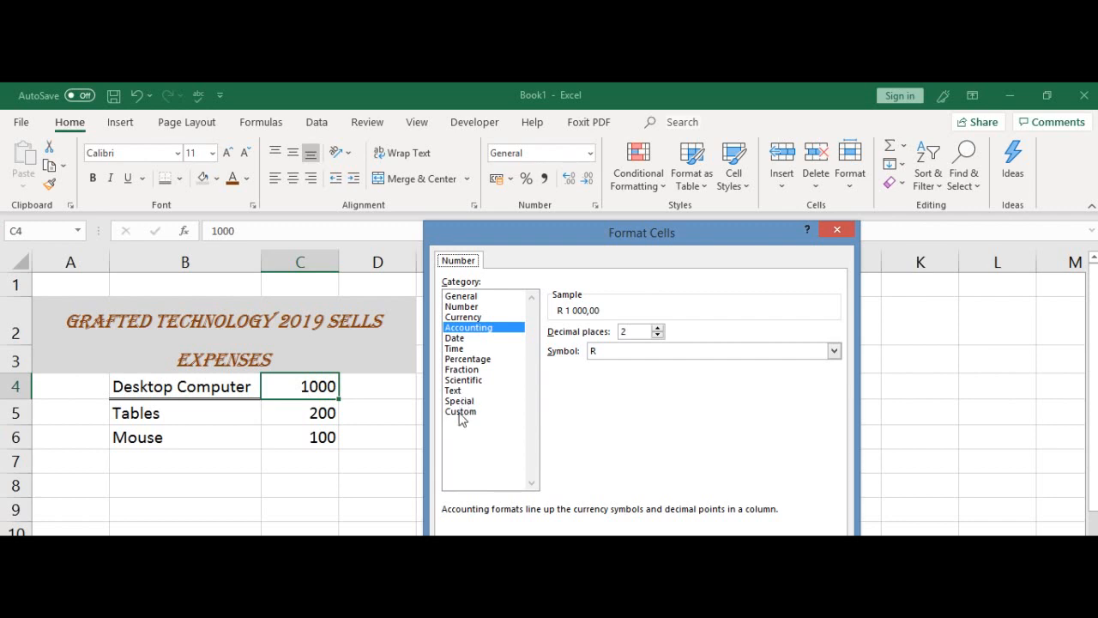
mouse_move(385, 386)
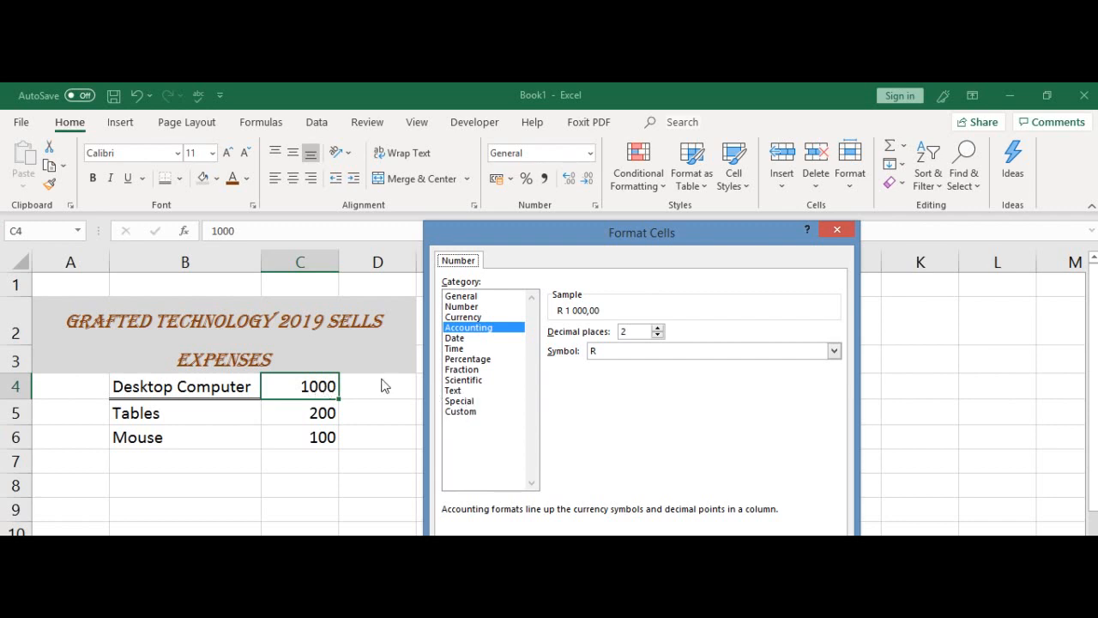
mouse_move(470, 305)
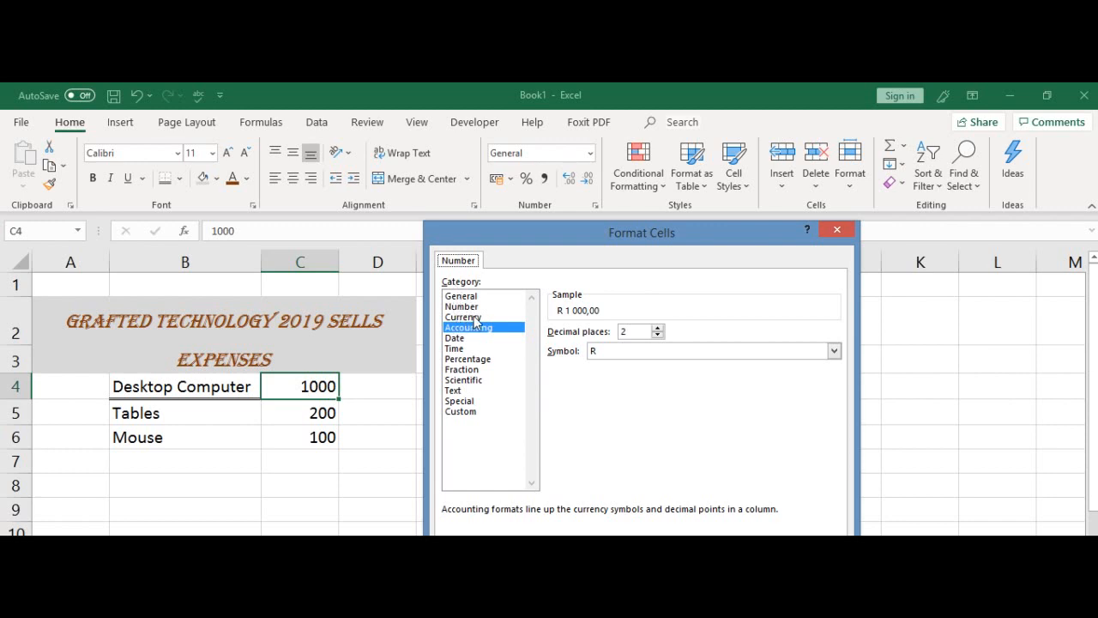
click(467, 317)
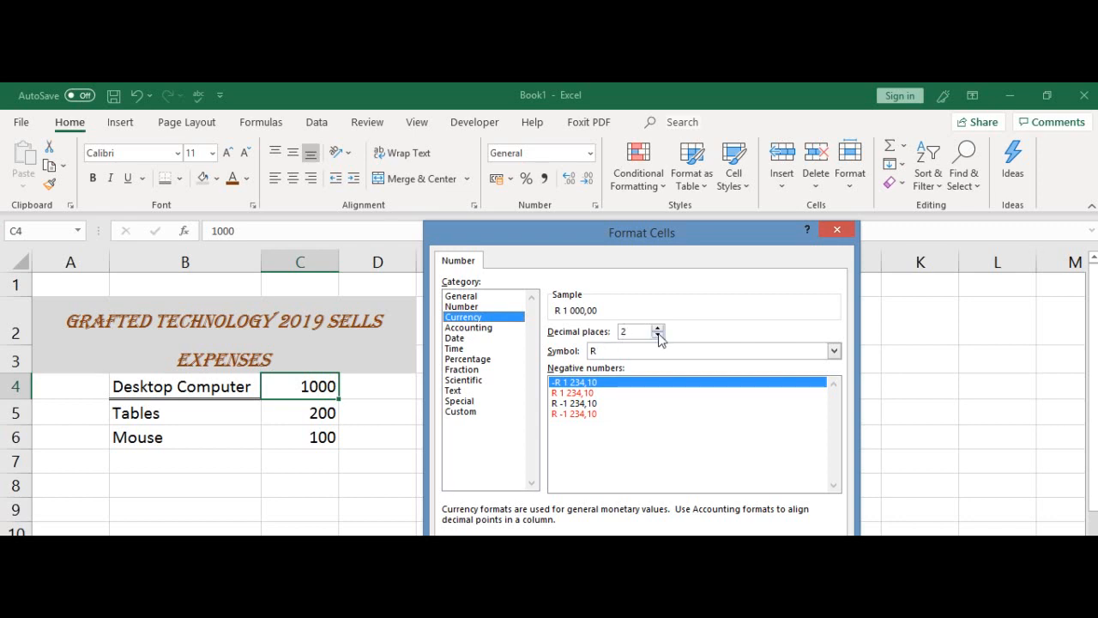
click(657, 335)
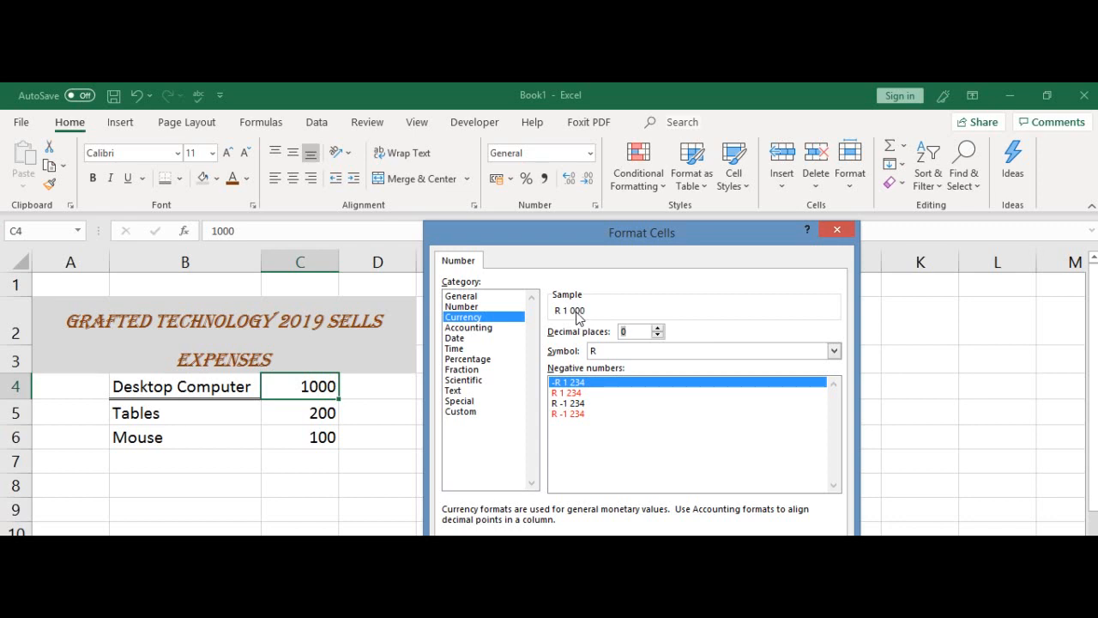
mouse_move(719, 303)
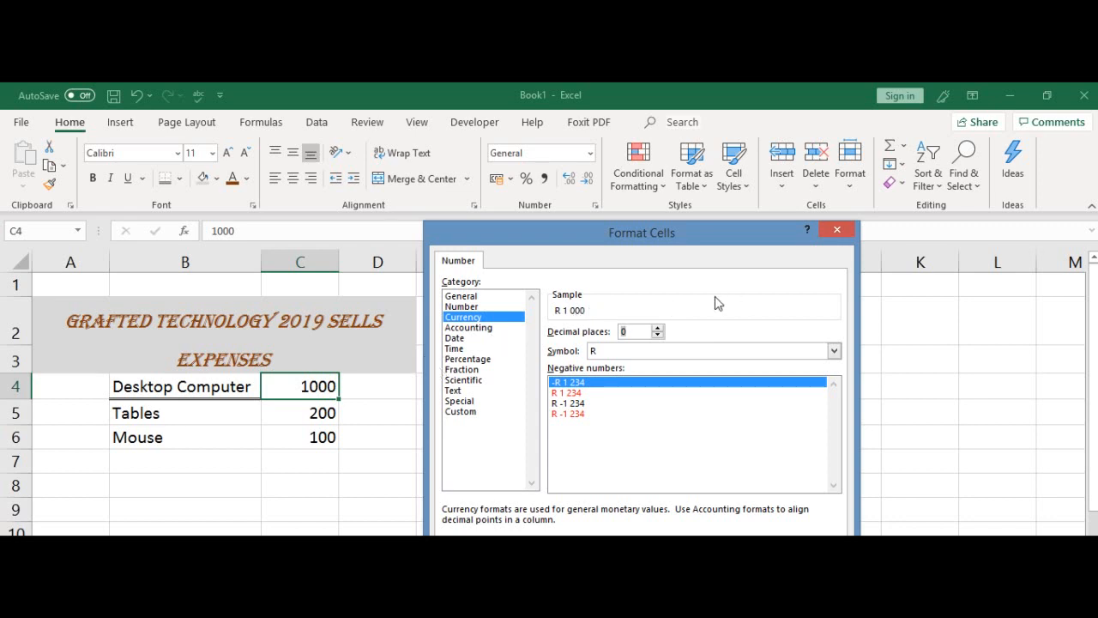
click(657, 327)
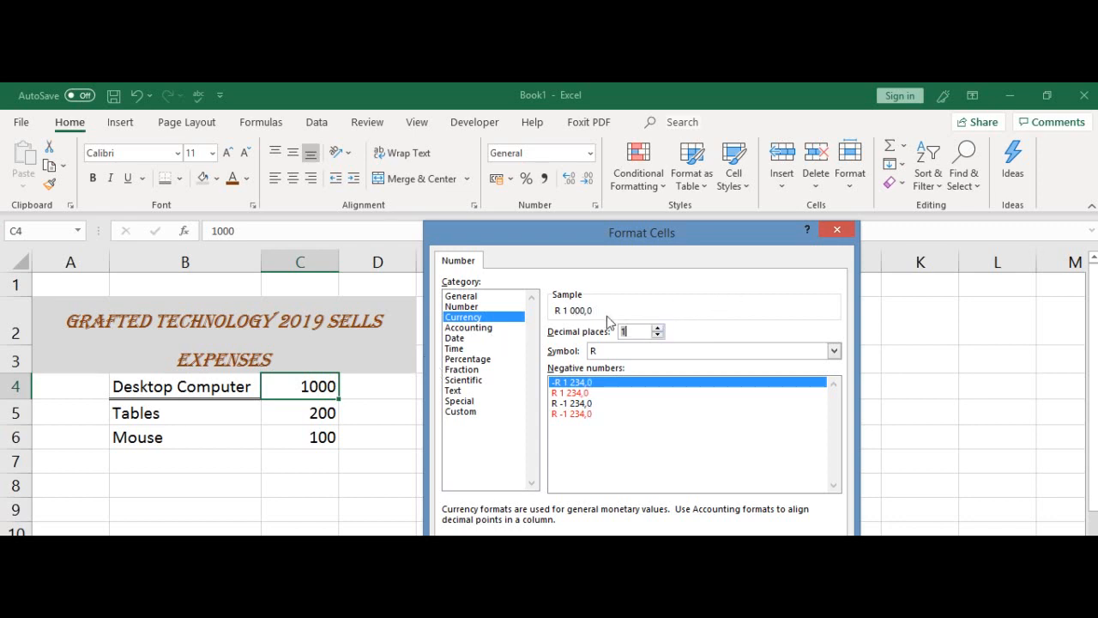
click(657, 327)
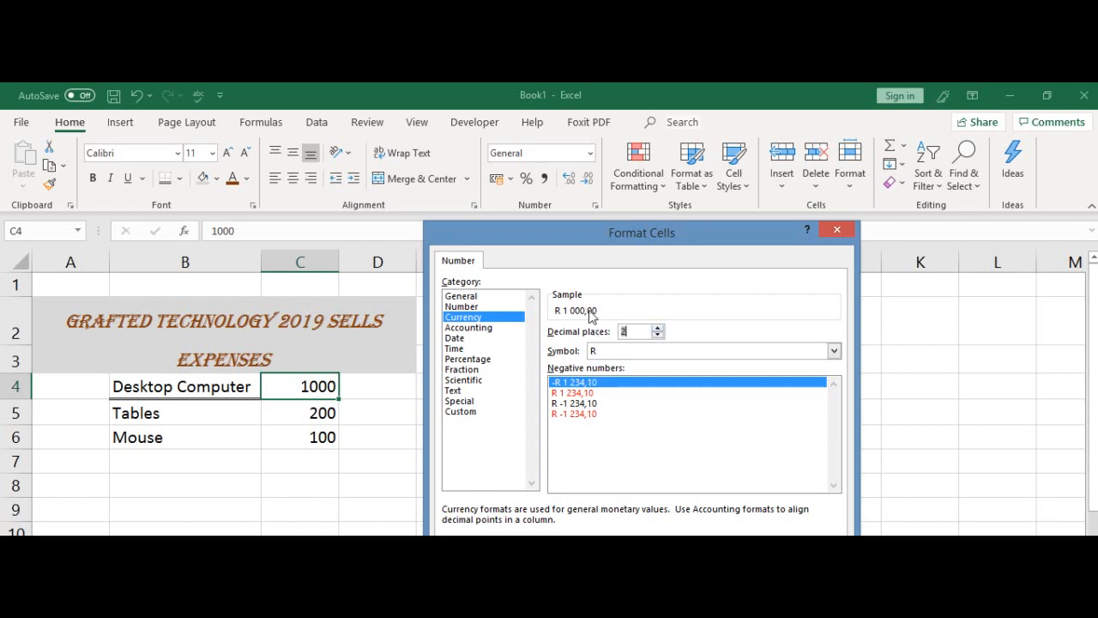
click(658, 336)
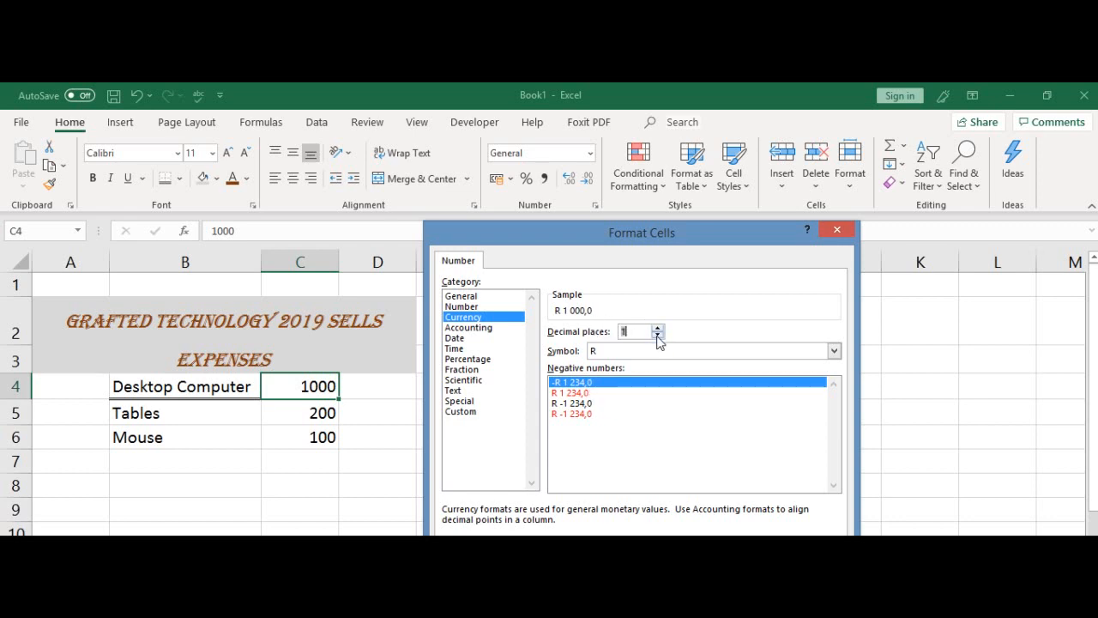
click(657, 336)
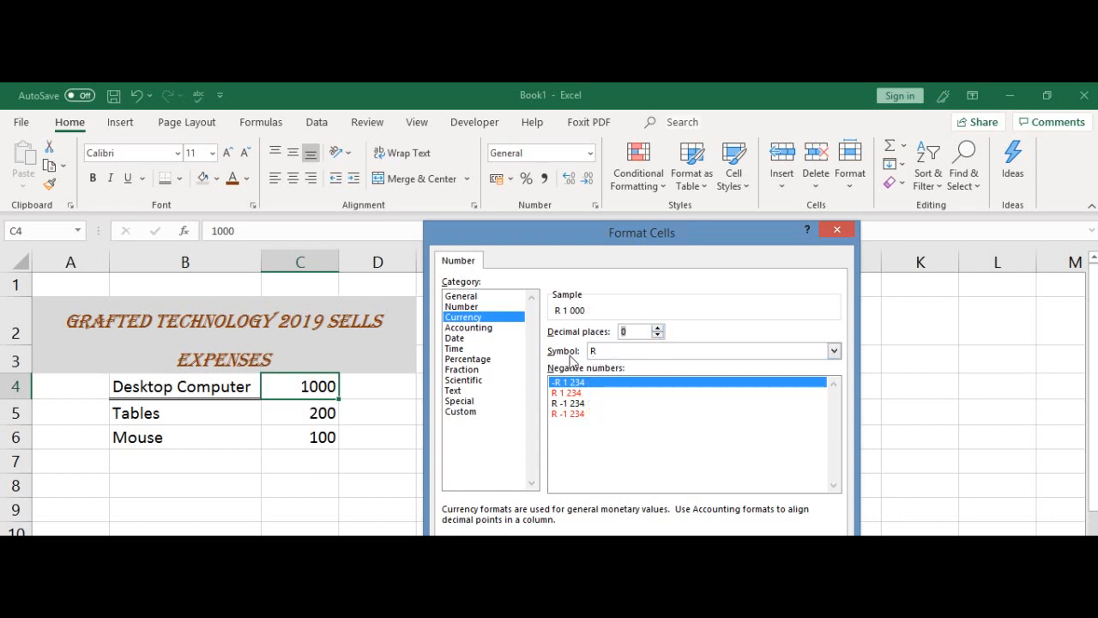
mouse_move(622, 369)
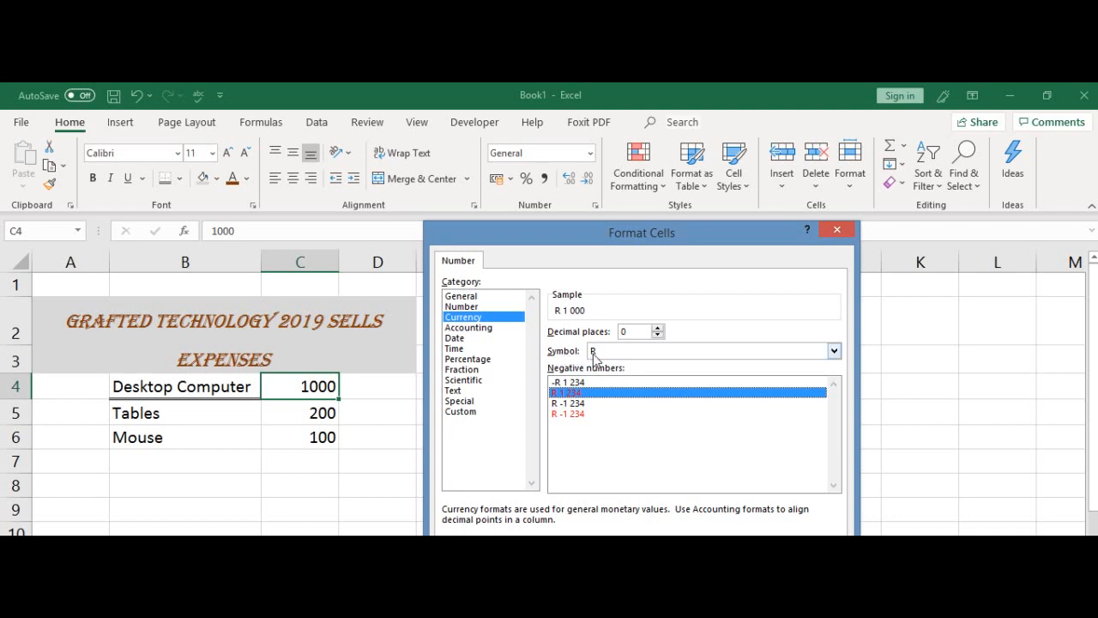
- Scroll the Symbol list and choose R English (South Africa) as the currency symbol
click(832, 350)
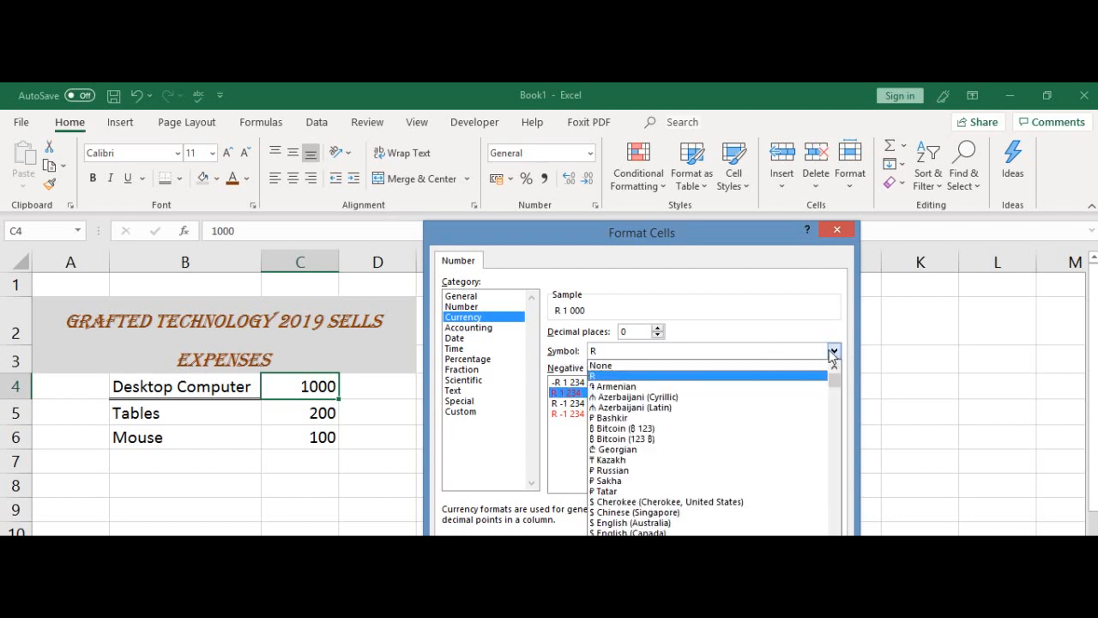
mouse_move(648, 386)
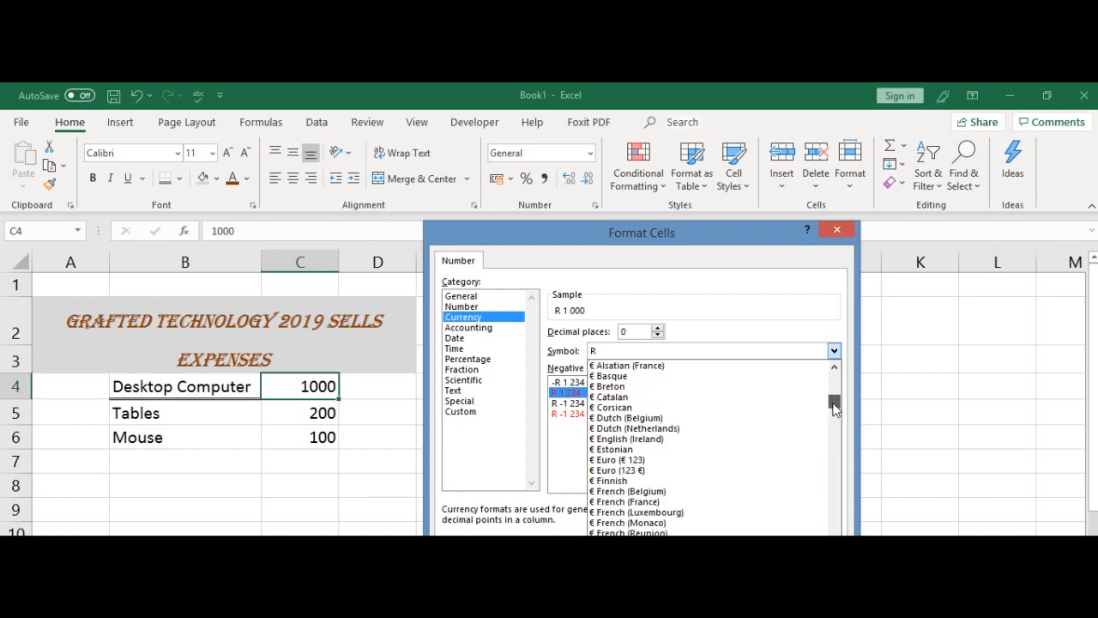
scroll(down, 3)
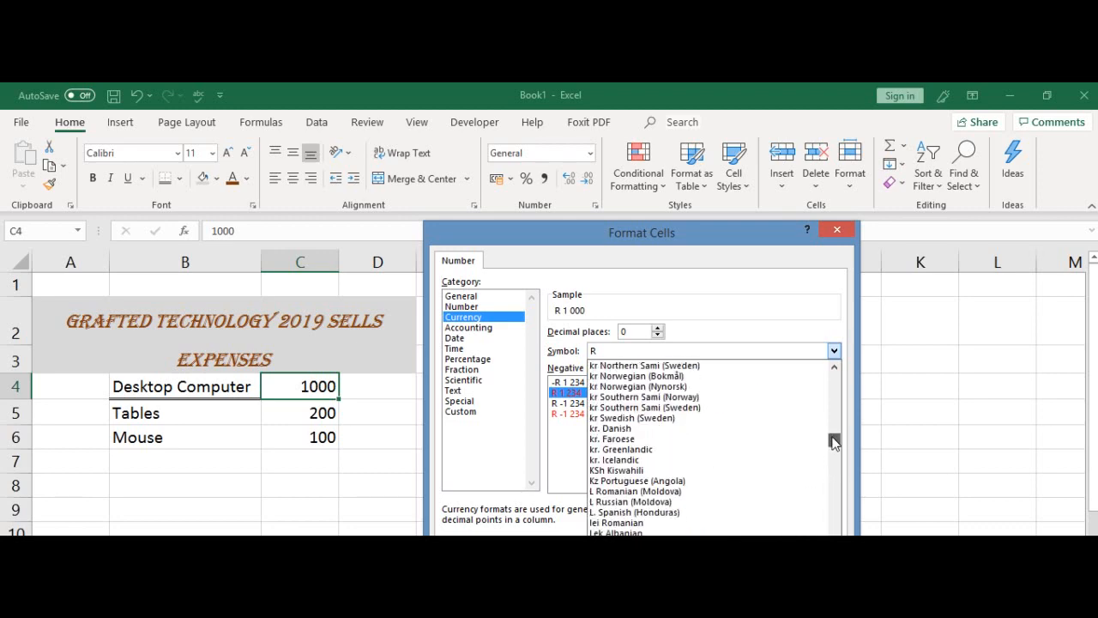
scroll(down, 3)
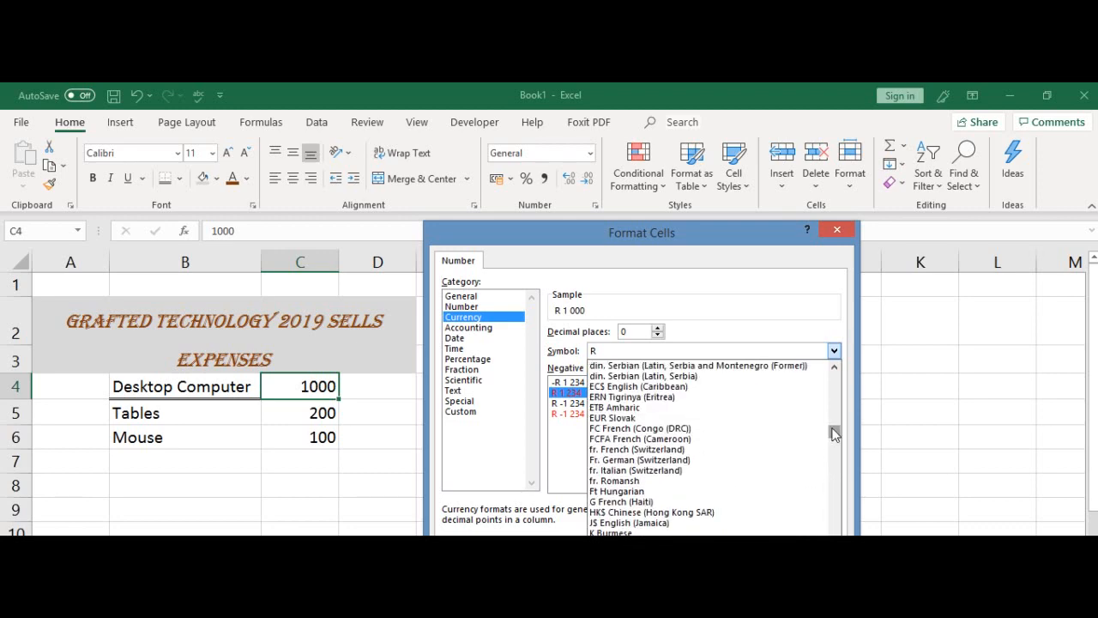
scroll(down, 3)
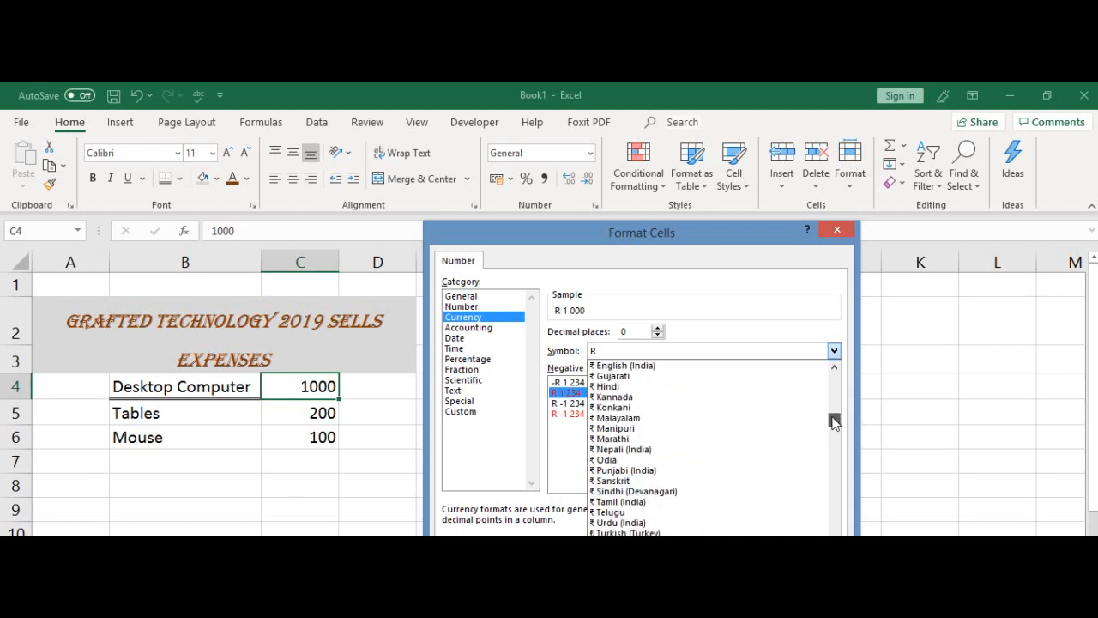
scroll(down, 3)
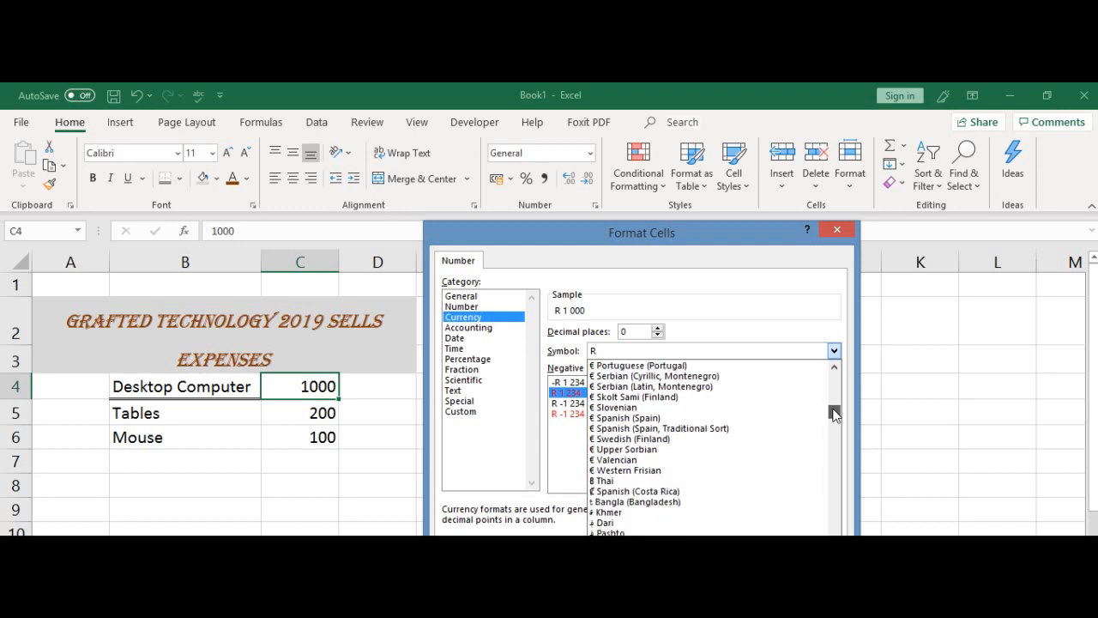
scroll(down, 3)
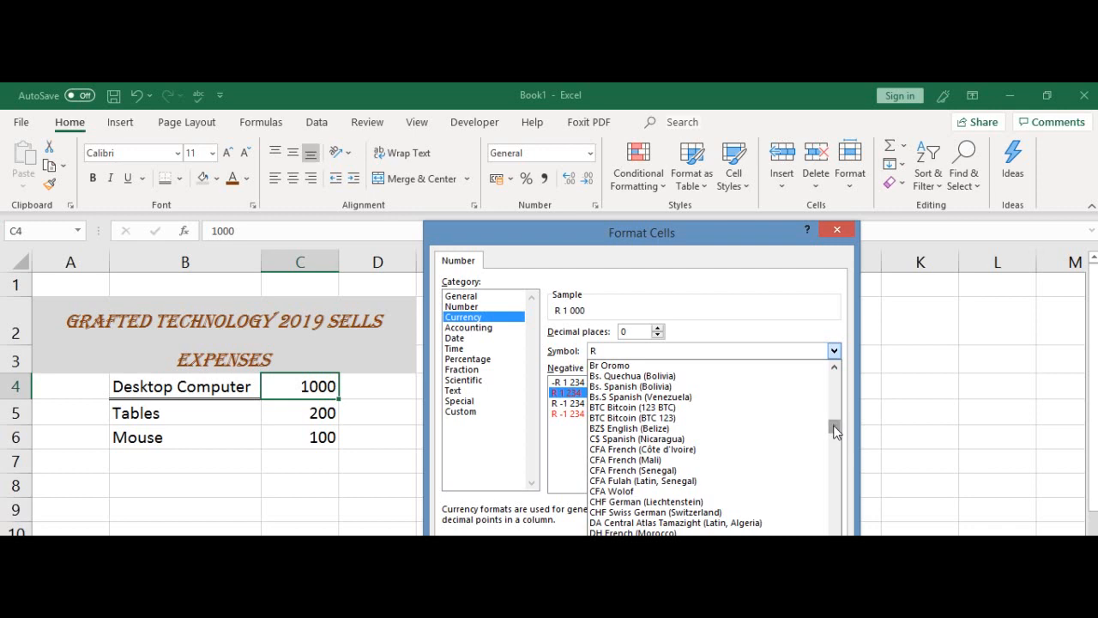
scroll(down, 3)
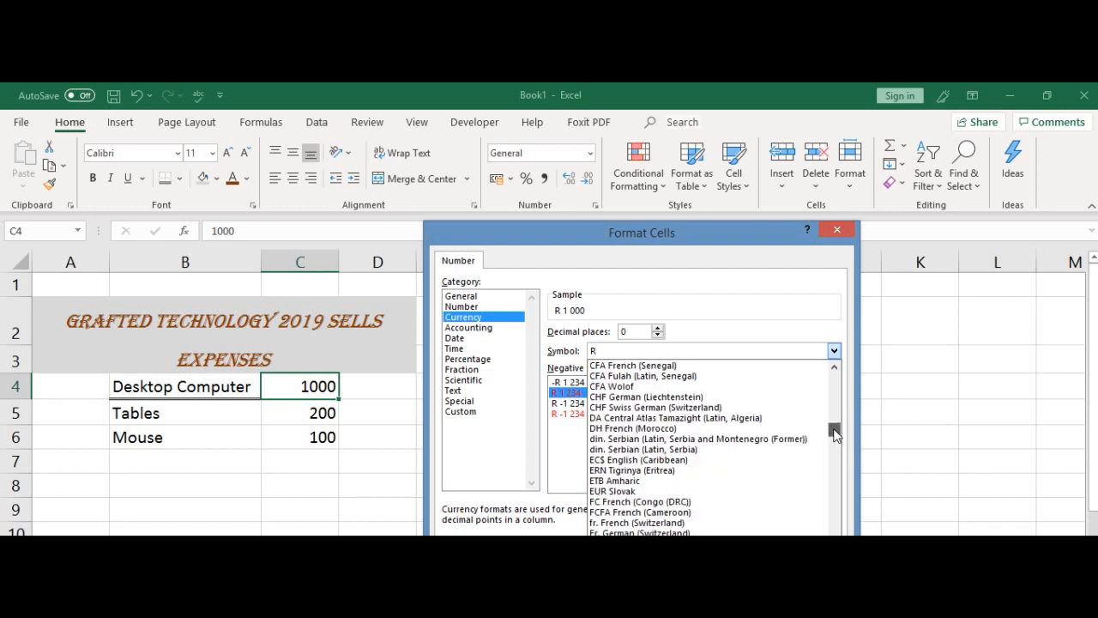
scroll(down, 3)
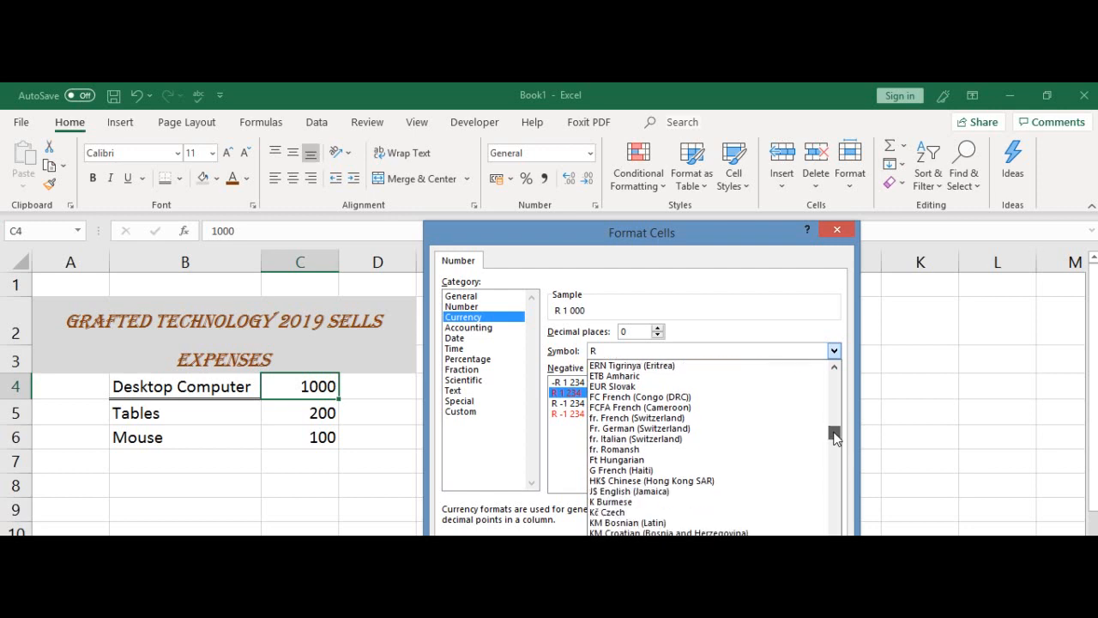
scroll(down, 3)
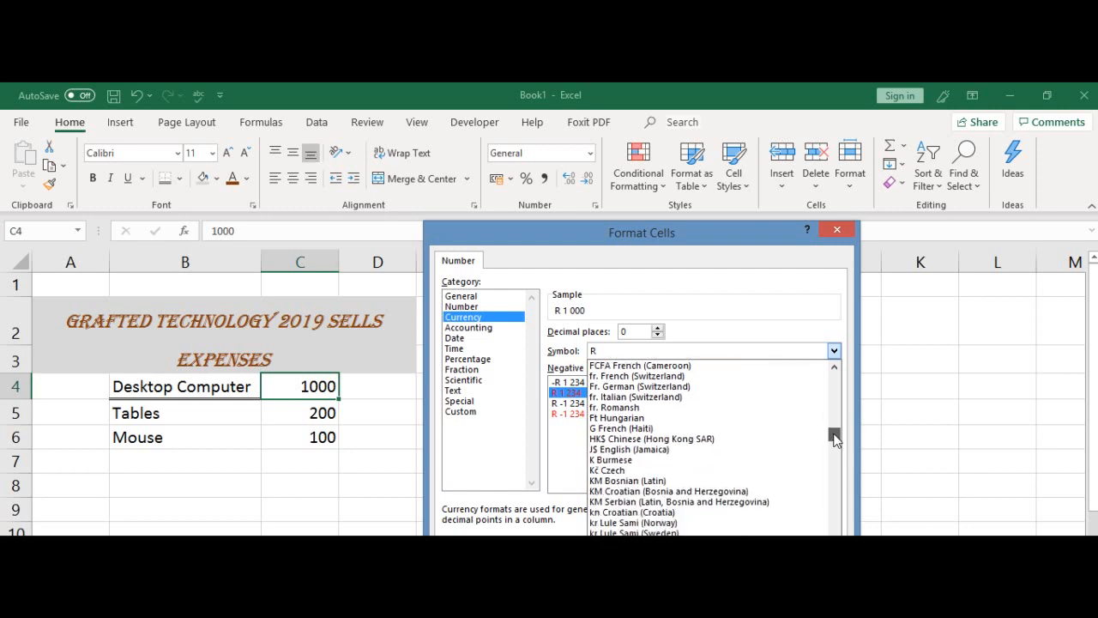
scroll(down, 3)
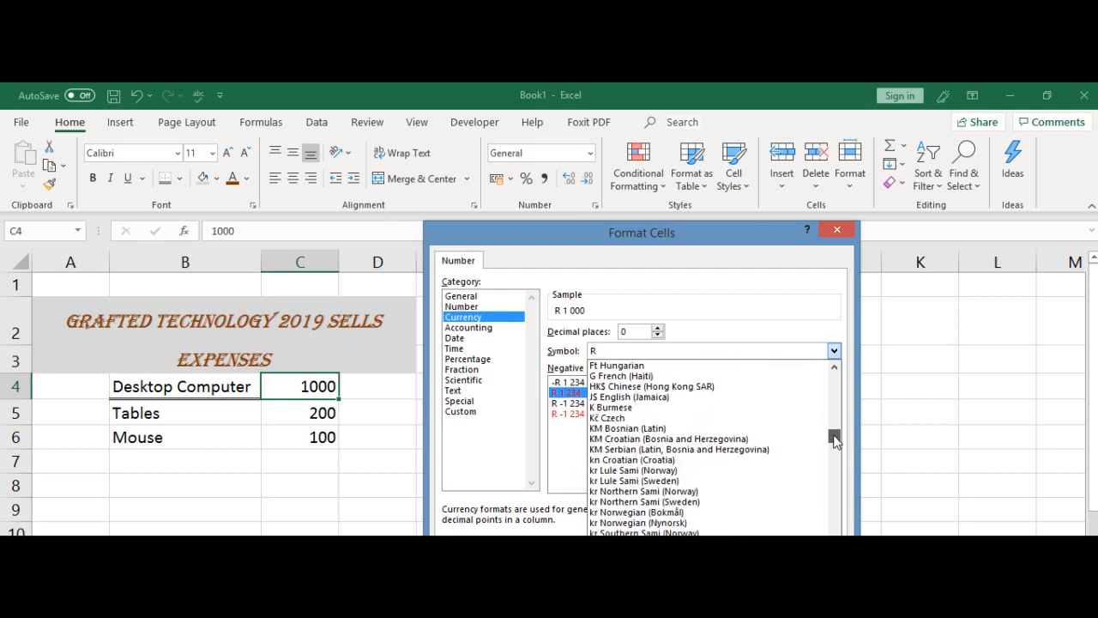
scroll(down, 3)
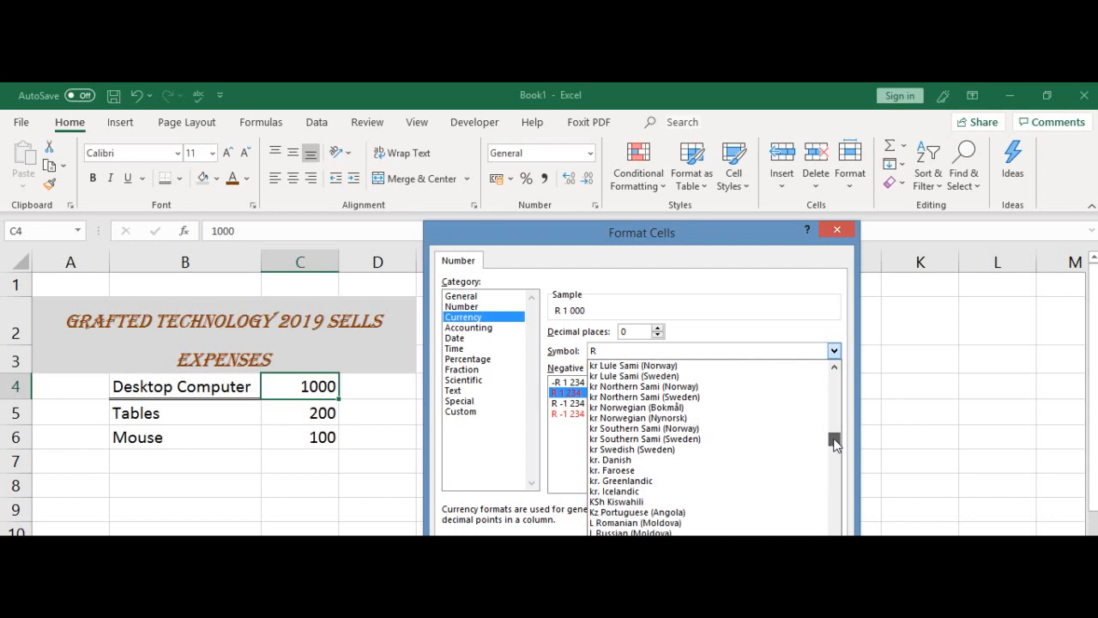
scroll(down, 3)
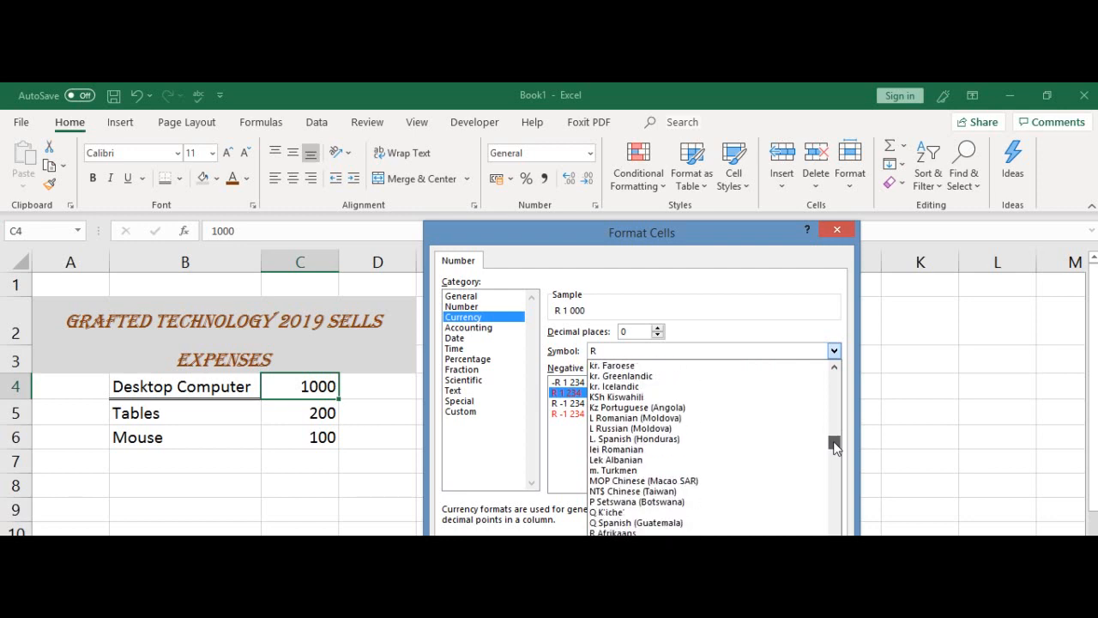
scroll(down, 3)
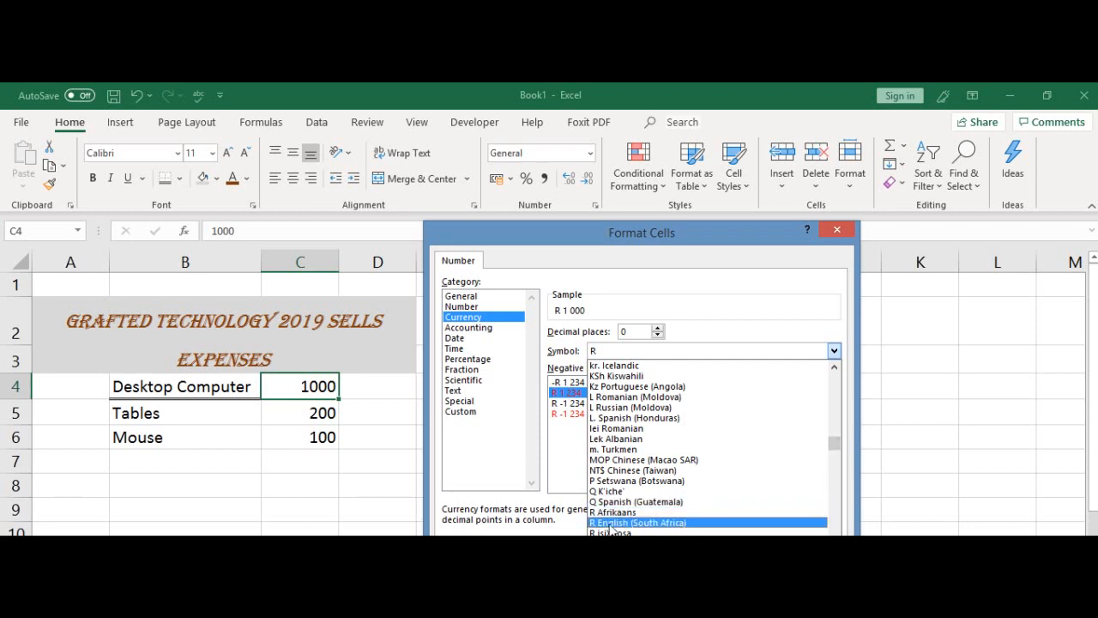
mouse_move(655, 527)
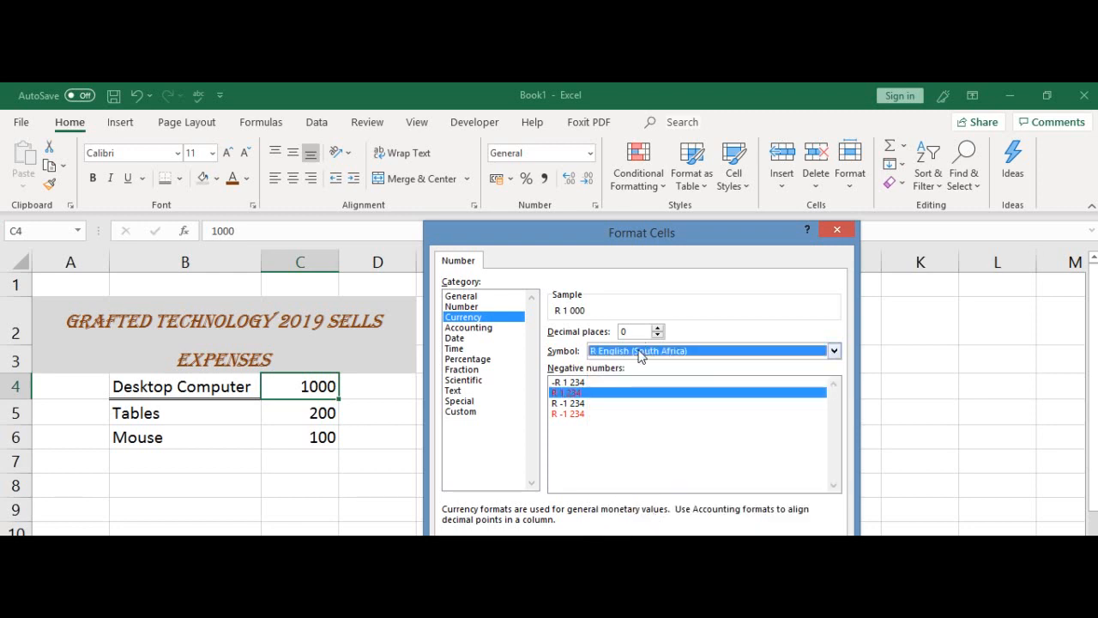
mouse_move(700, 312)
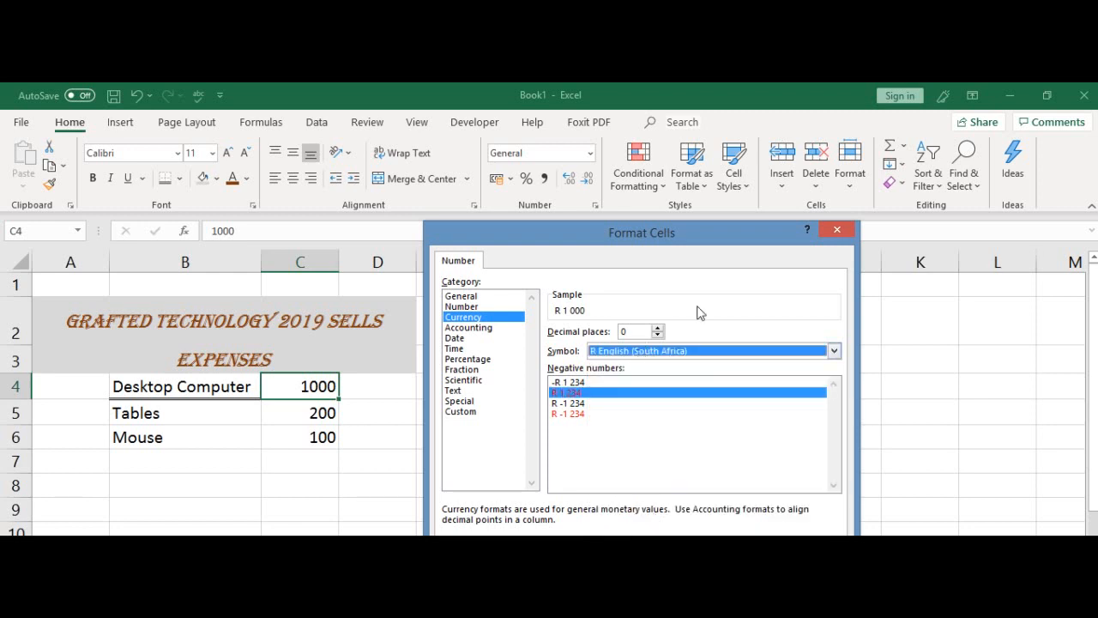
drag(642, 233, 631, 162)
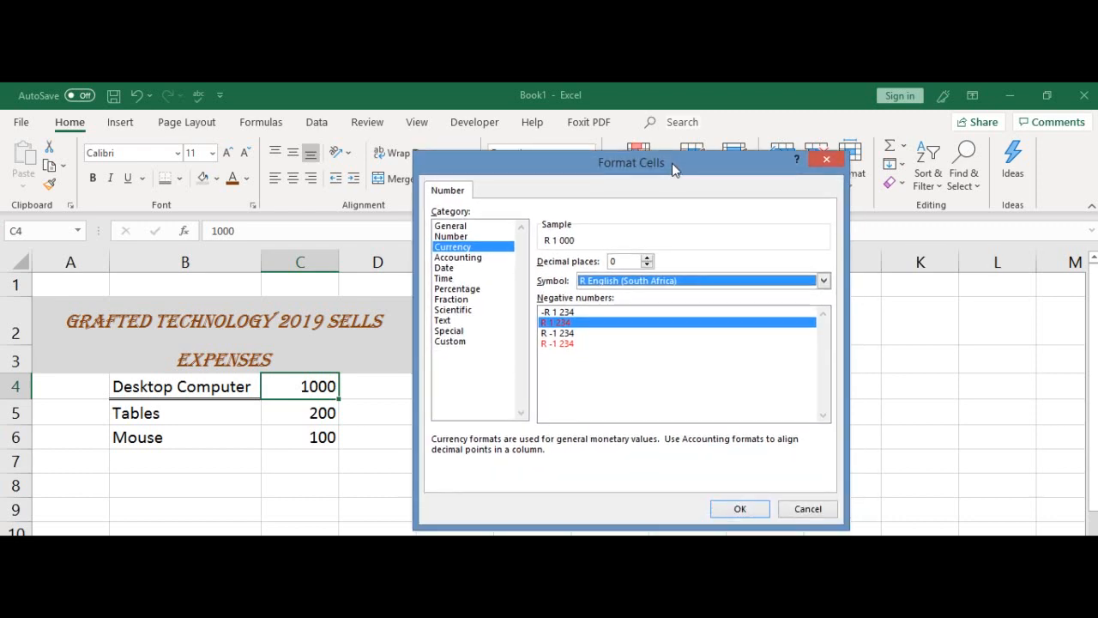
mouse_move(723, 311)
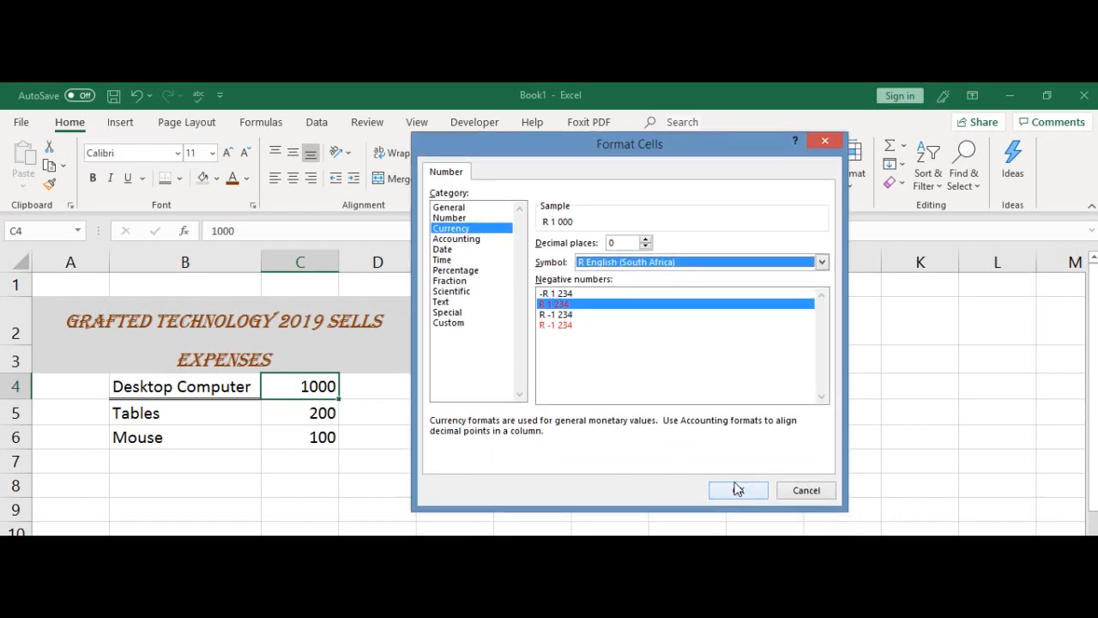
- Confirm the rand currency format so C4 shows R 1 000, then move to cell A1
click(738, 490)
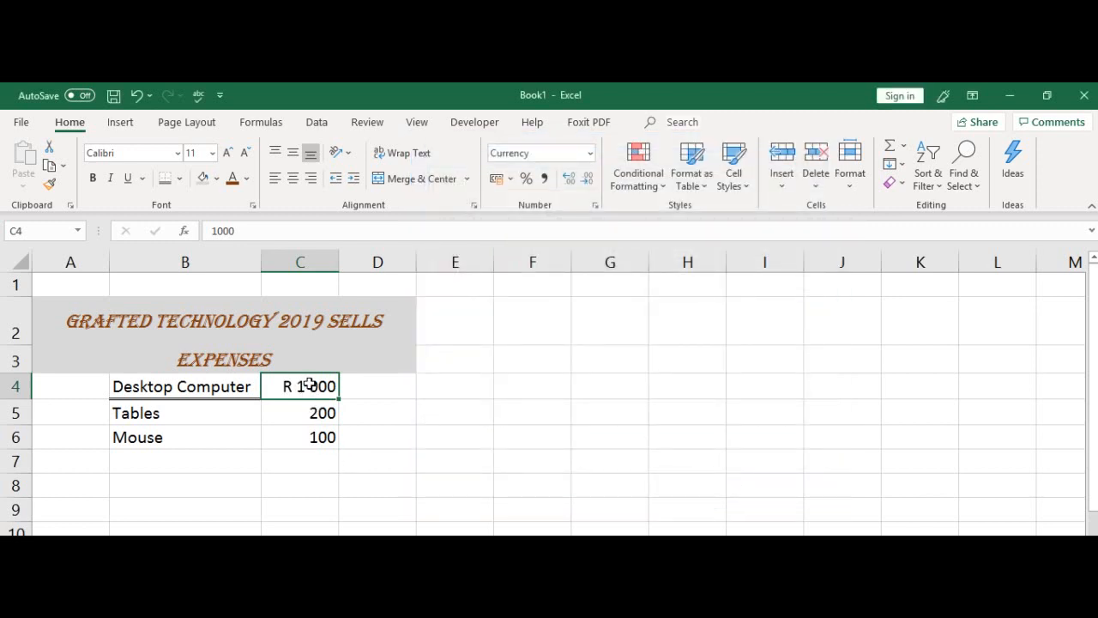
click(299, 412)
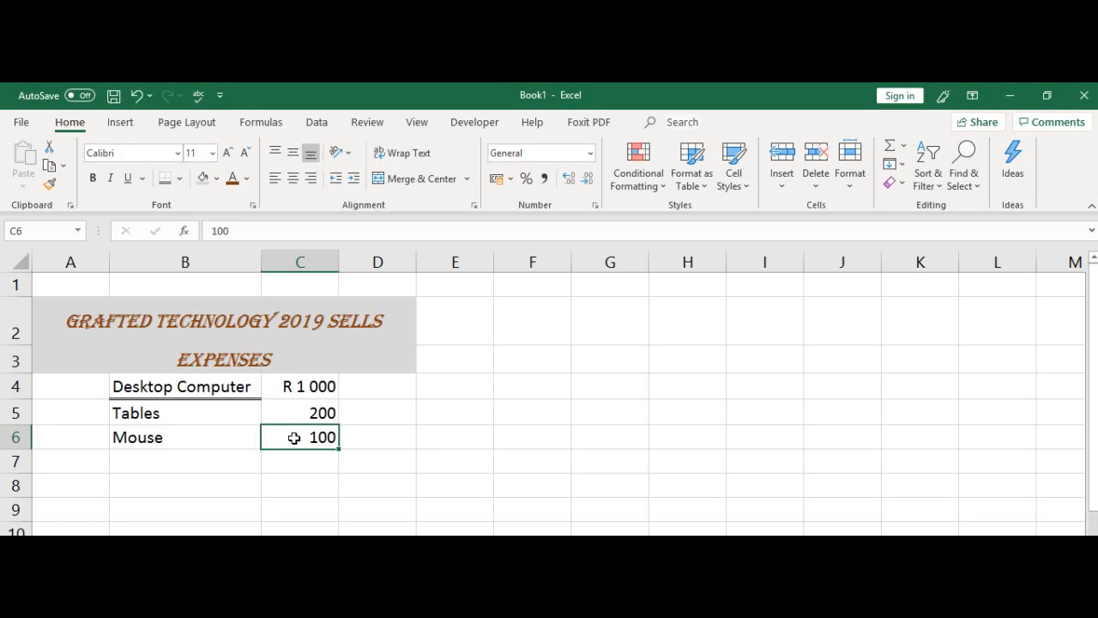
click(70, 284)
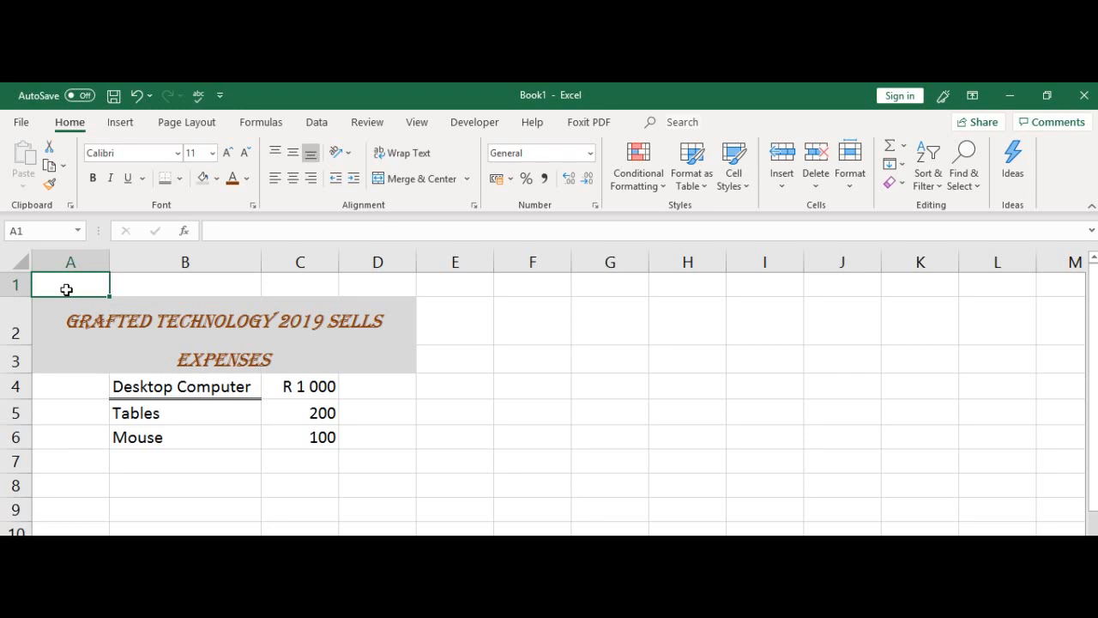
text(=)
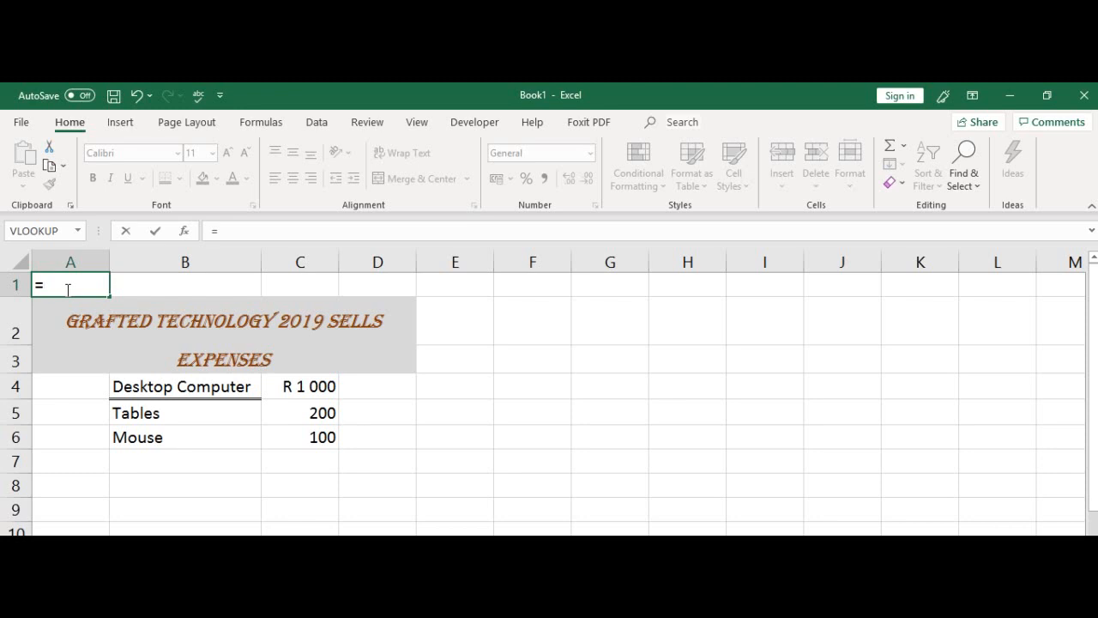
text(N)
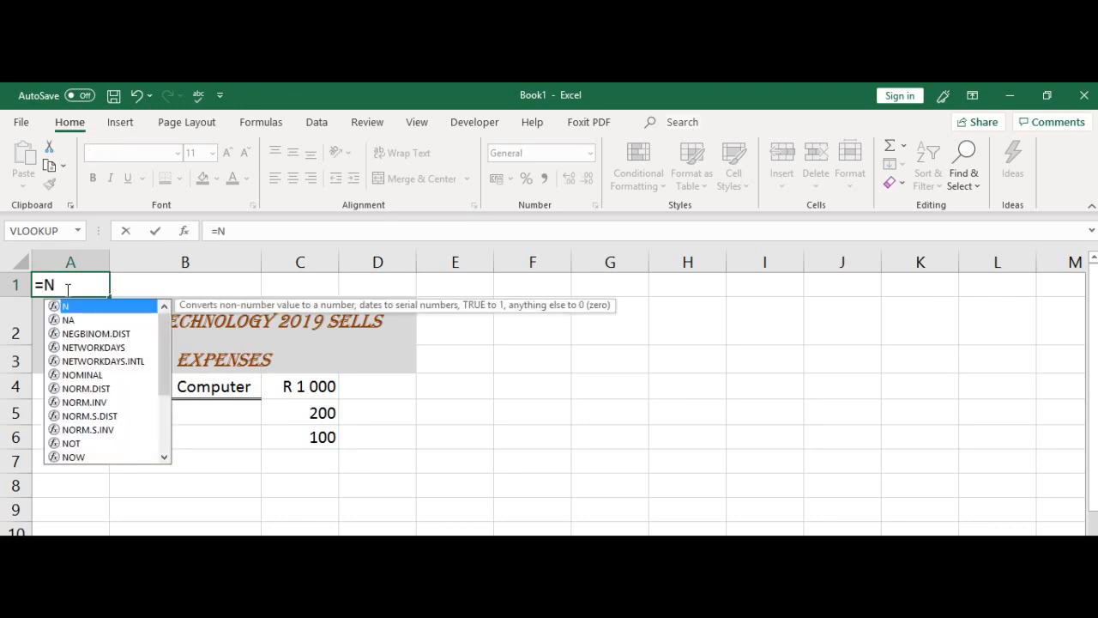
text(OW)
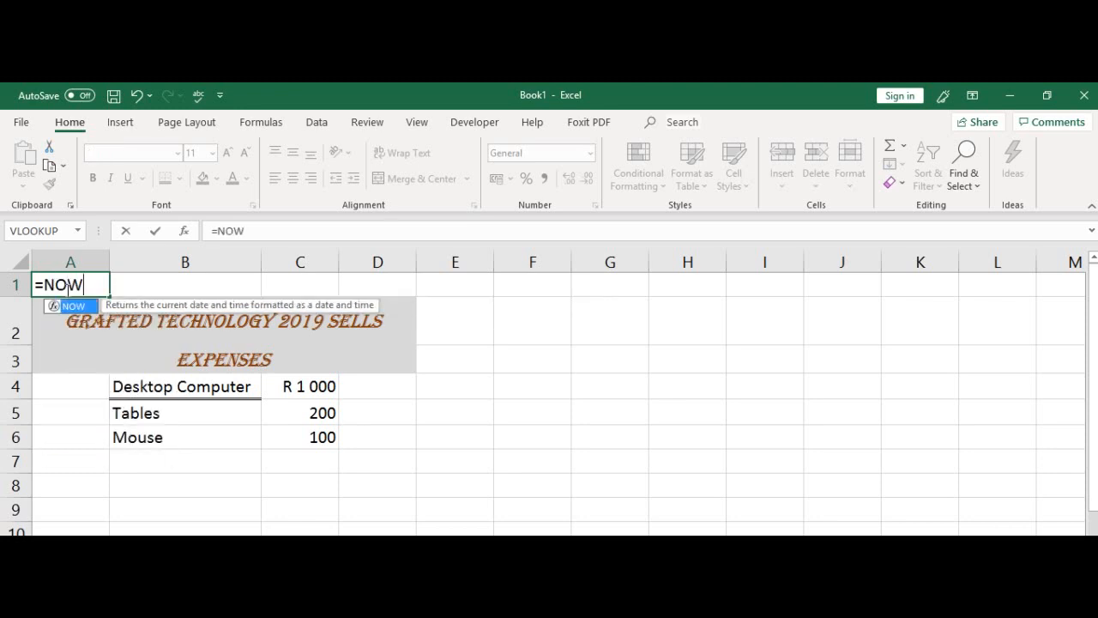
text(())
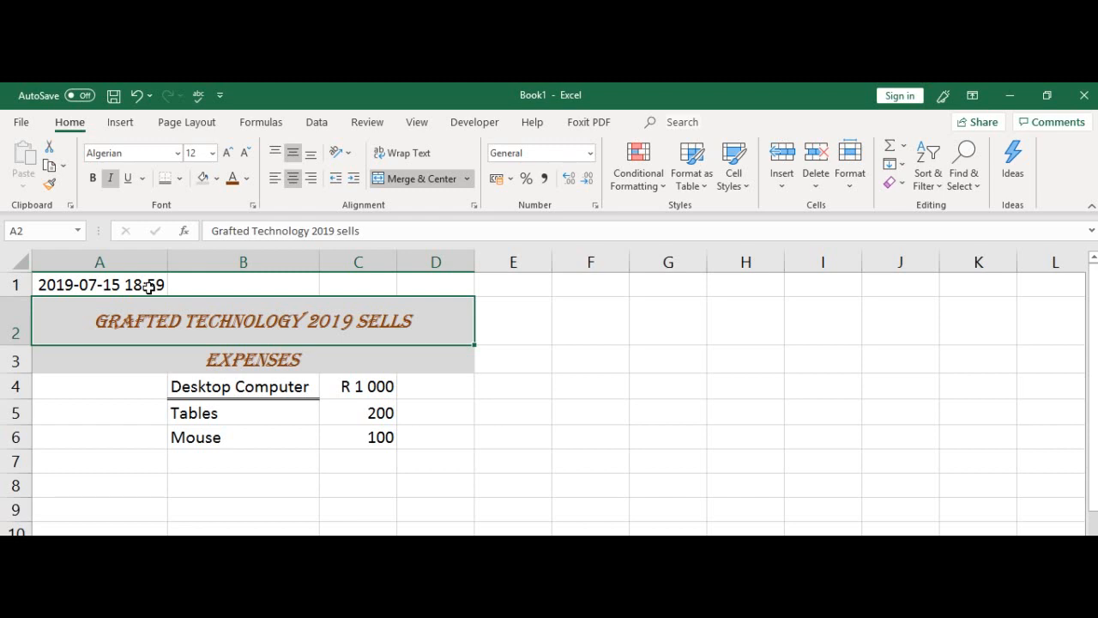
mouse_move(120, 283)
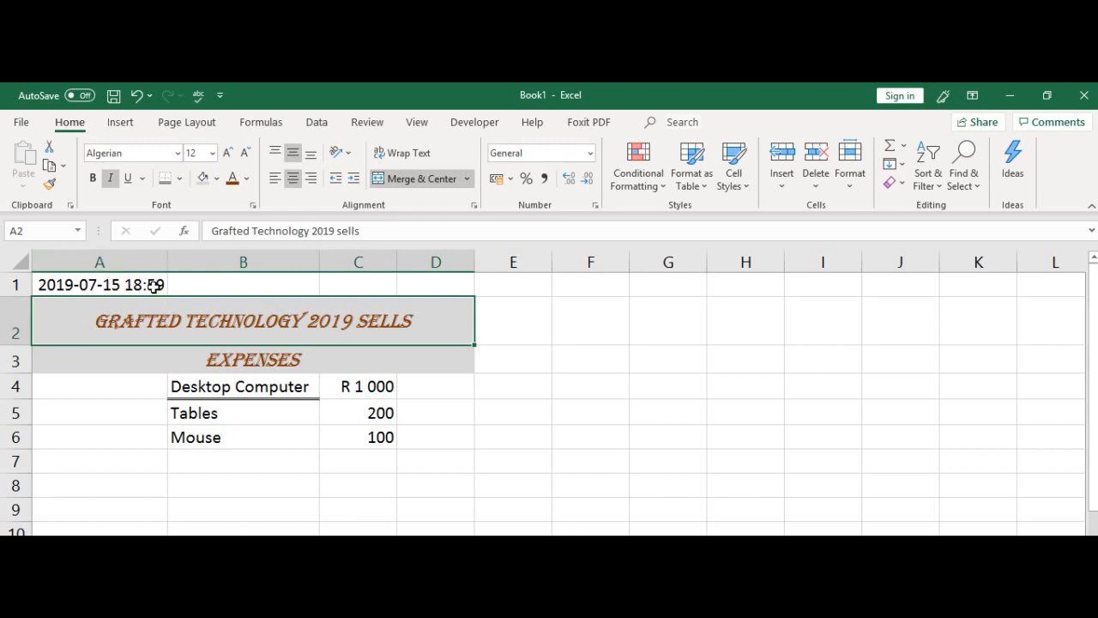
click(99, 284)
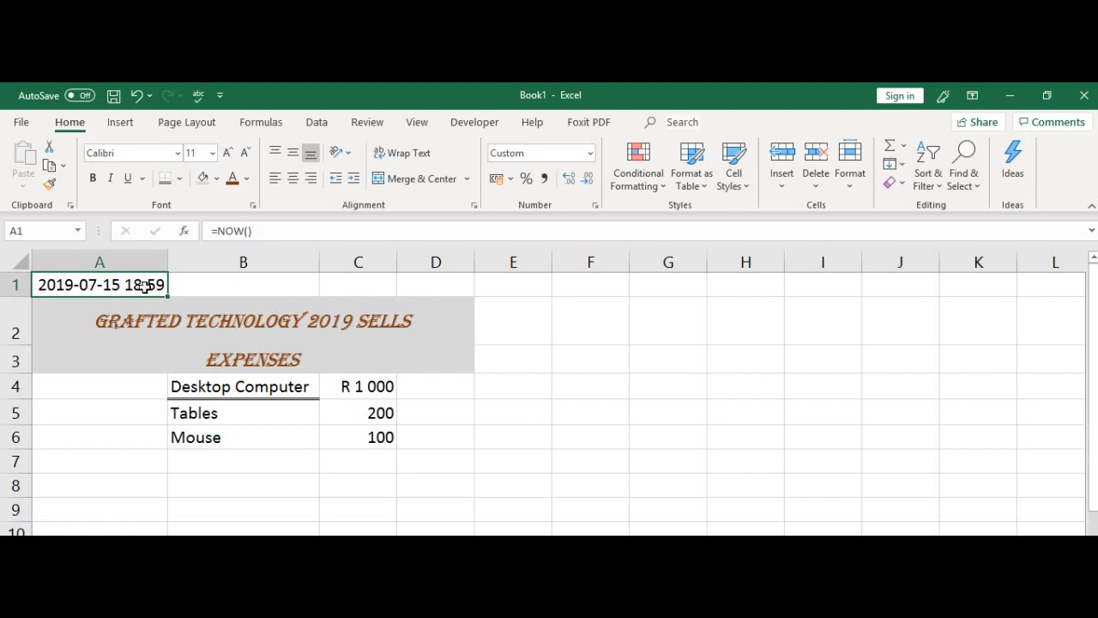
mouse_move(601, 112)
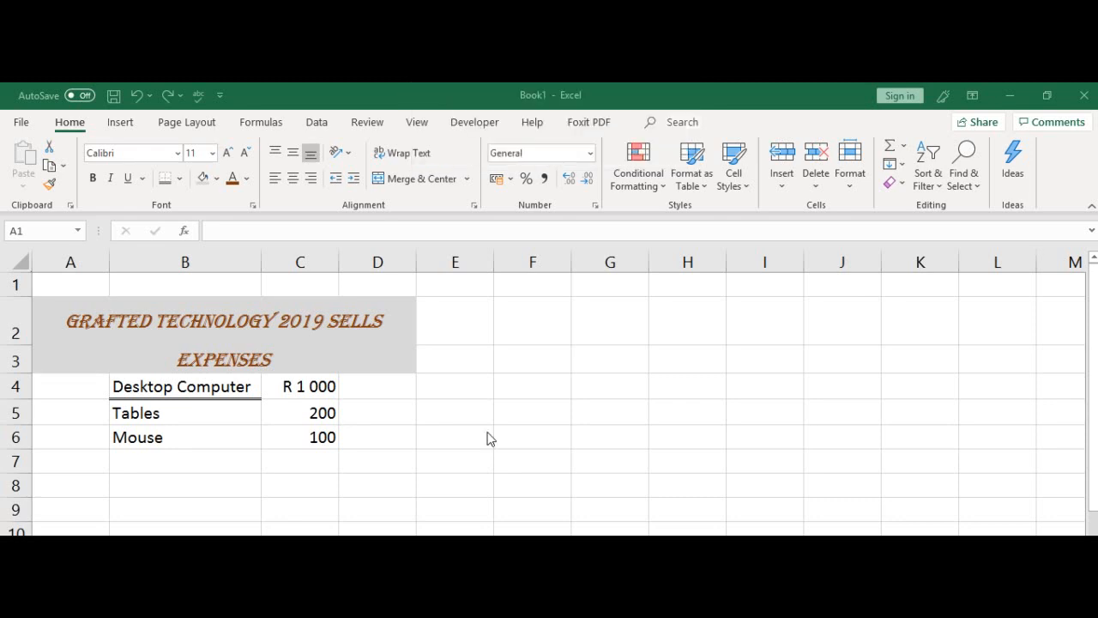
mouse_move(76, 285)
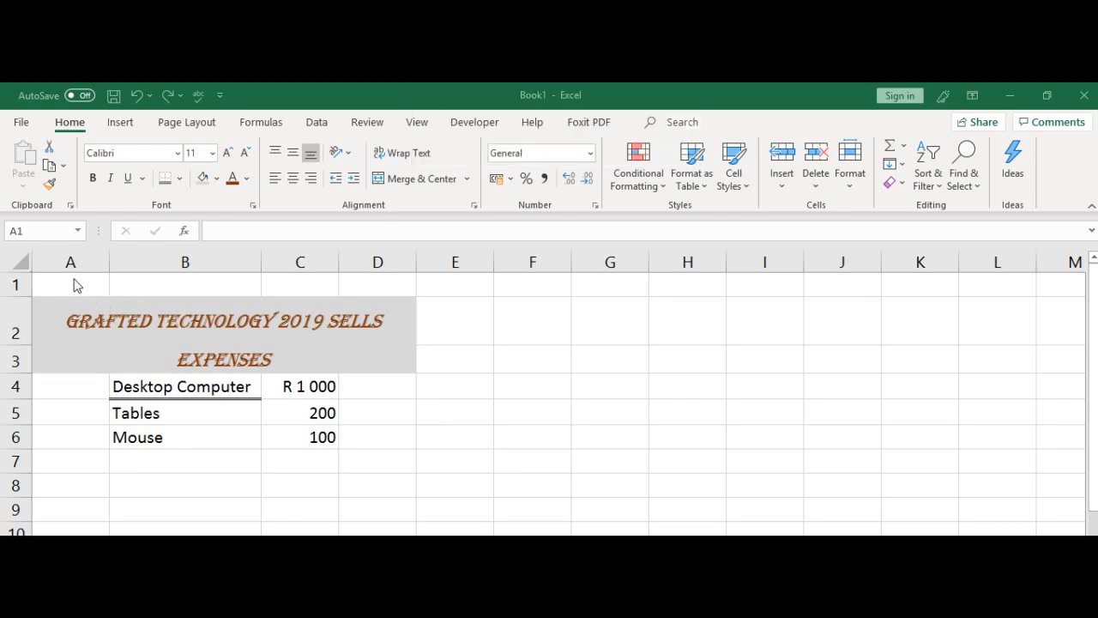
click(70, 284)
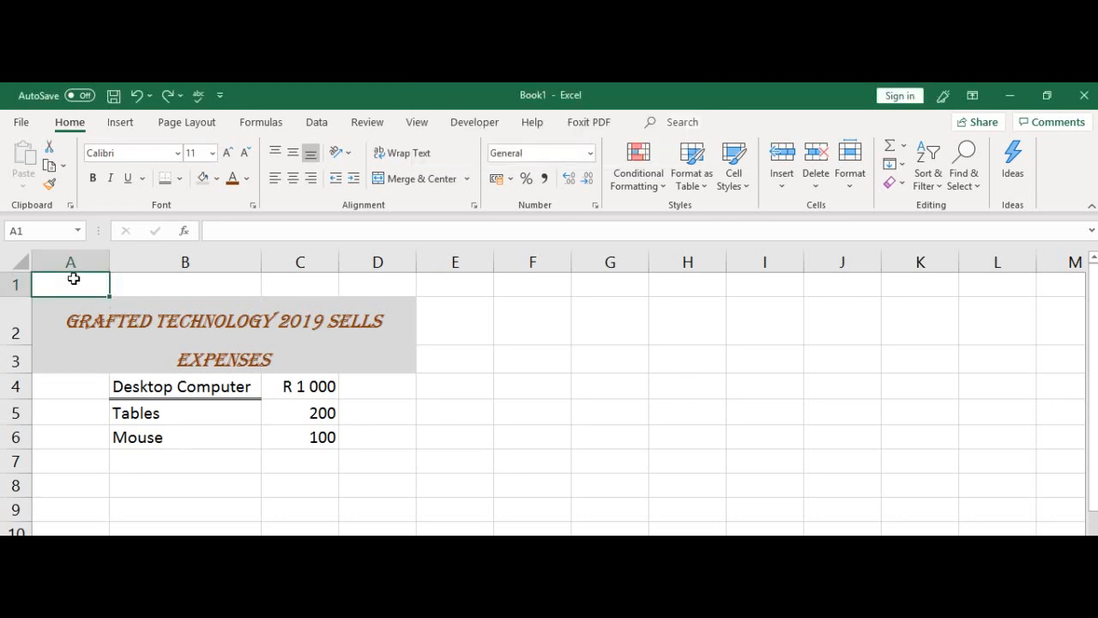
text(=)
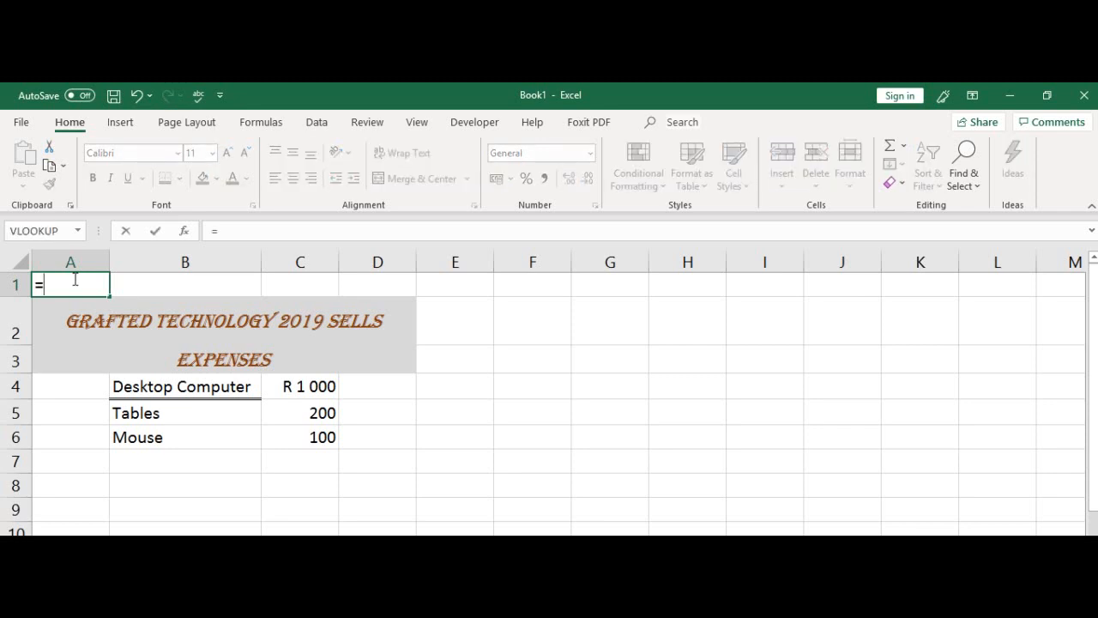
text(N)
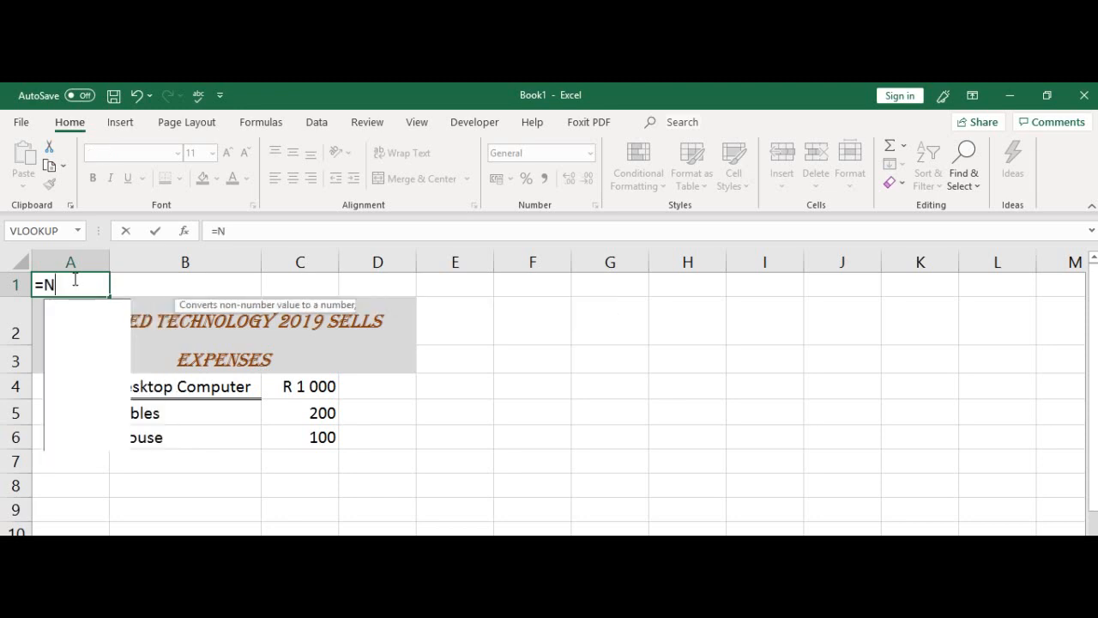
text(OW()
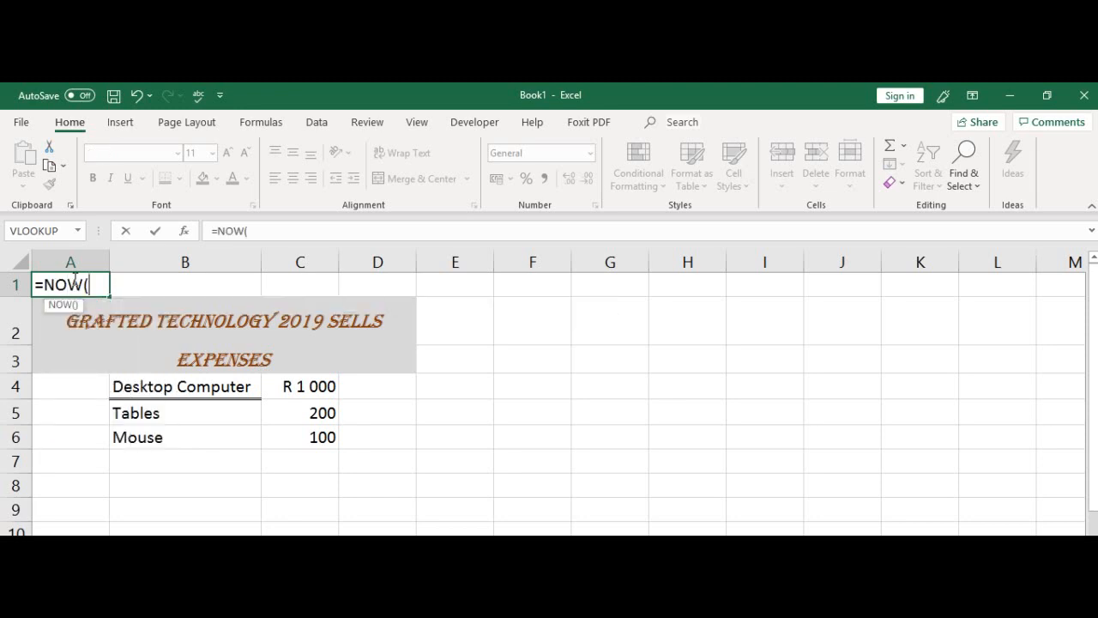
text())
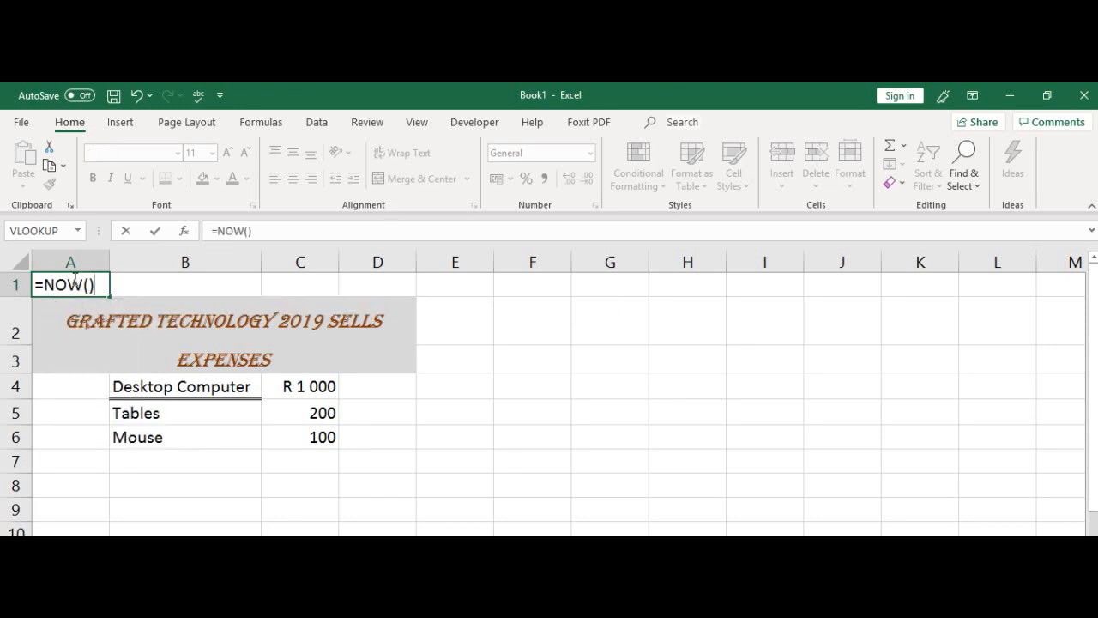
key(Return)
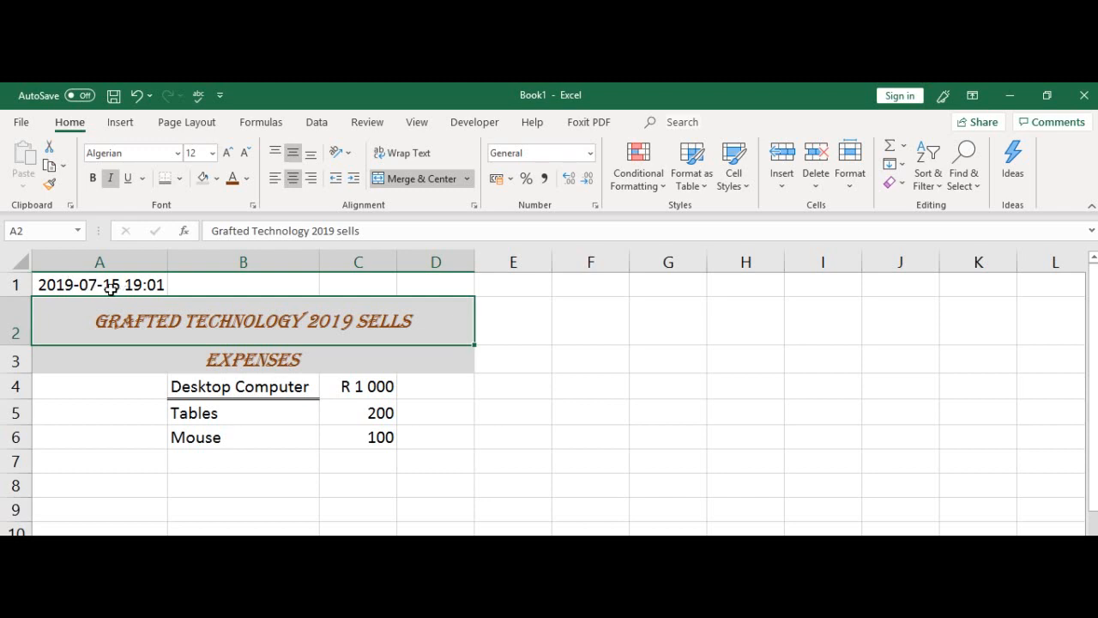
click(99, 284)
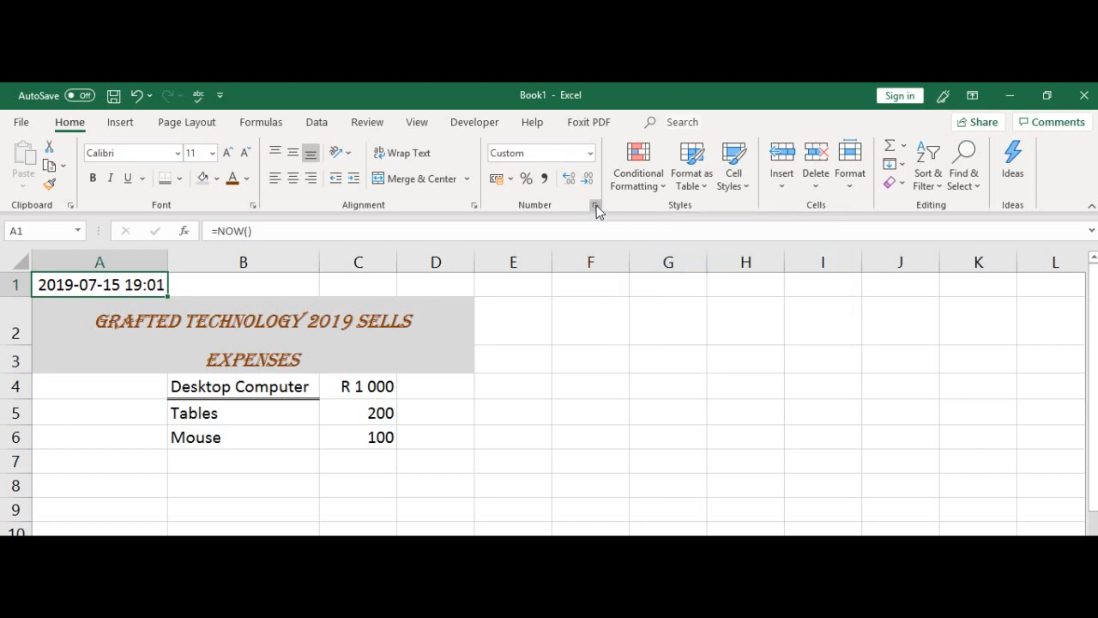
- Apply the 14 March 2012 date type so A1 reads 15 July 2019 without the time
click(596, 205)
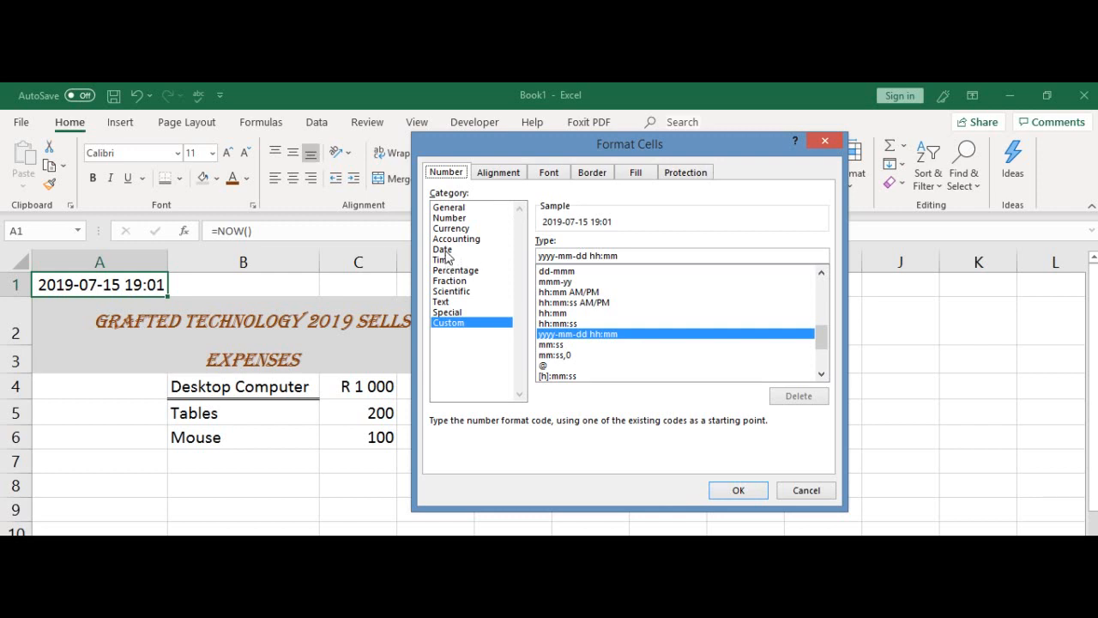
click(442, 249)
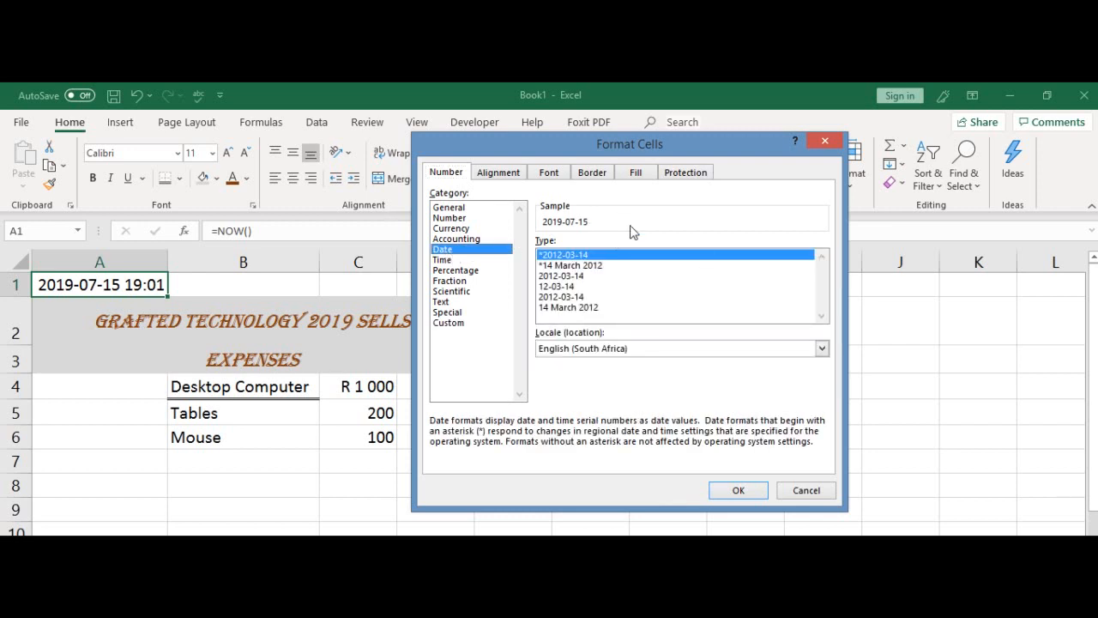
mouse_move(571, 266)
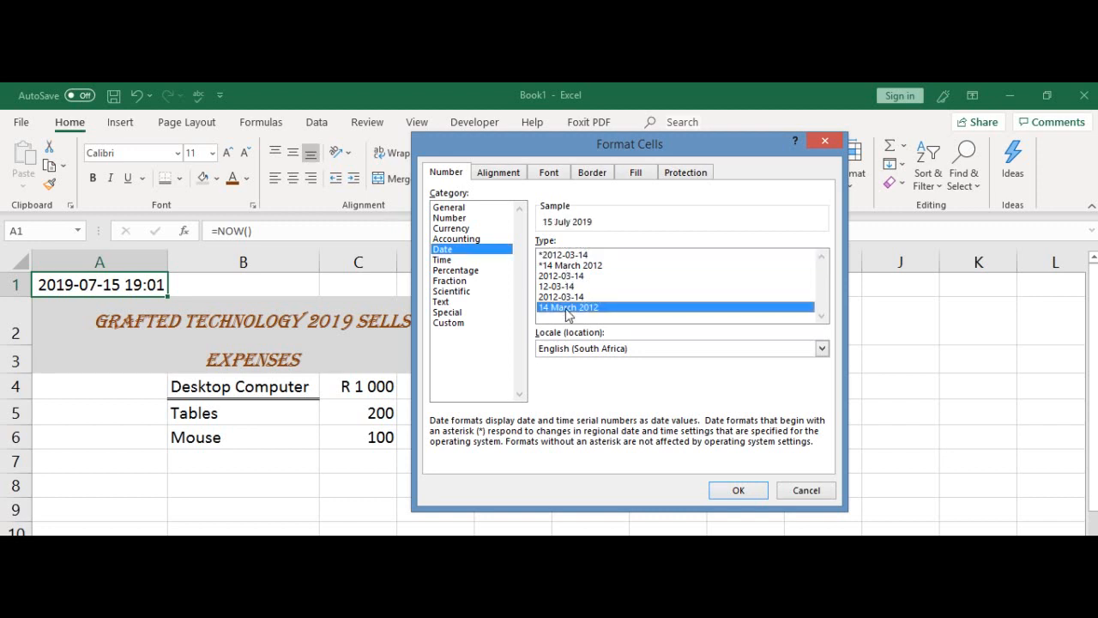
mouse_move(577, 343)
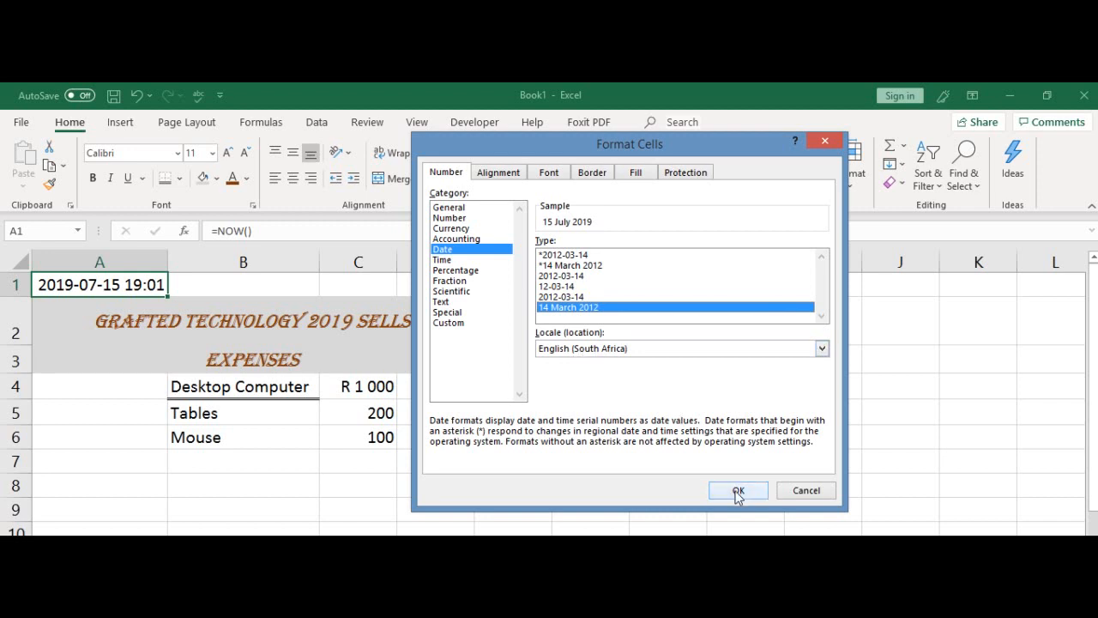
click(737, 490)
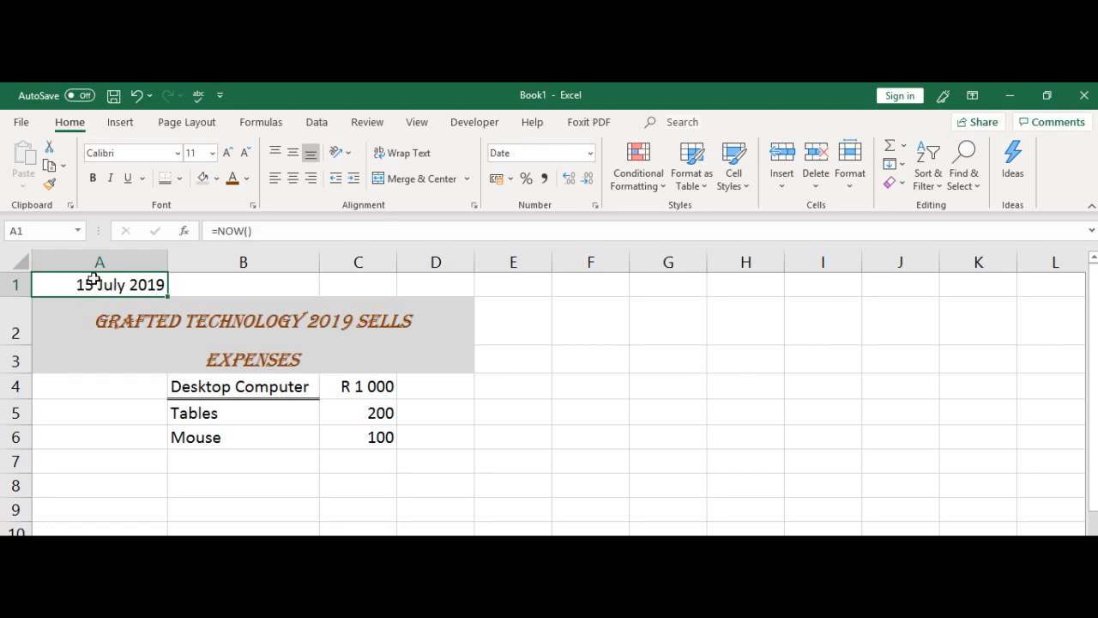
mouse_move(390, 451)
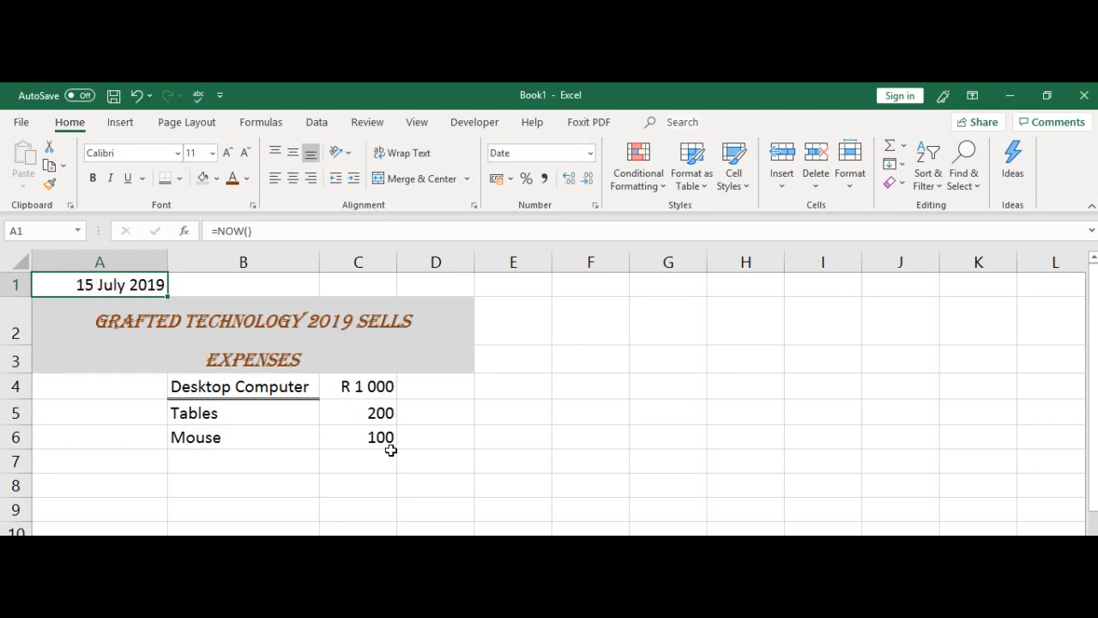